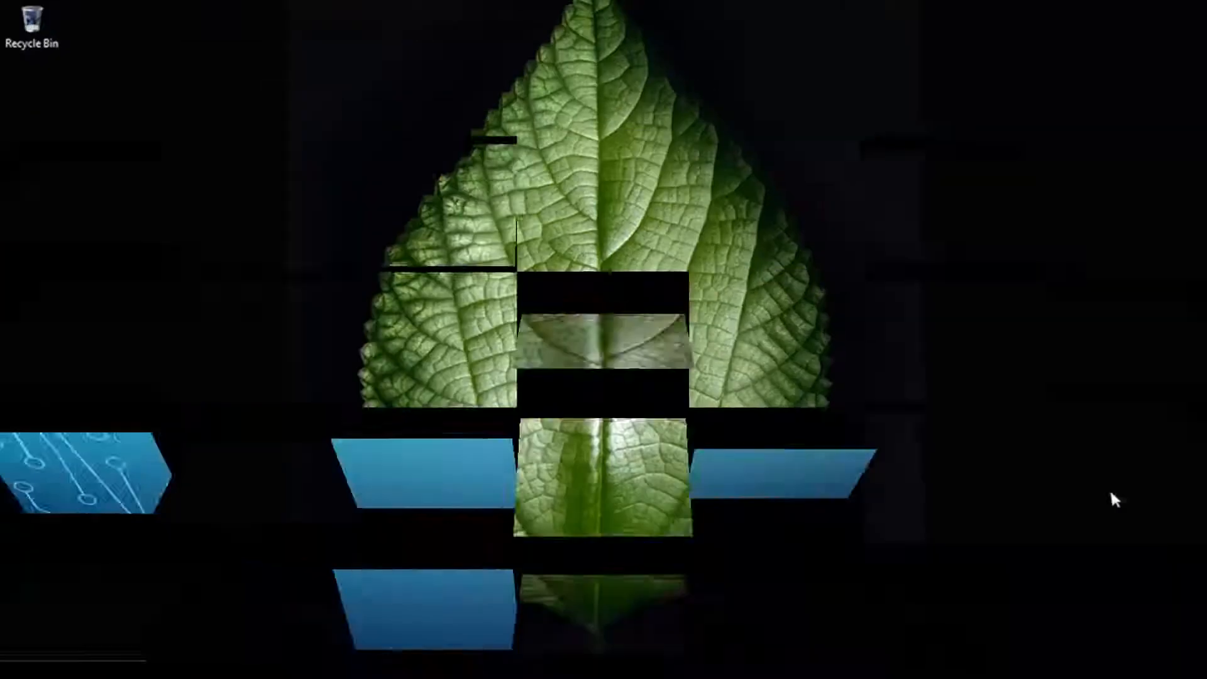
- Open the Downloads folder in File Explorer
click(73, 668)
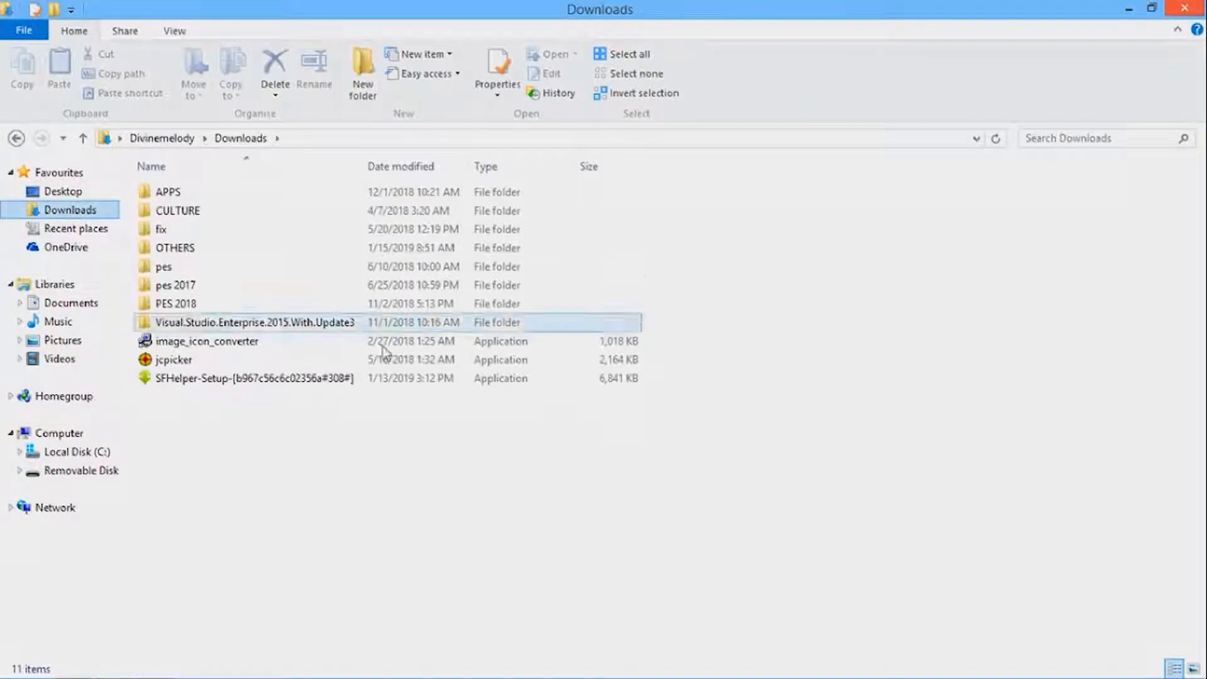
- Run the image_icon_converter installer, accepting the licence, default install folder and Start Menu folder
double_click(208, 341)
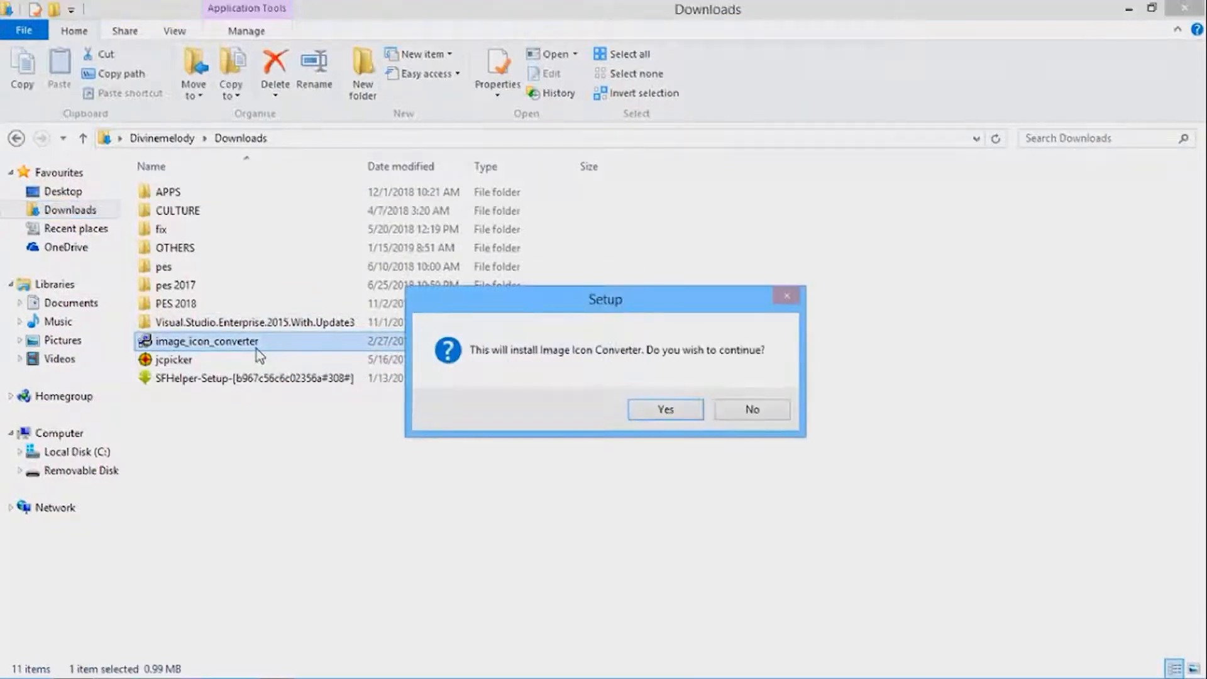
click(663, 409)
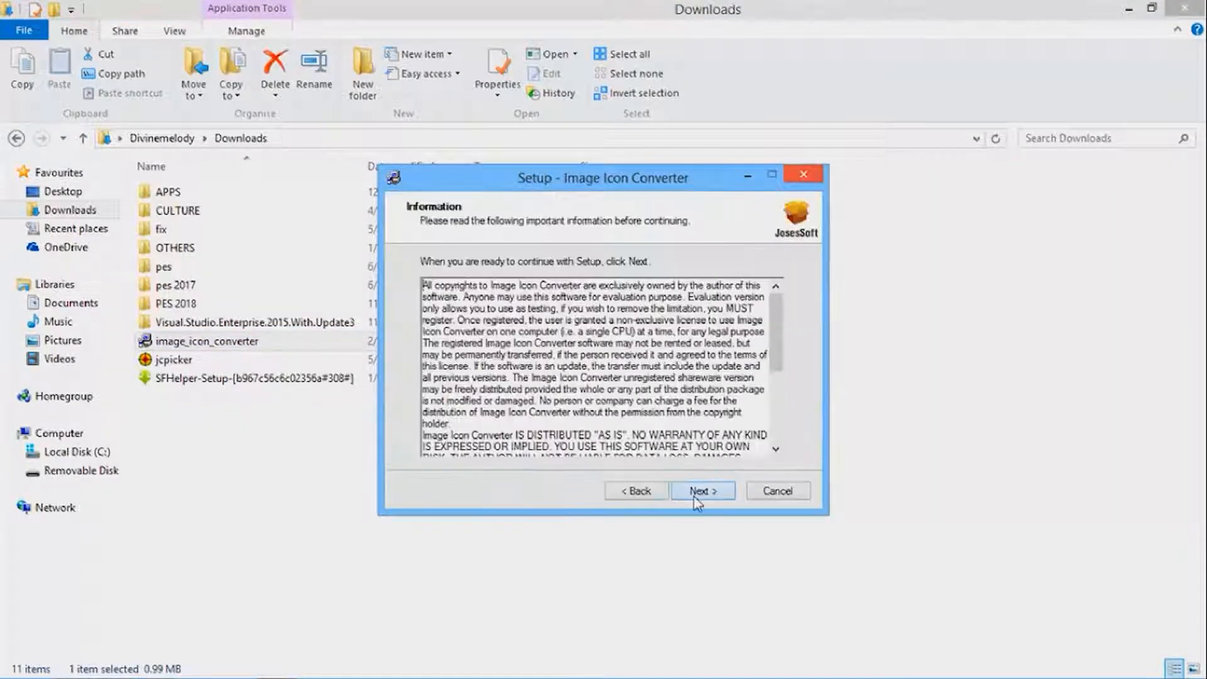
click(701, 492)
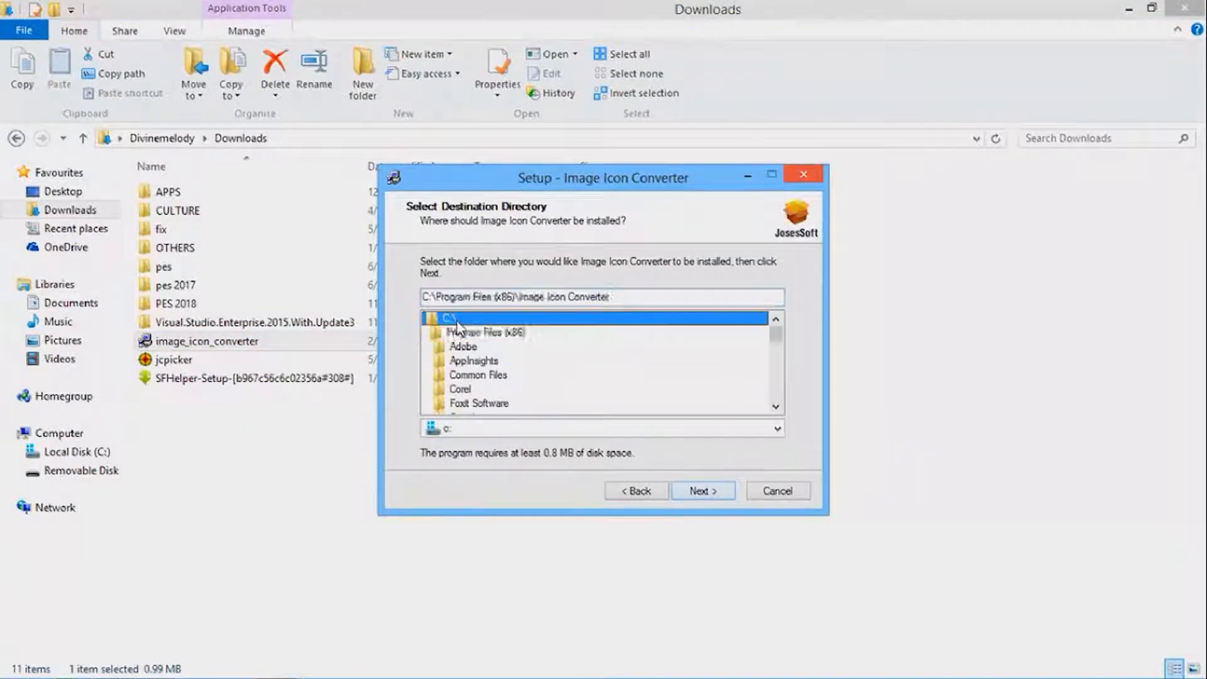
click(701, 490)
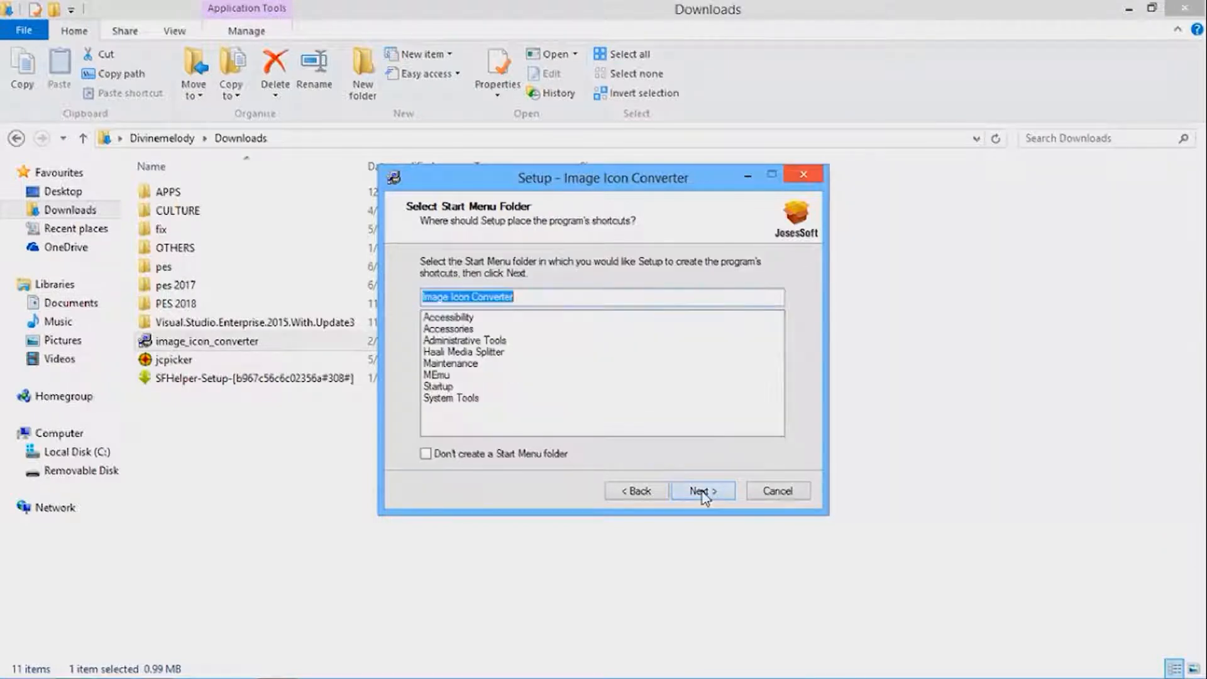
click(701, 492)
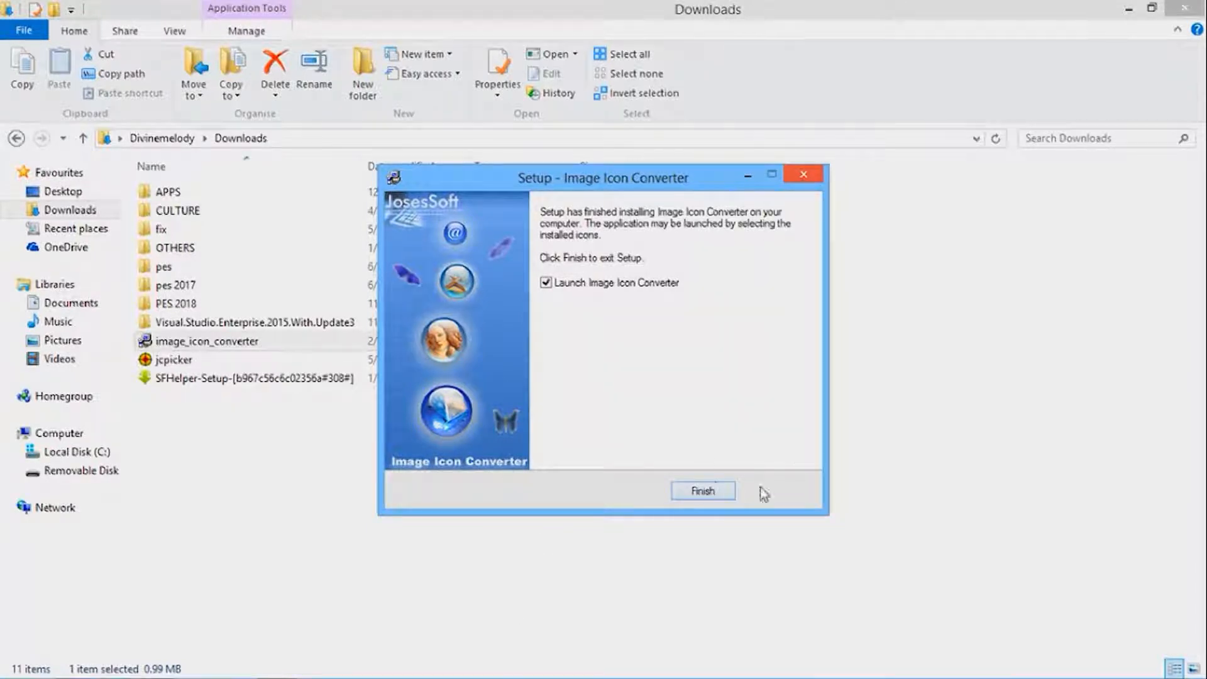
- Finish setup with 'Launch Image Icon Converter' unticked
click(545, 285)
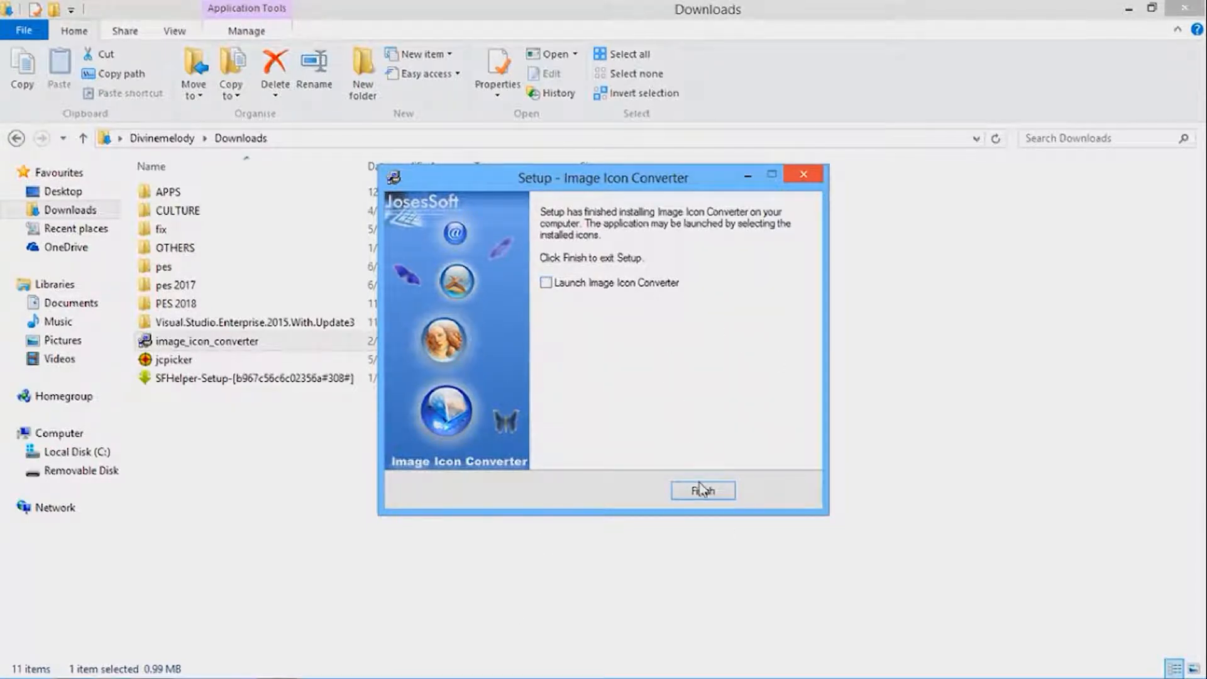
click(701, 491)
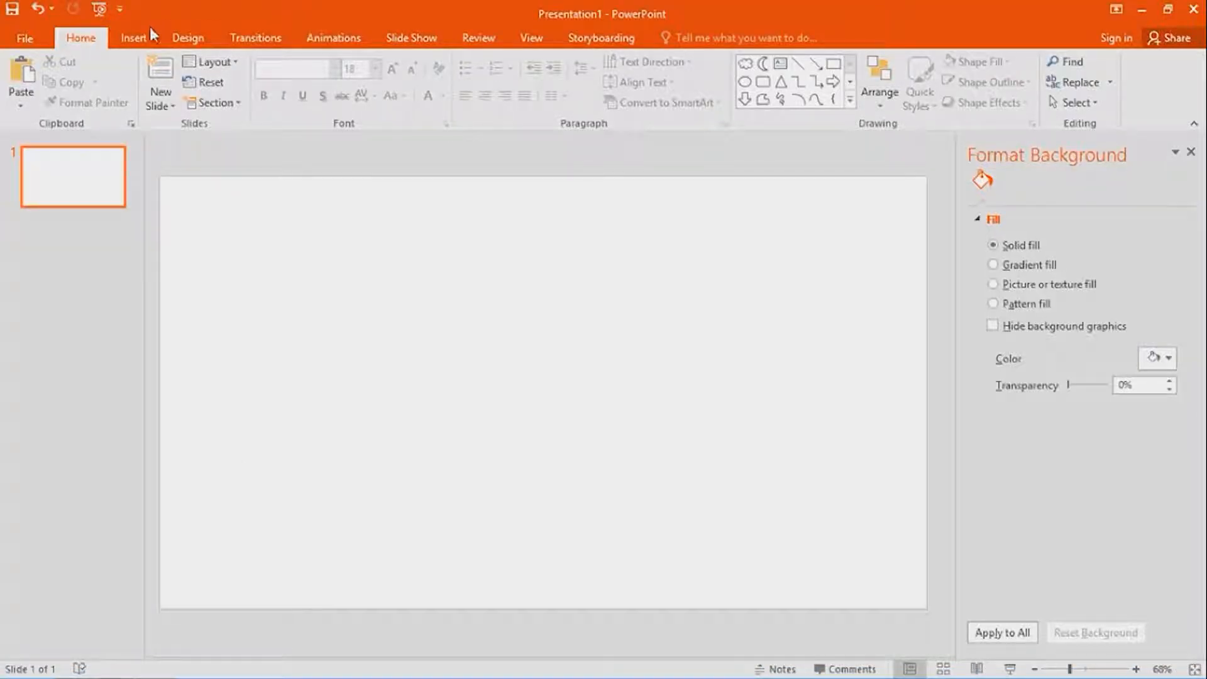
- Insert the laptop picture from the Pictures library and drag it toward the slide centre
click(132, 37)
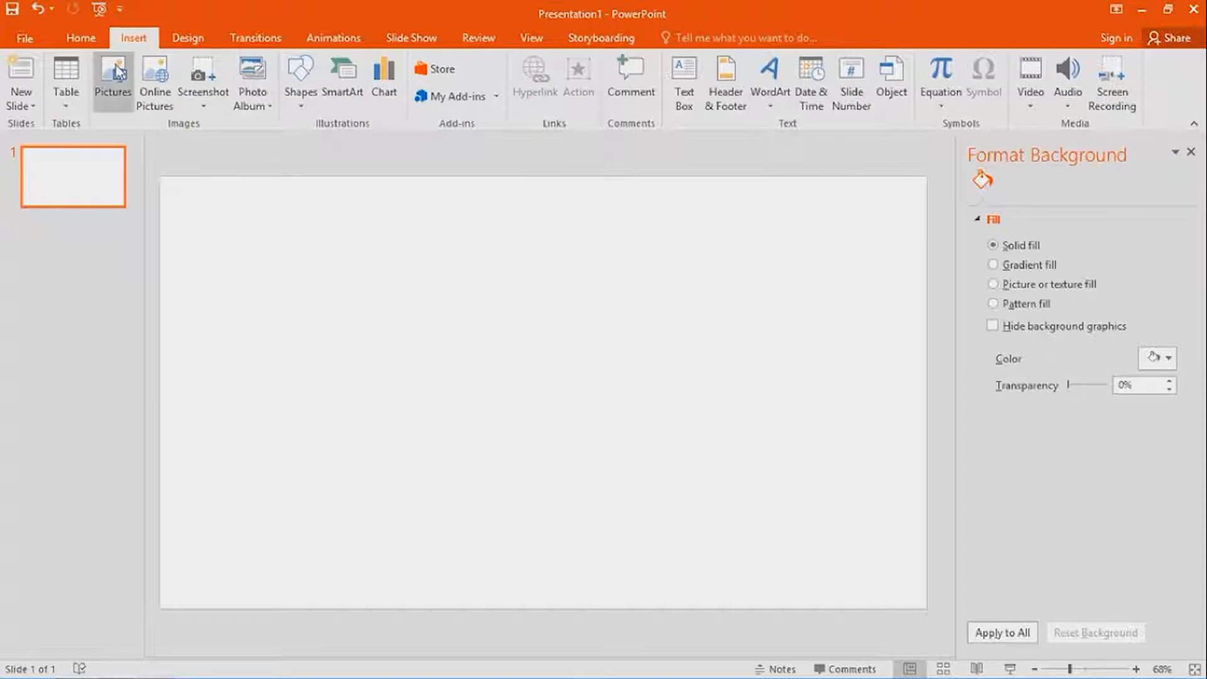
click(112, 77)
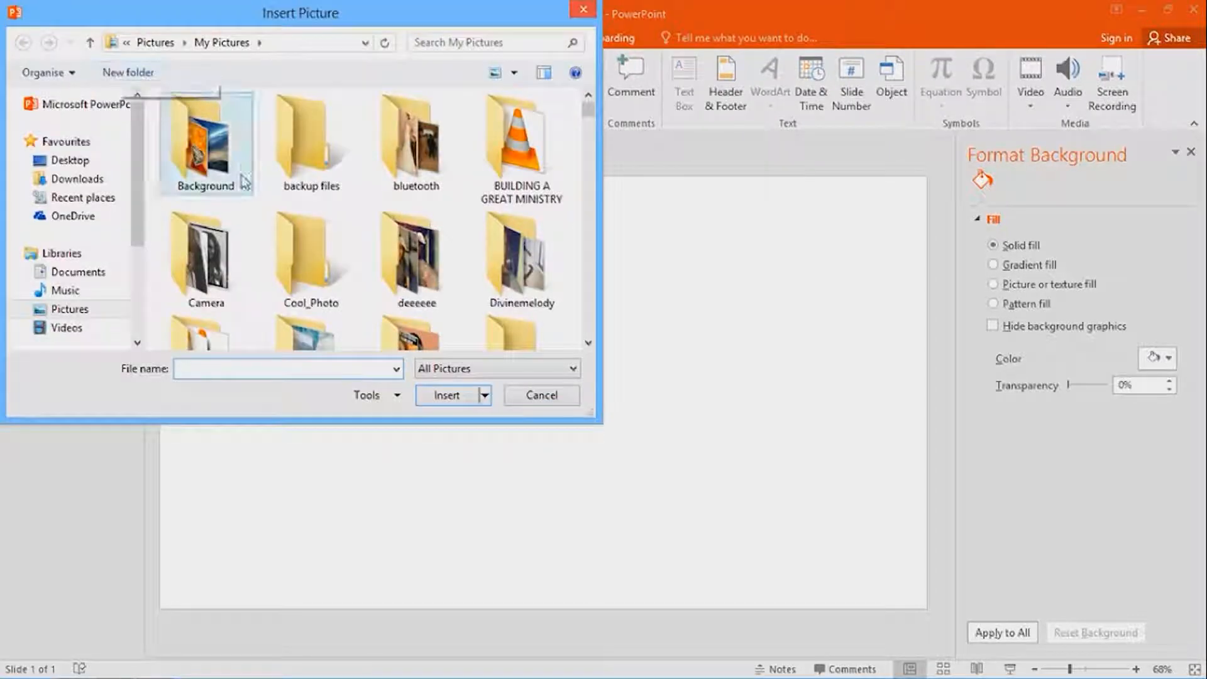
scroll(down, 3)
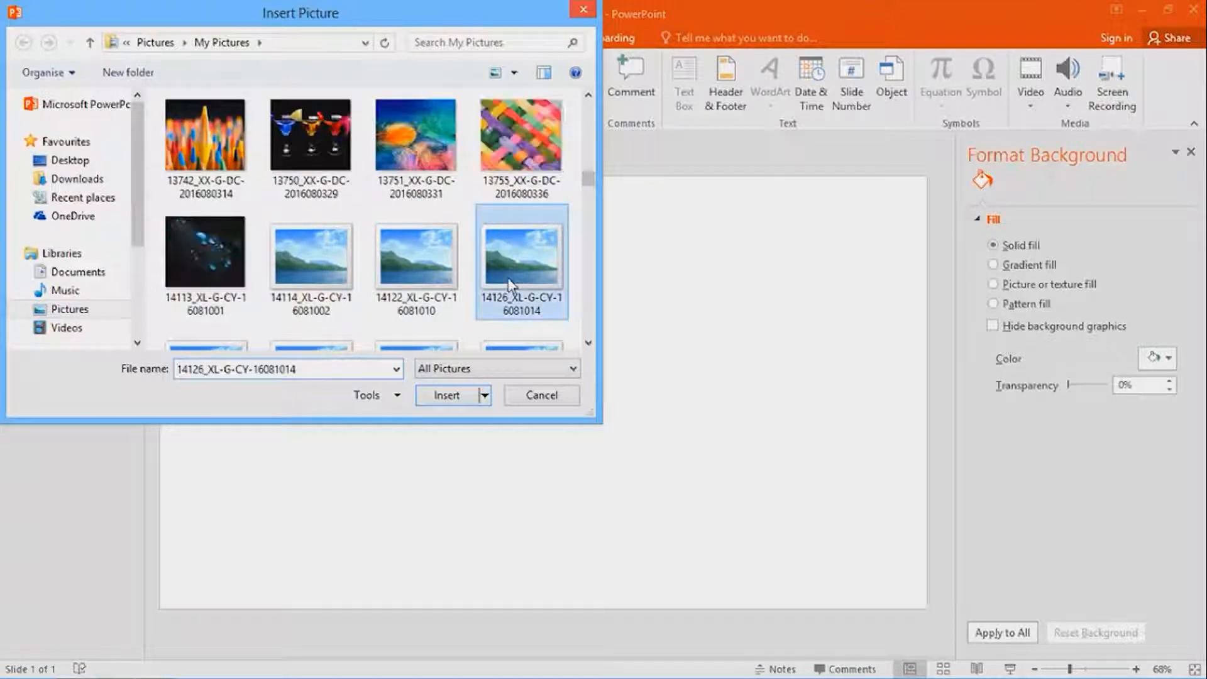
click(445, 394)
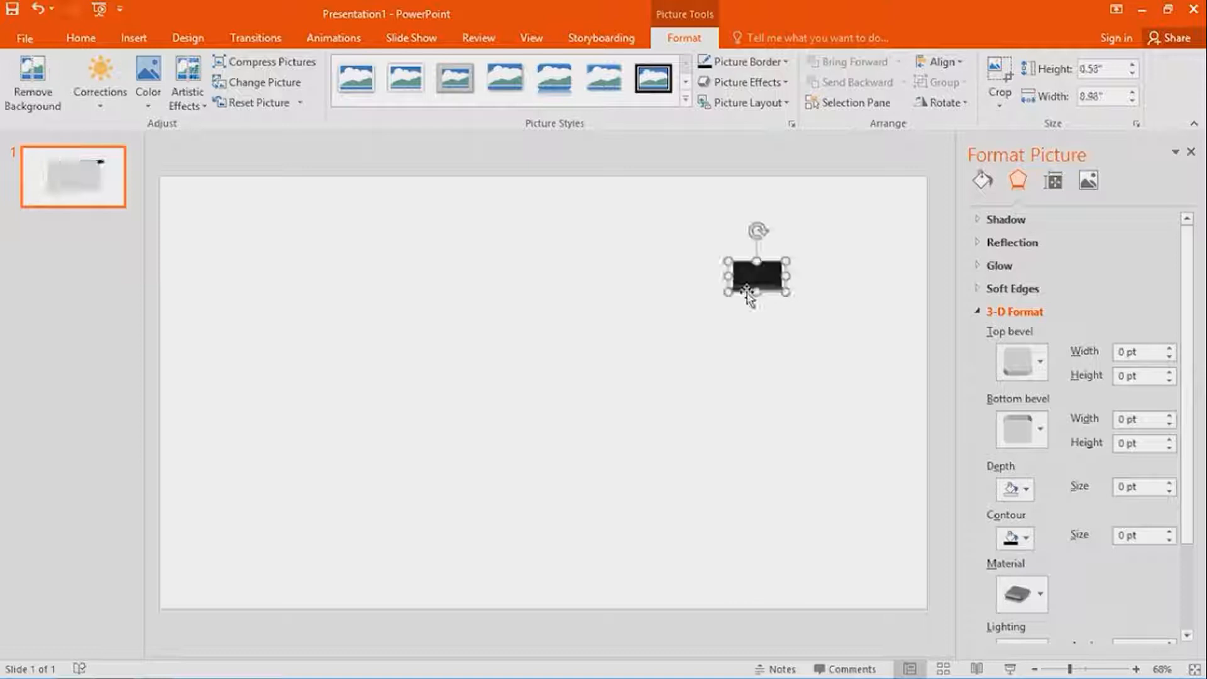
drag(756, 271, 666, 333)
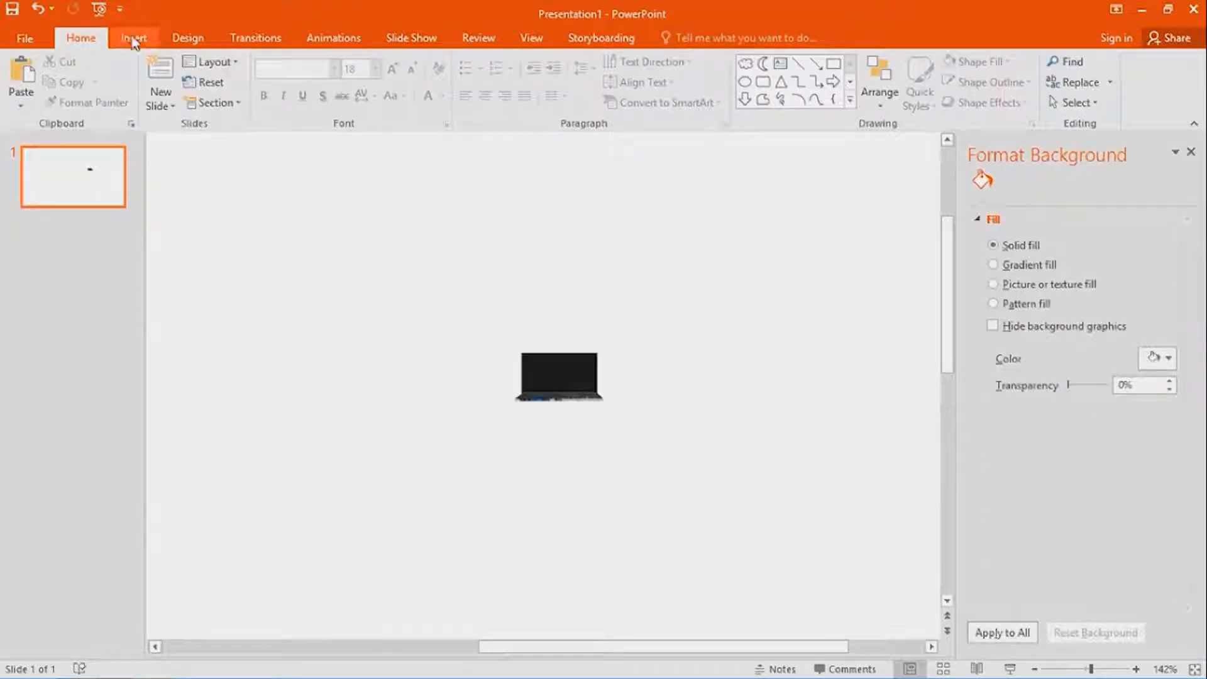
- Add a blue rectangle behind the laptop picture and select both objects together
click(133, 36)
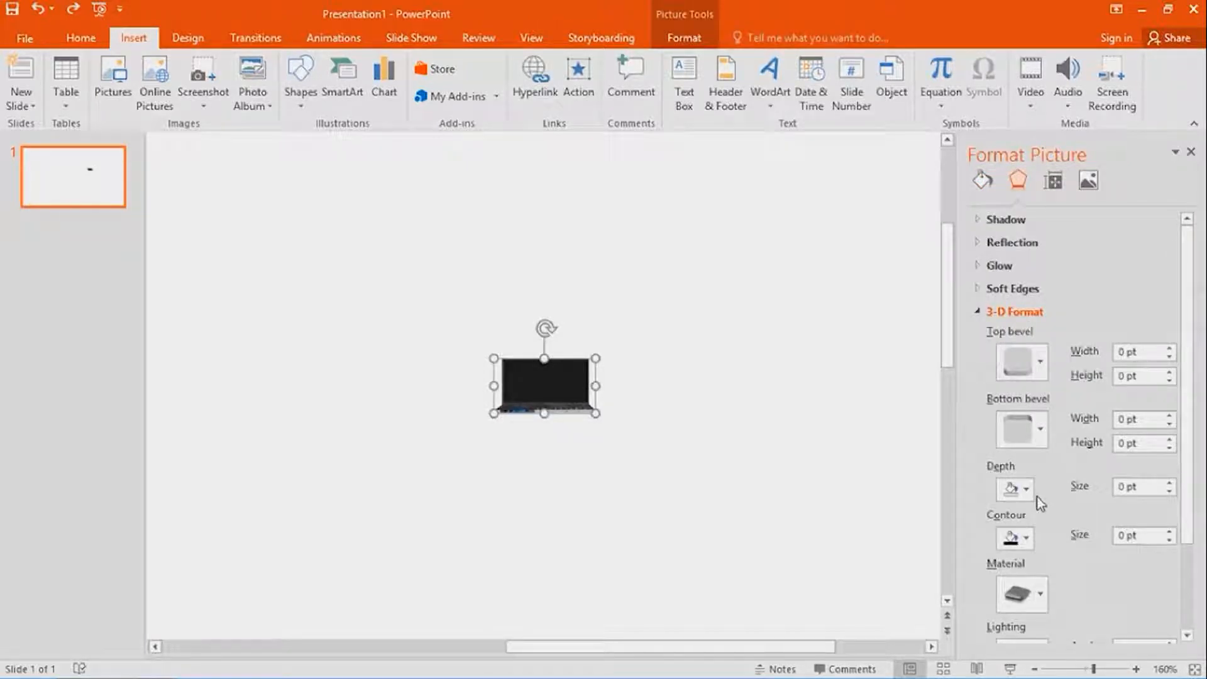
mouse_move(761, 395)
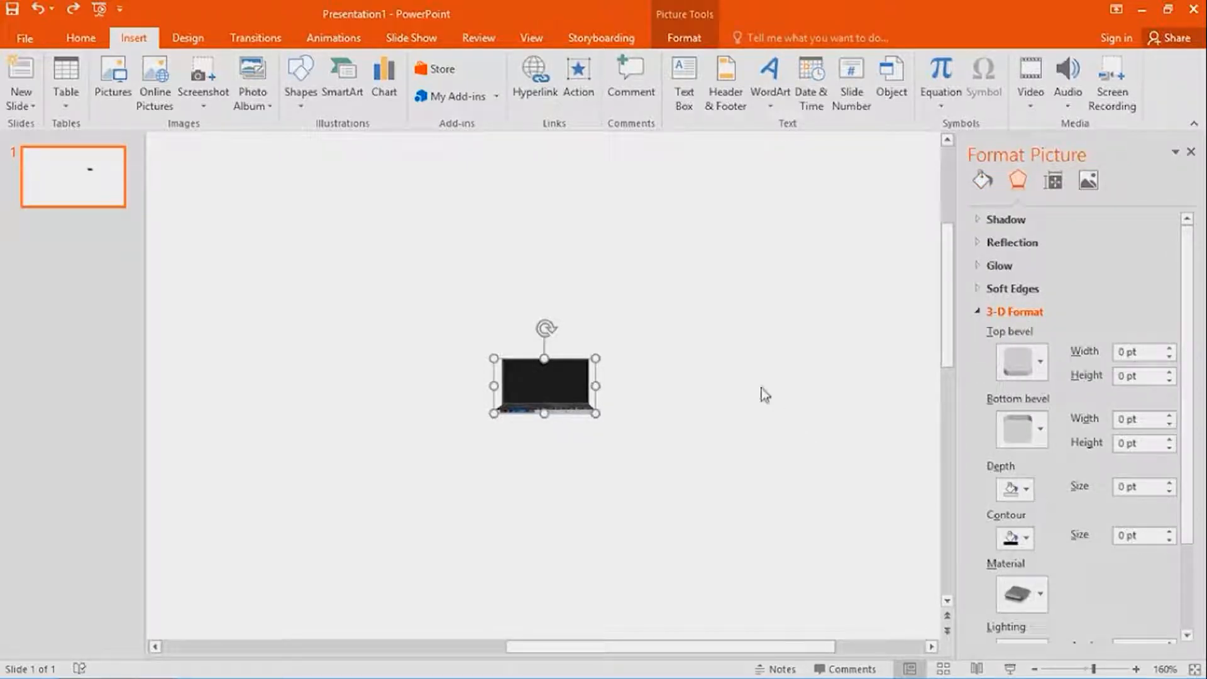
click(300, 81)
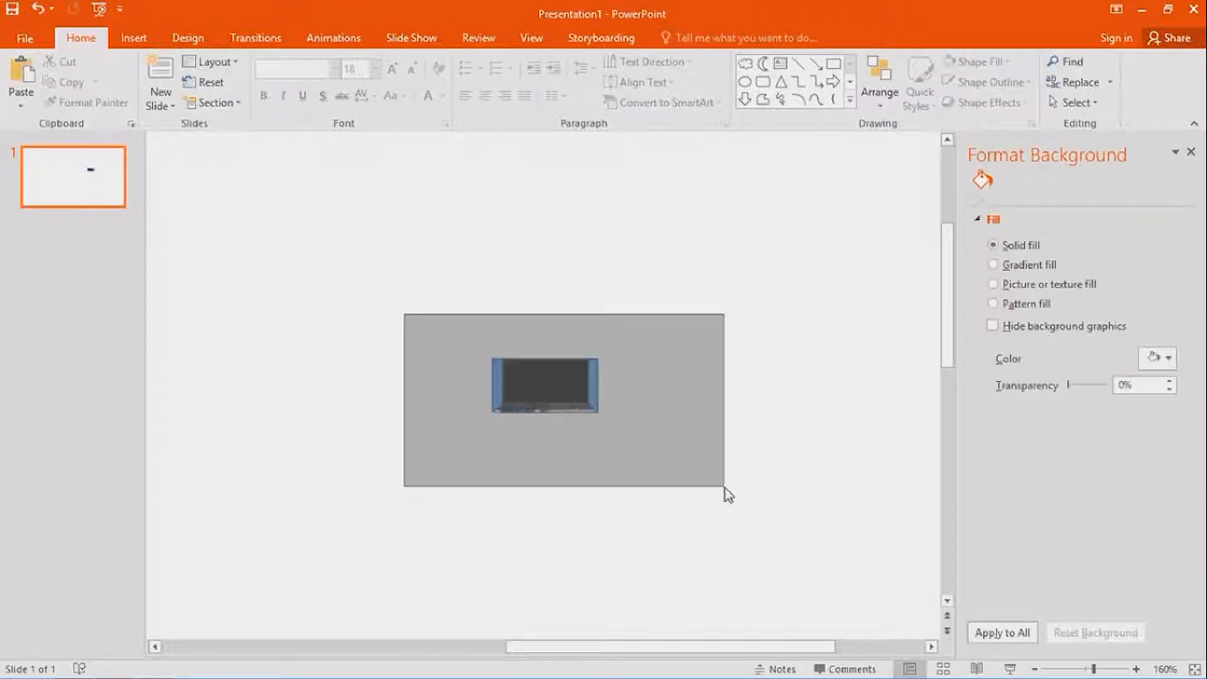
click(543, 384)
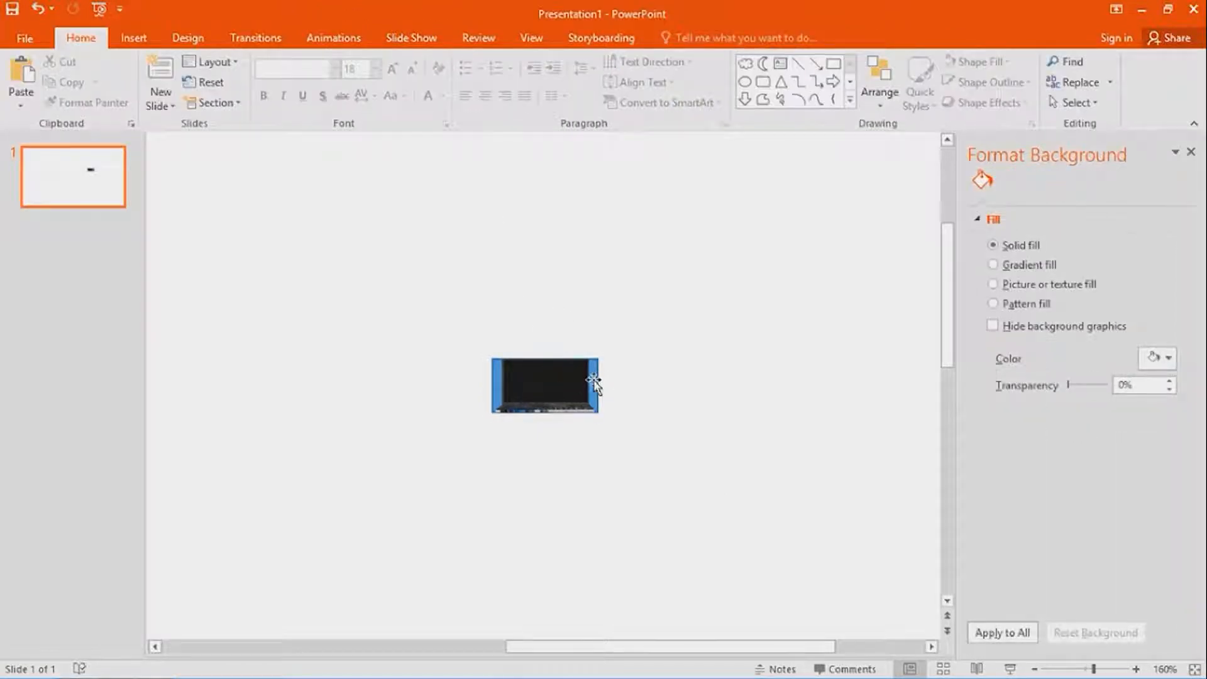
click(544, 385)
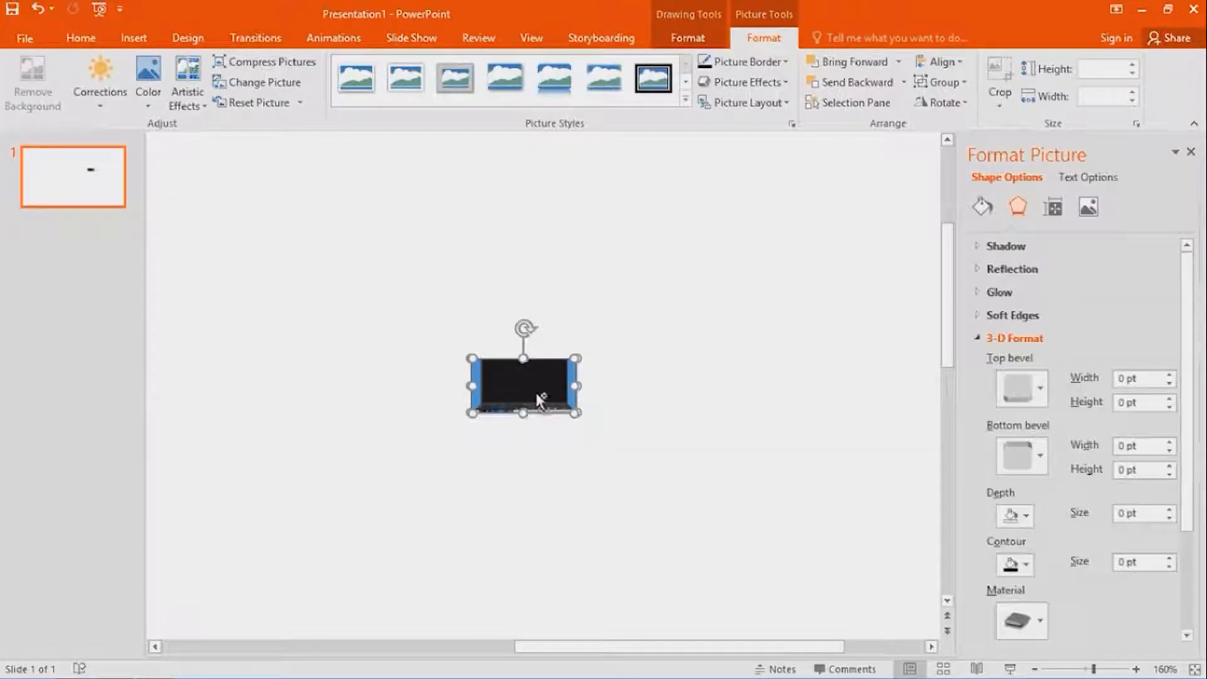
click(81, 37)
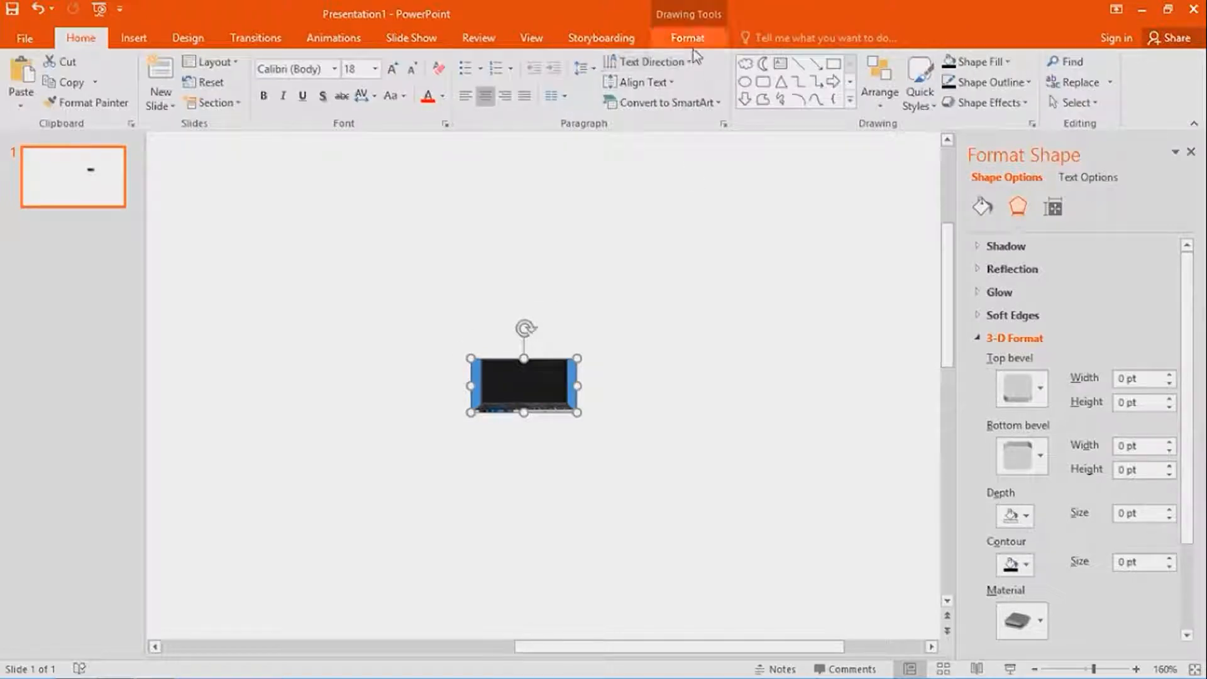
click(687, 38)
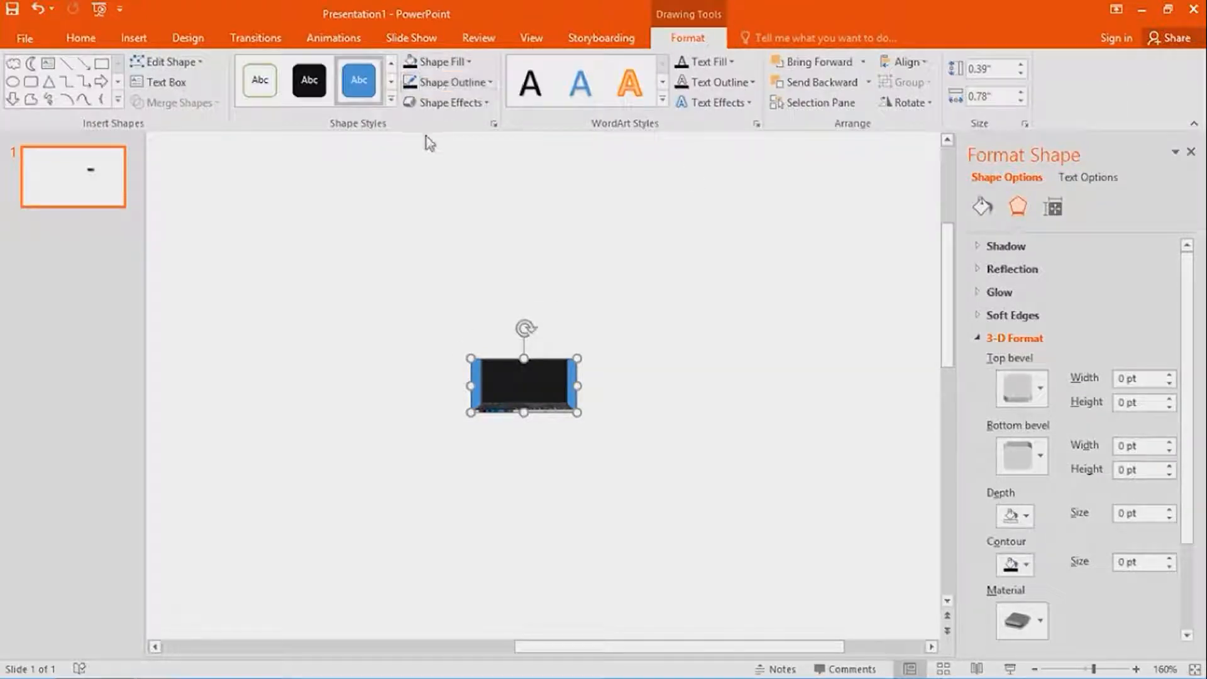
click(449, 83)
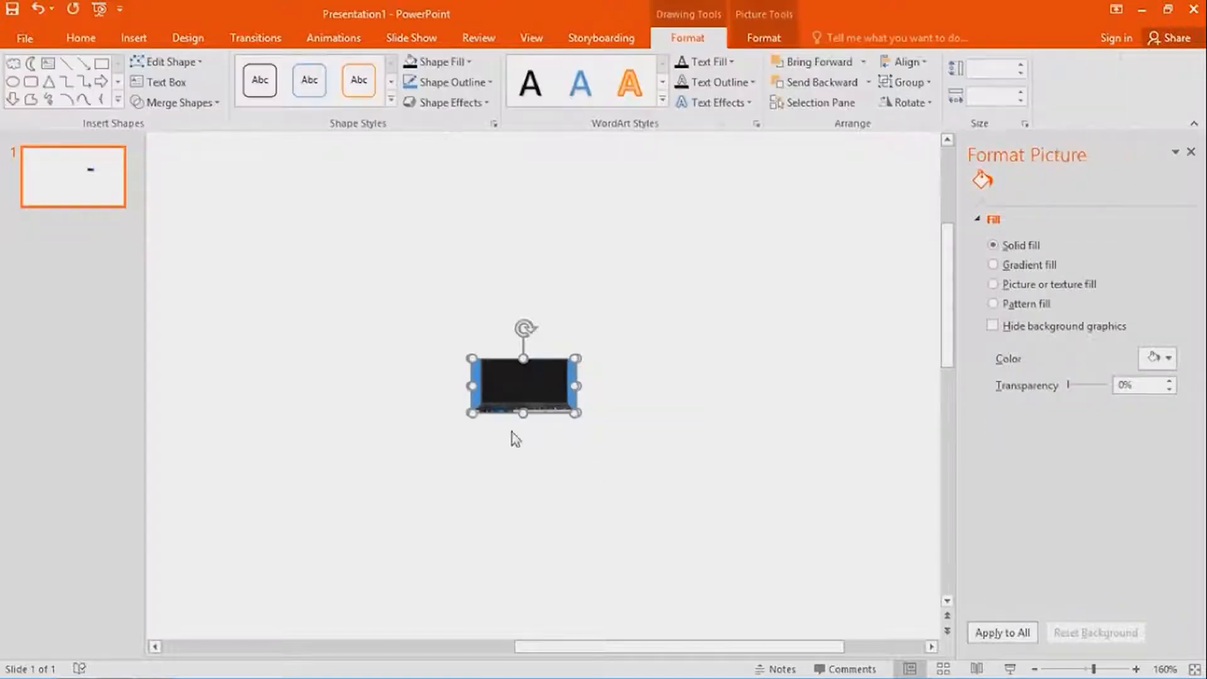
- Start Save as Picture for the selection with the Desktop as the location
right_click(523, 385)
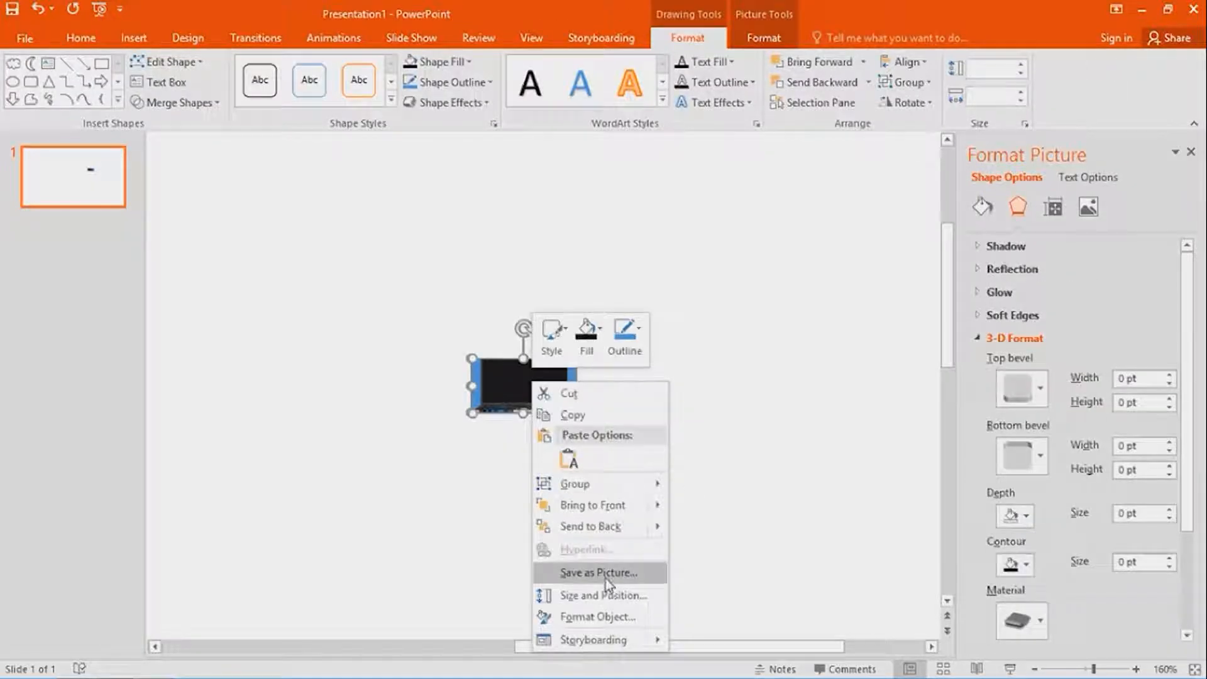
click(601, 572)
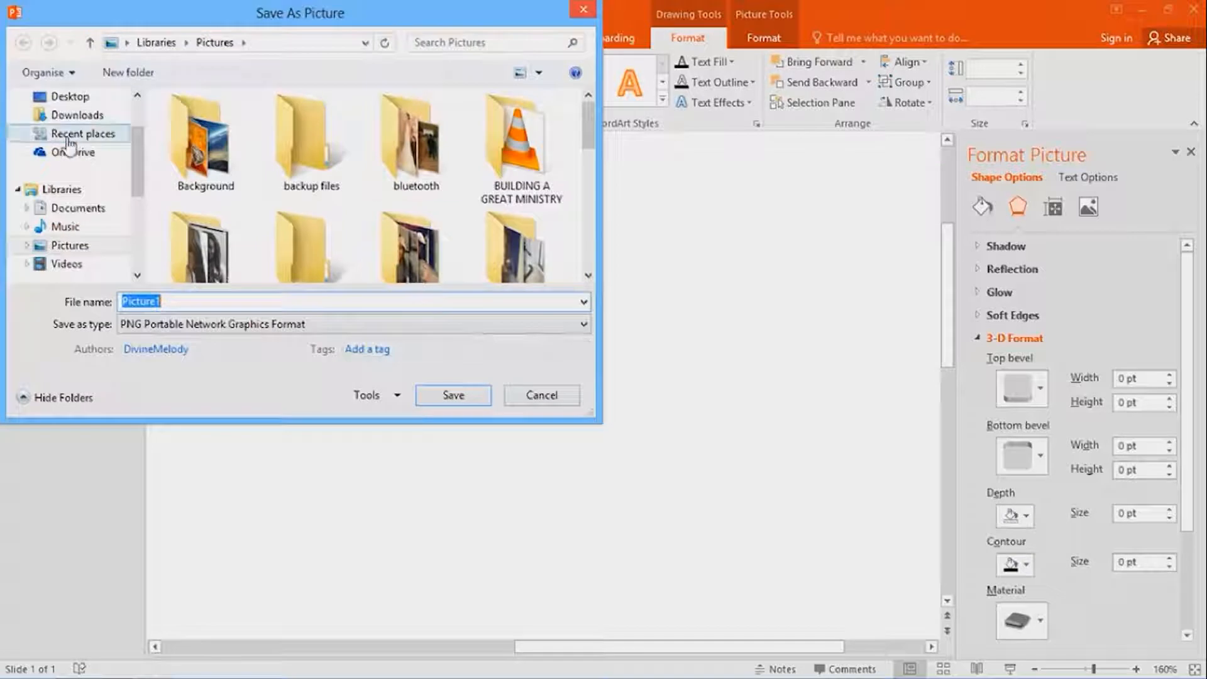
click(70, 97)
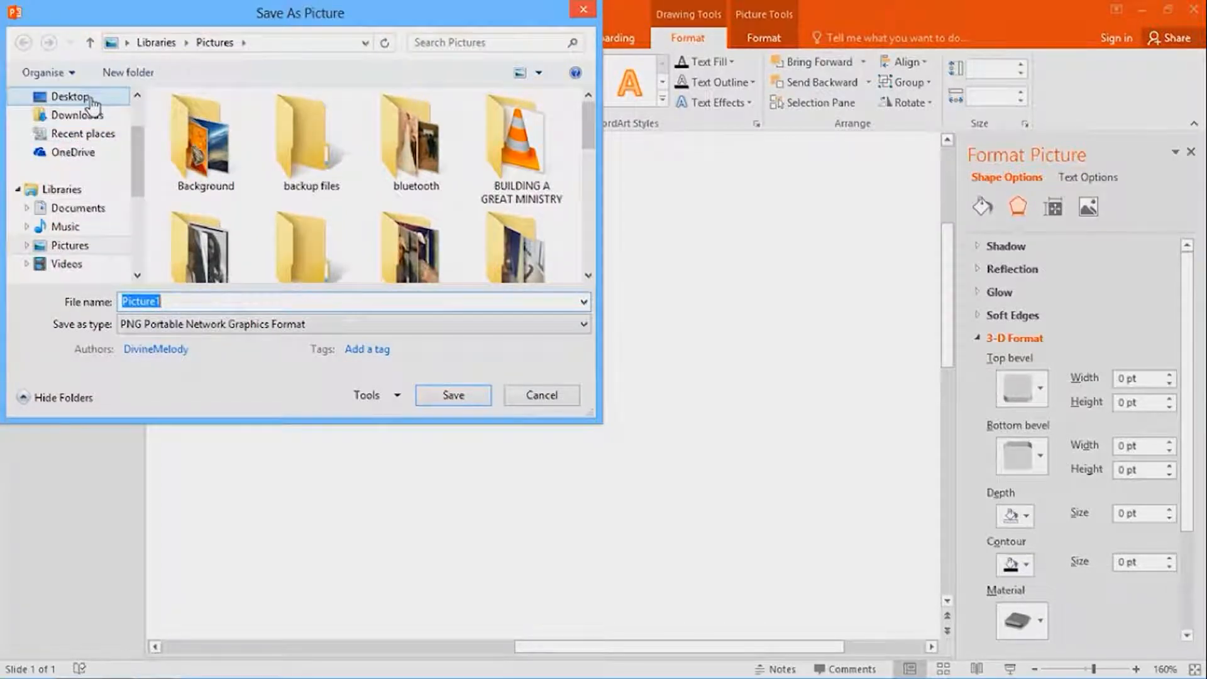
click(70, 97)
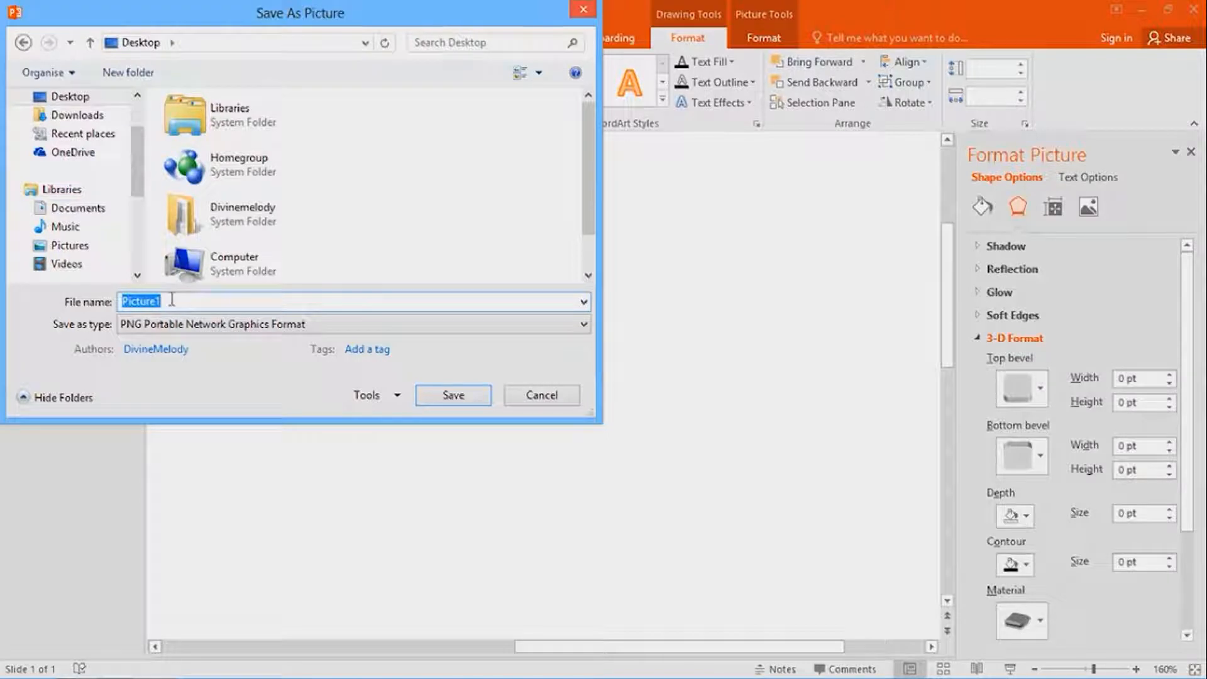
- Save the image as a PNG named 'pc test'
text(p)
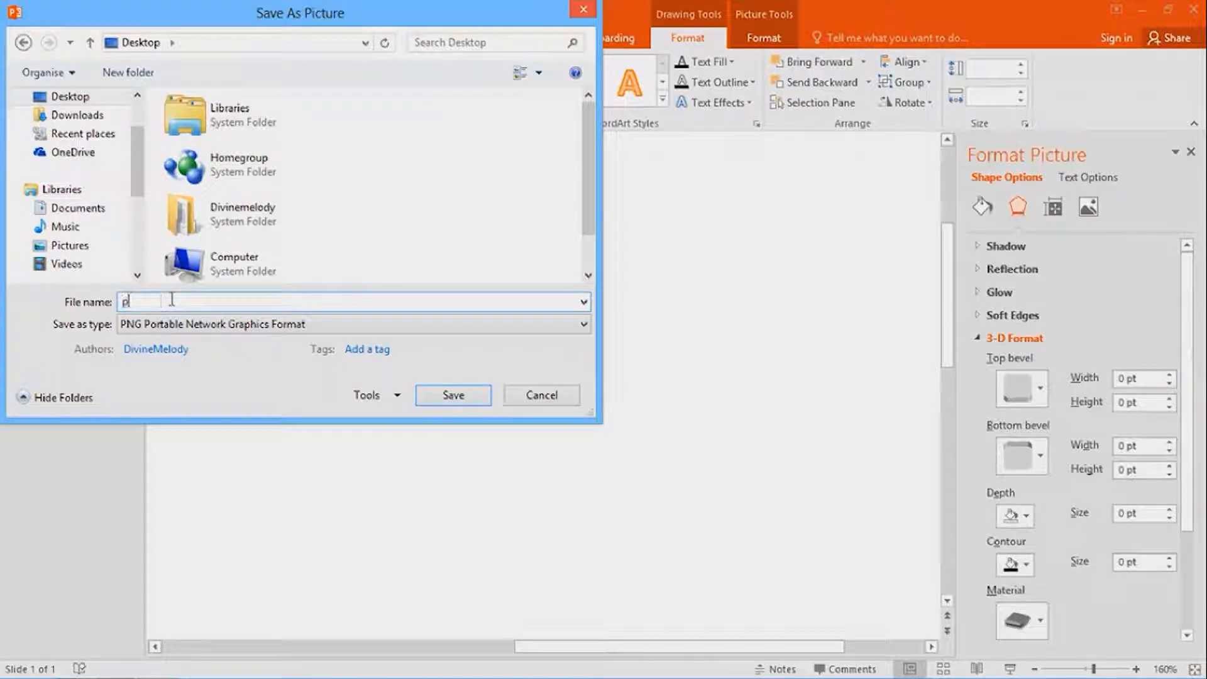
text(c test)
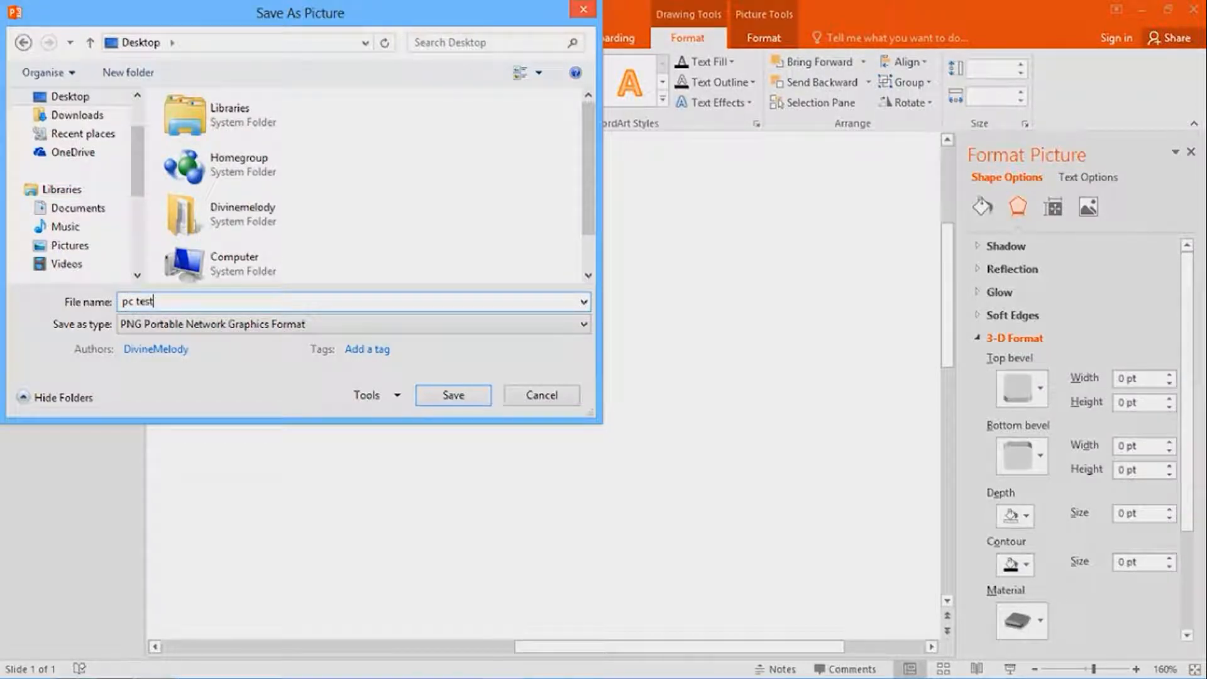
click(452, 395)
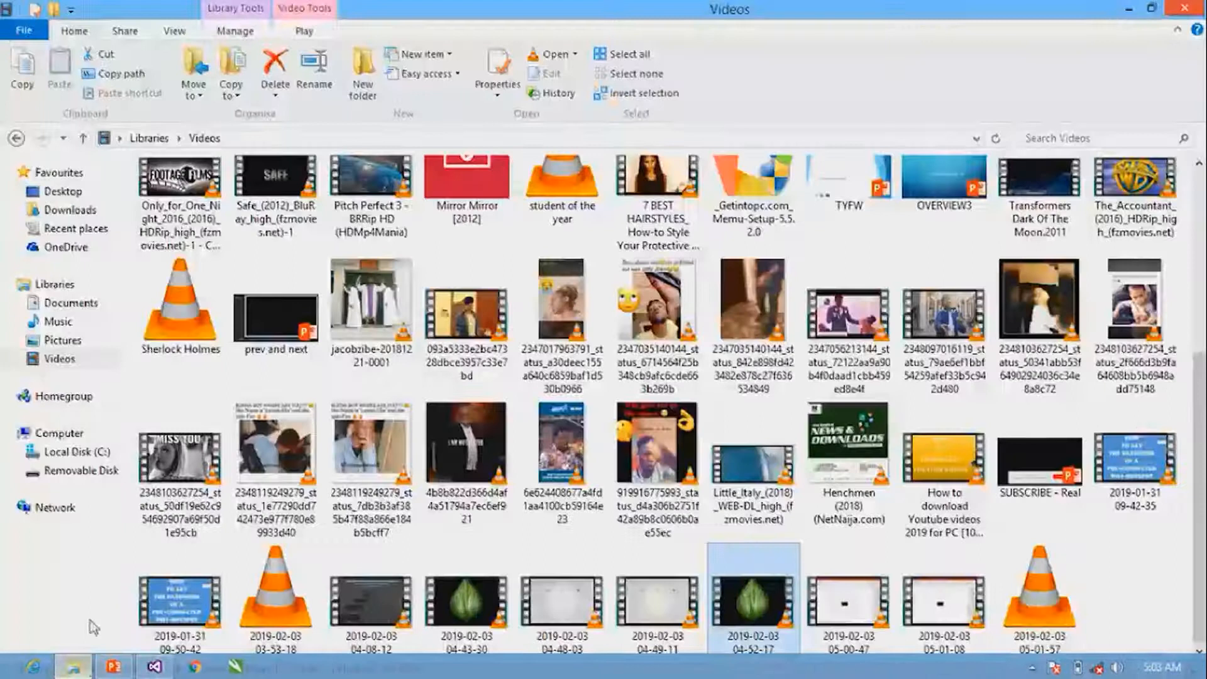
- Run the jcpicker application from the Downloads folder
click(70, 210)
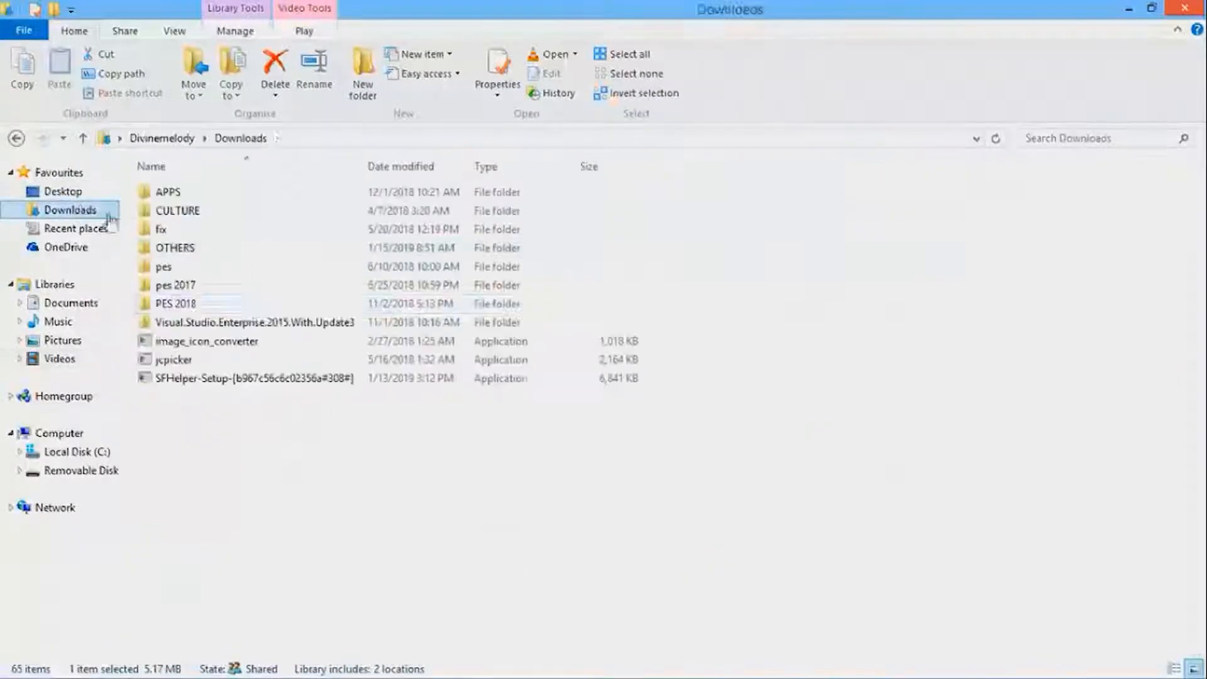
click(173, 359)
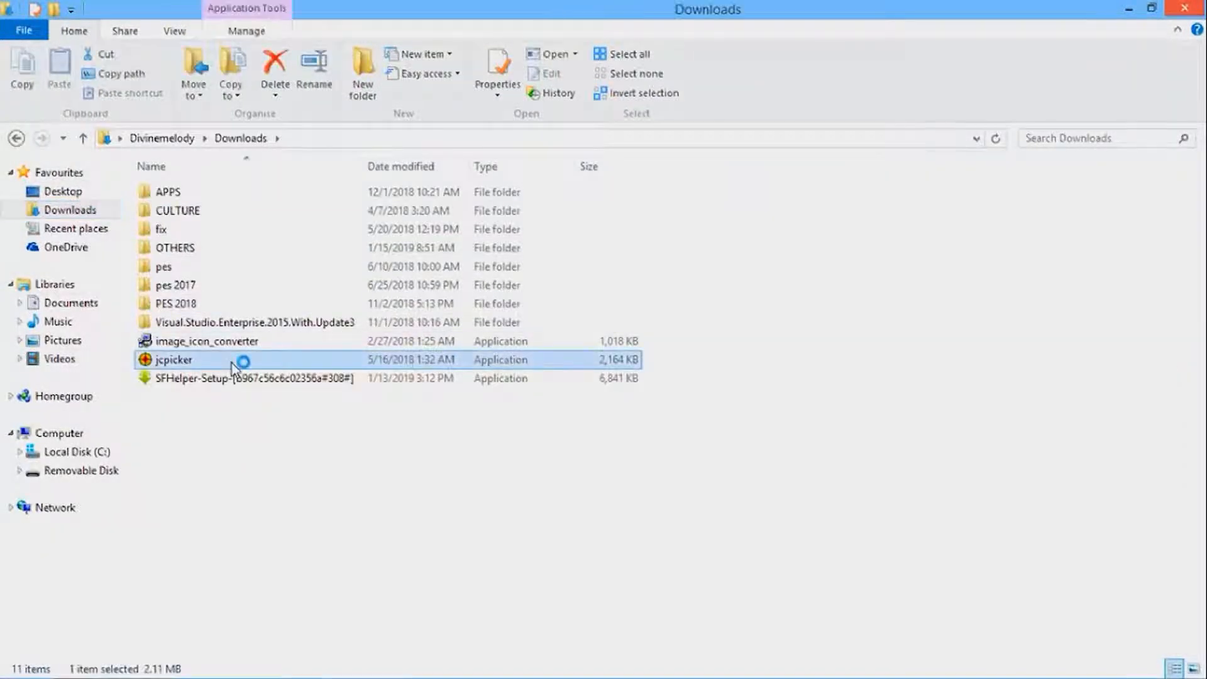
double_click(174, 359)
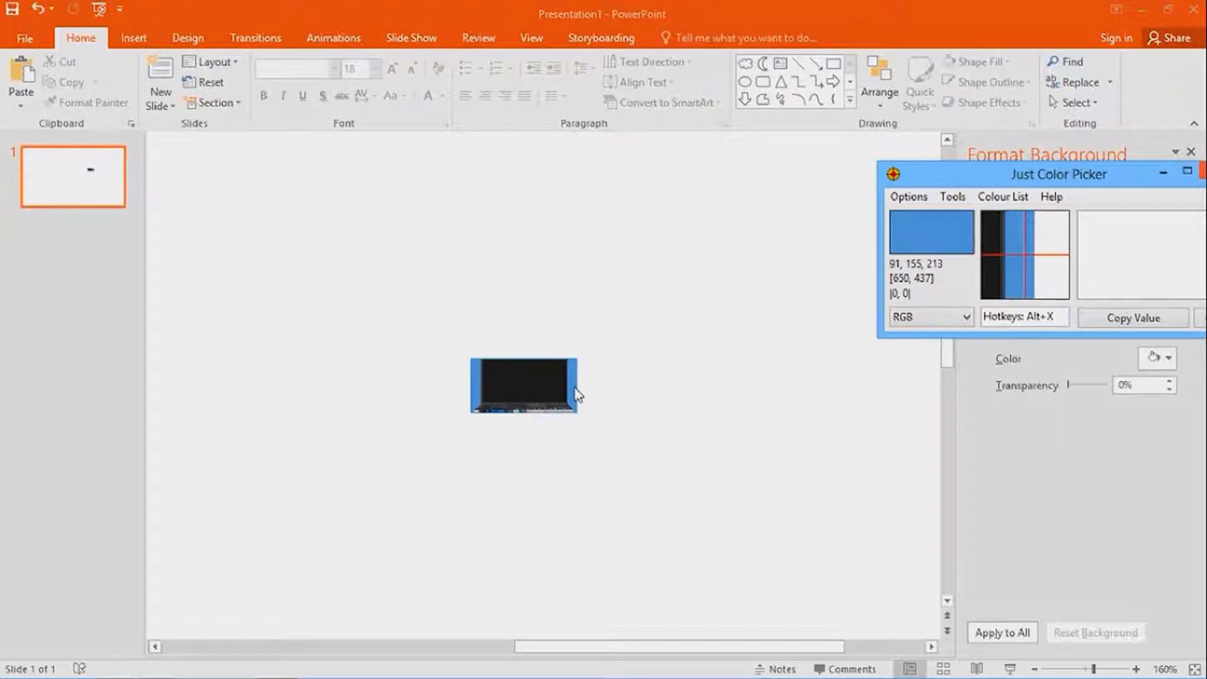
mouse_move(573, 391)
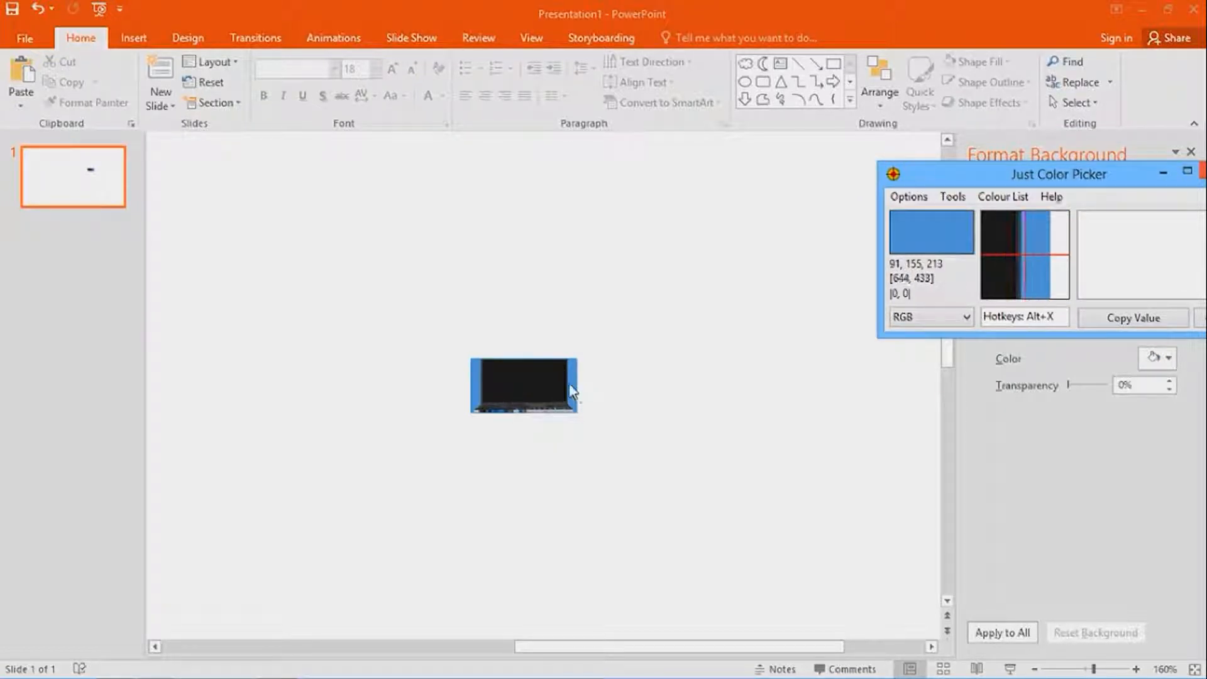
mouse_move(1025, 265)
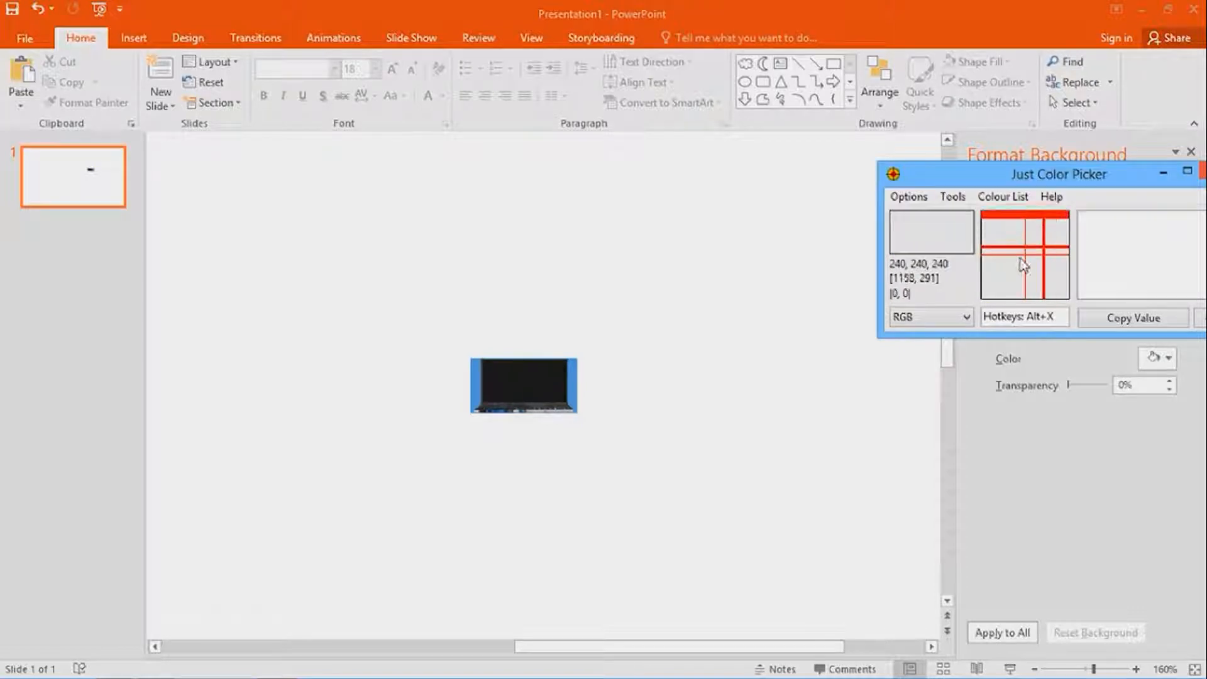
mouse_move(576, 391)
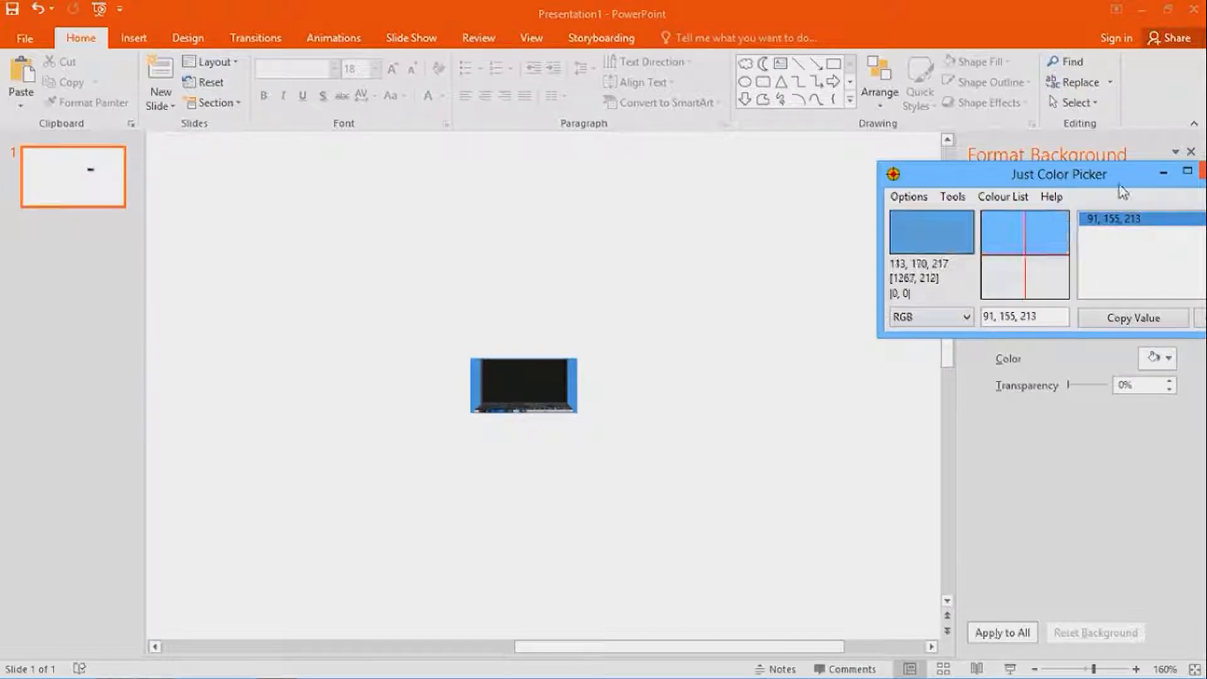
- Hide the colour picker and PowerPoint, then search 'ima' on Start for Image Icon Converter
drag(1058, 174, 959, 167)
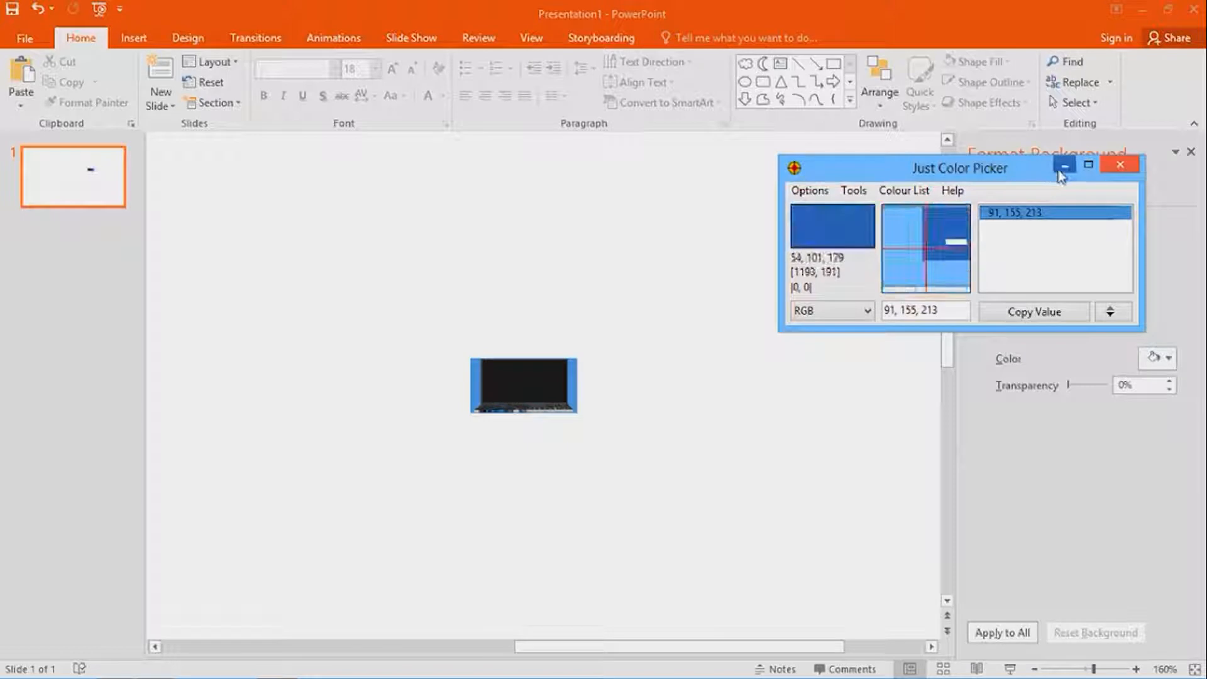
click(1064, 164)
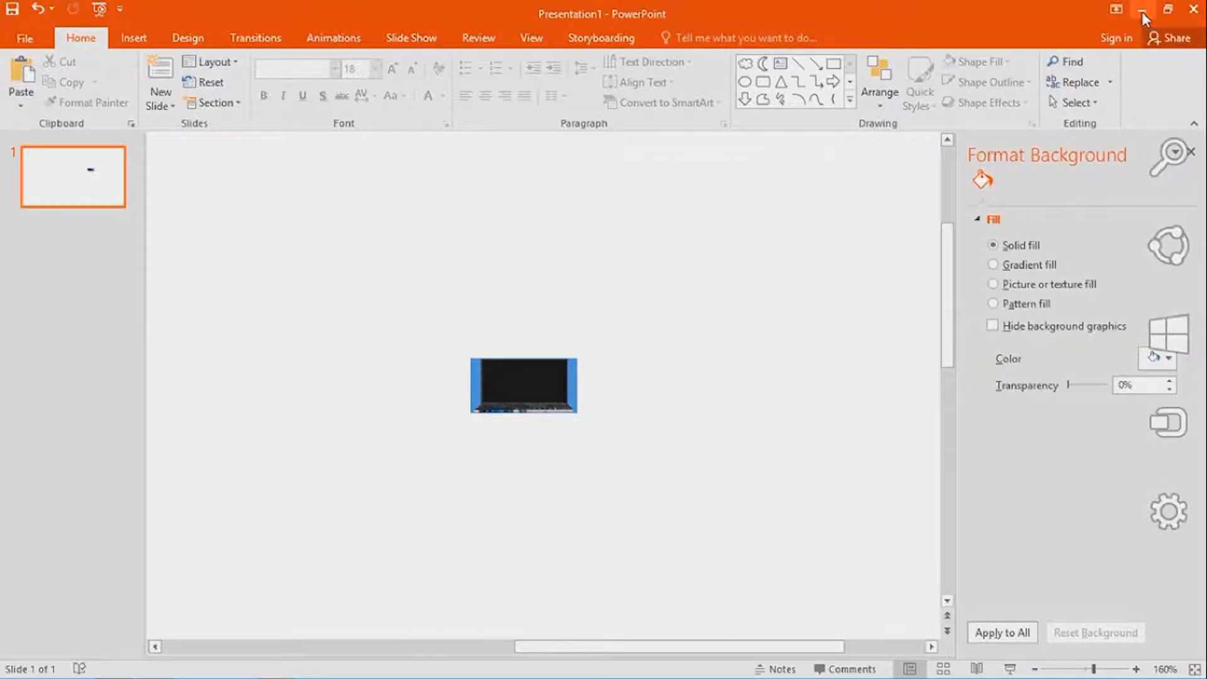
click(1144, 9)
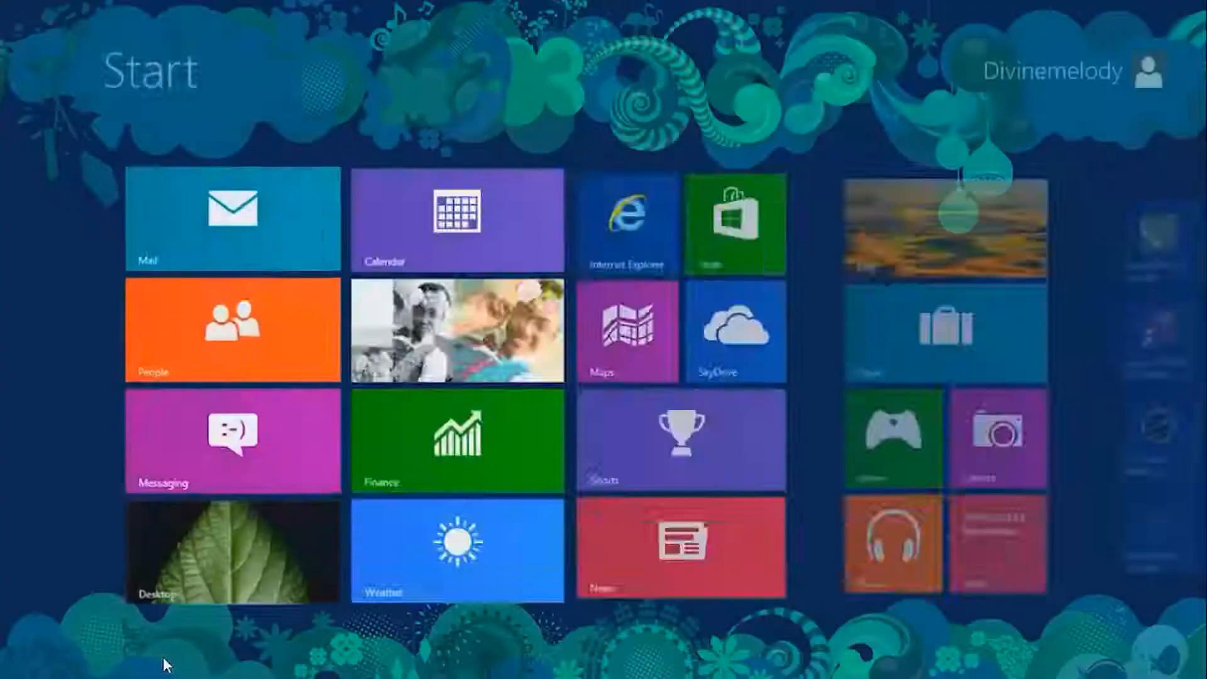
text(ima)
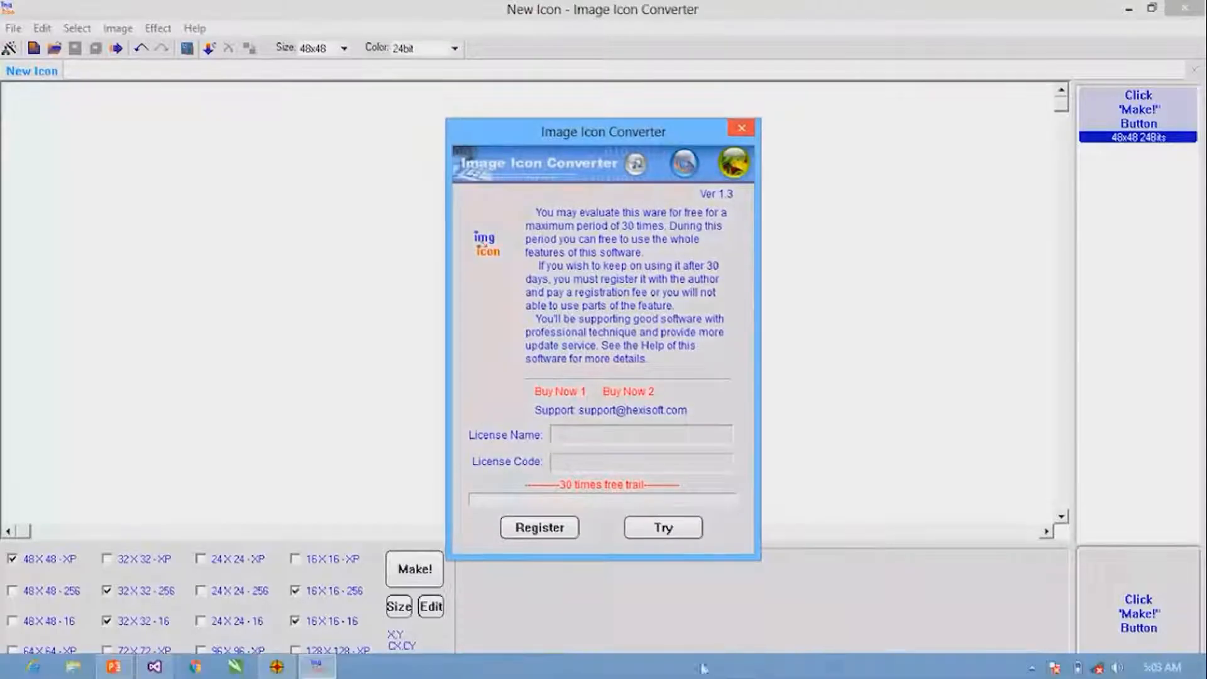
- Continue the trial and start the guided image-to-icon wizard
click(662, 527)
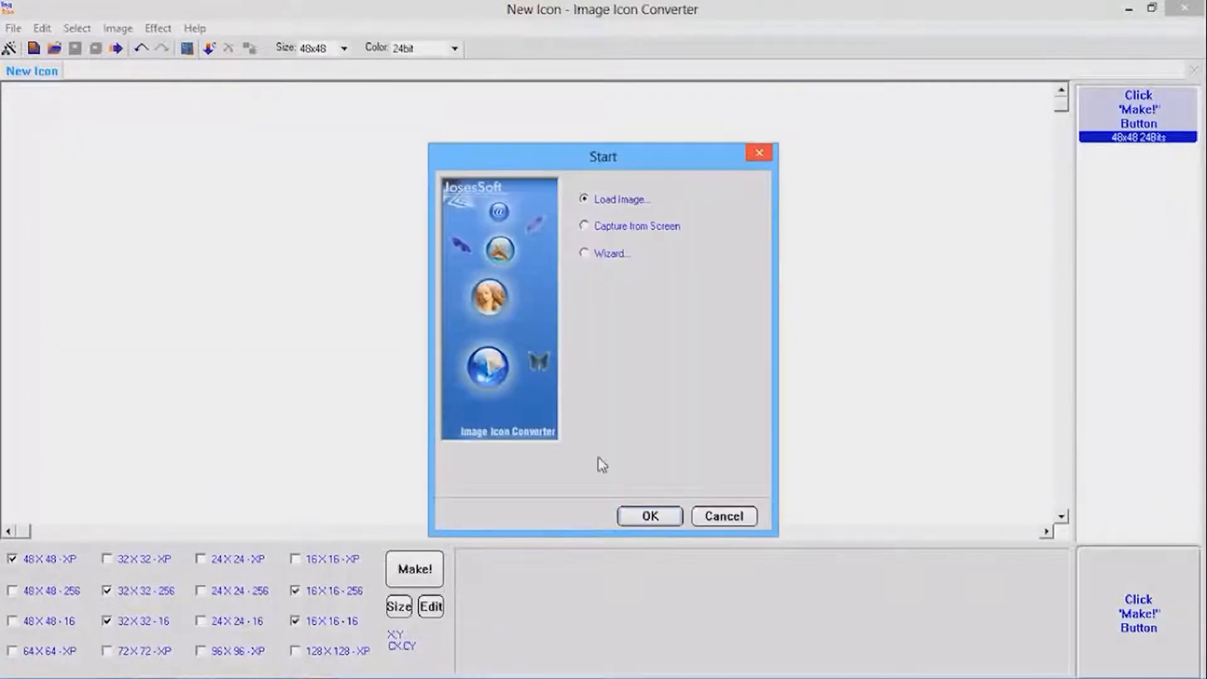
click(585, 252)
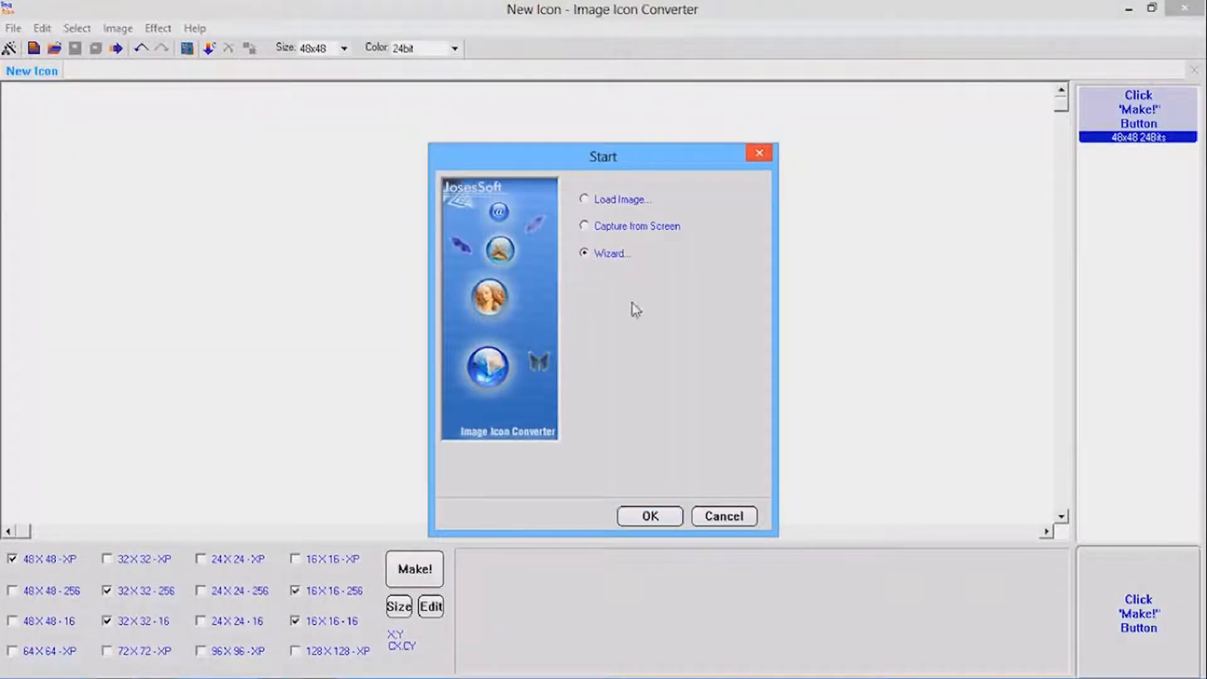
click(649, 515)
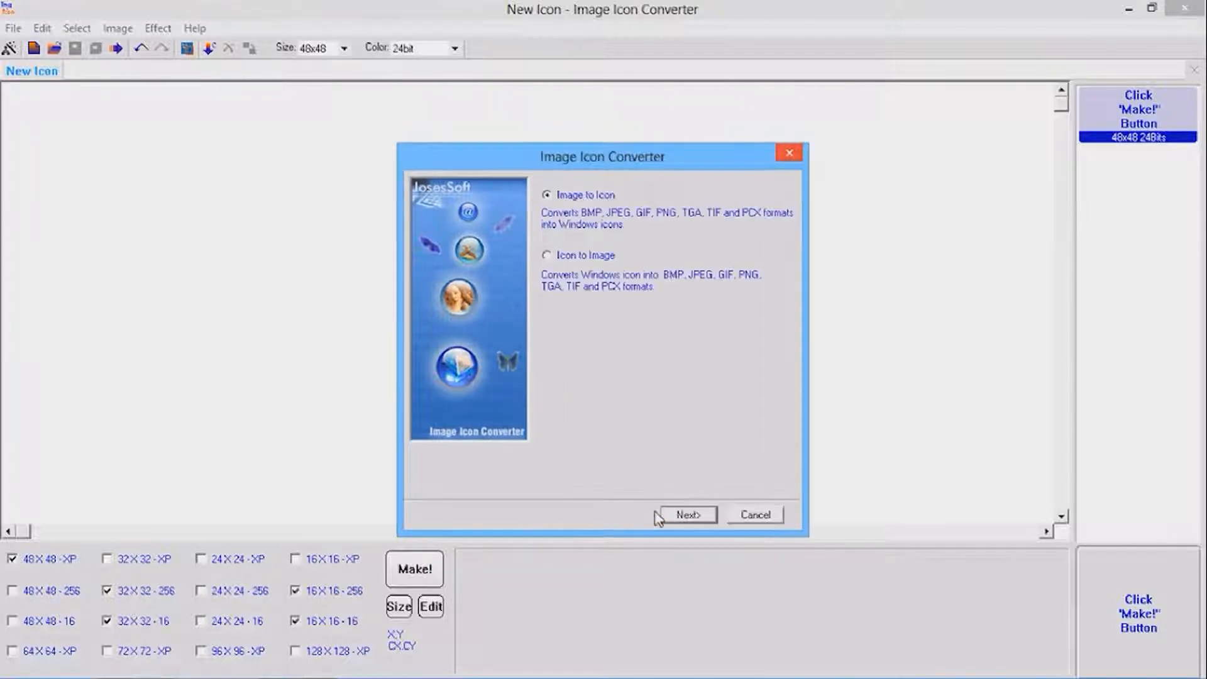
mouse_move(581, 214)
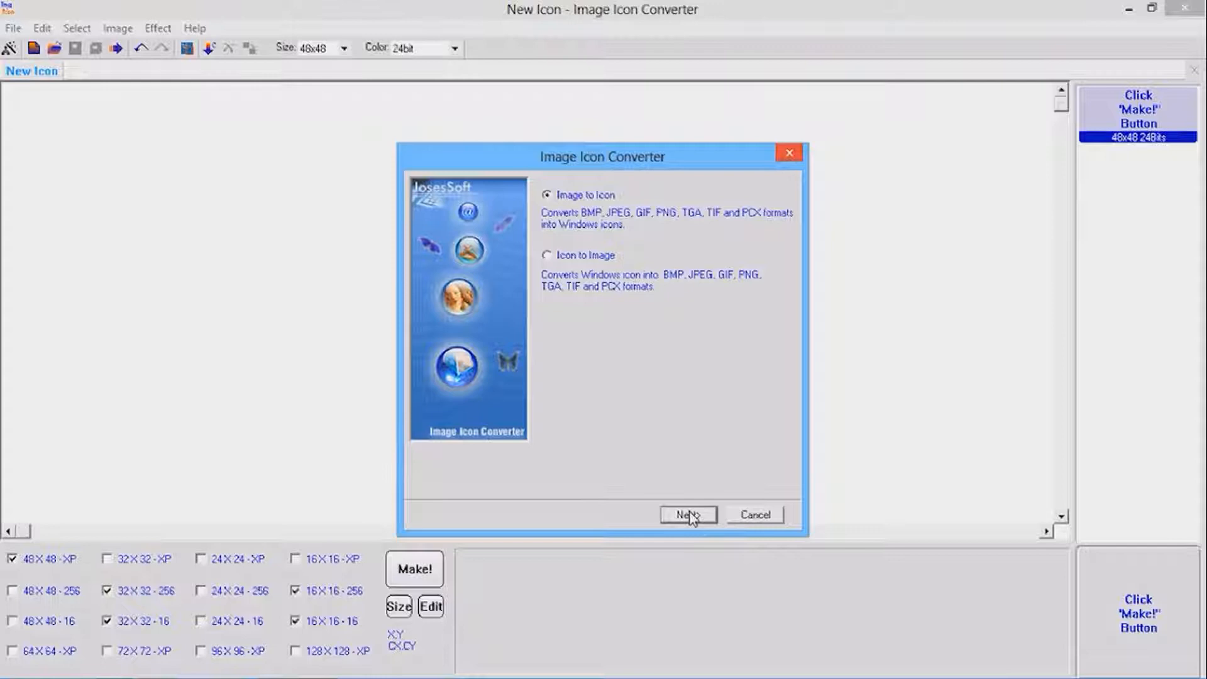
click(686, 514)
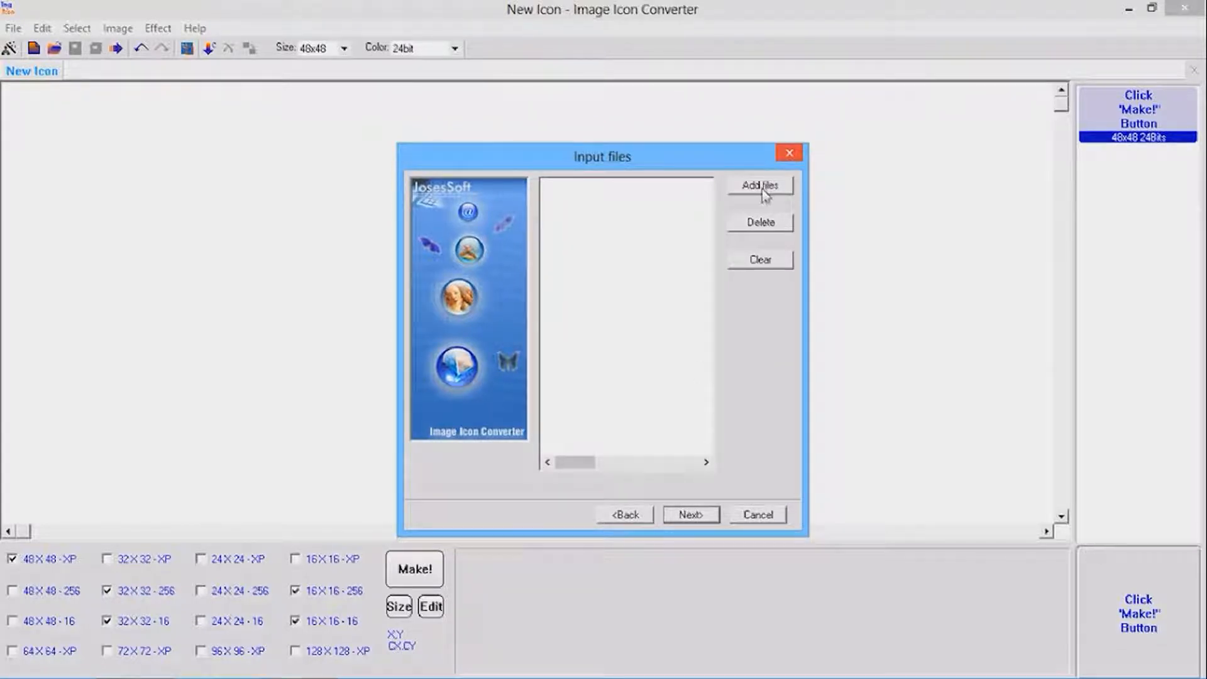
- Add the pc test picture from C: > Users > home > Desktop as the input file
click(759, 185)
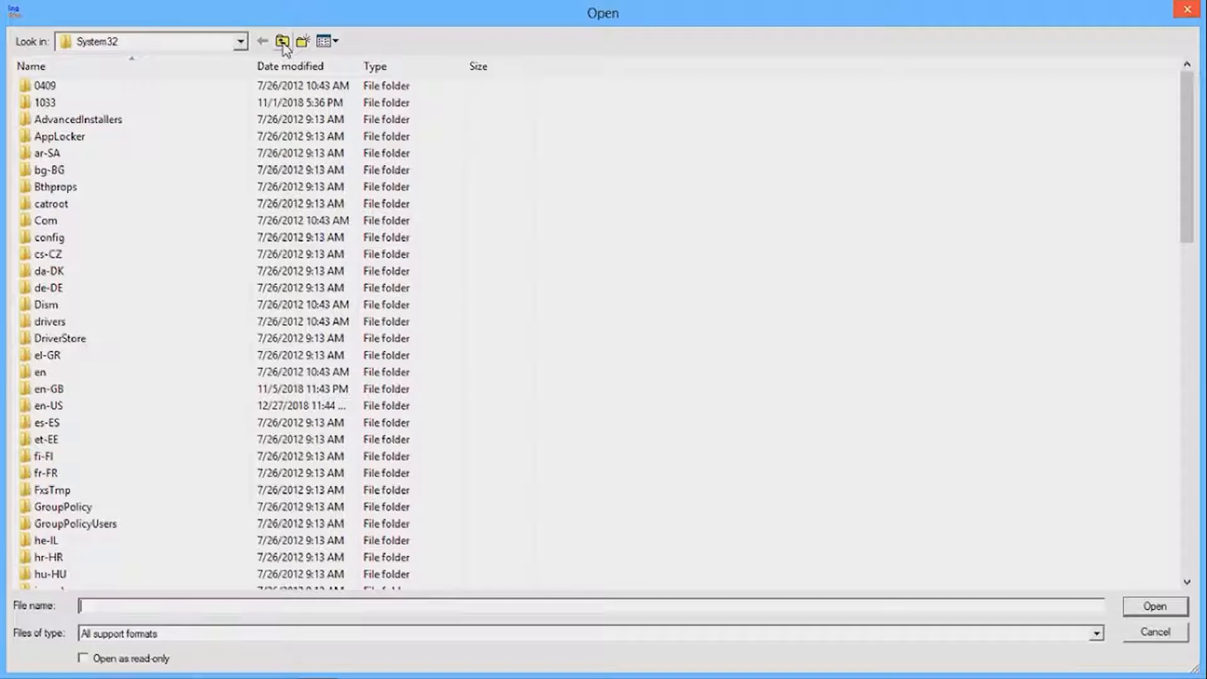
click(283, 41)
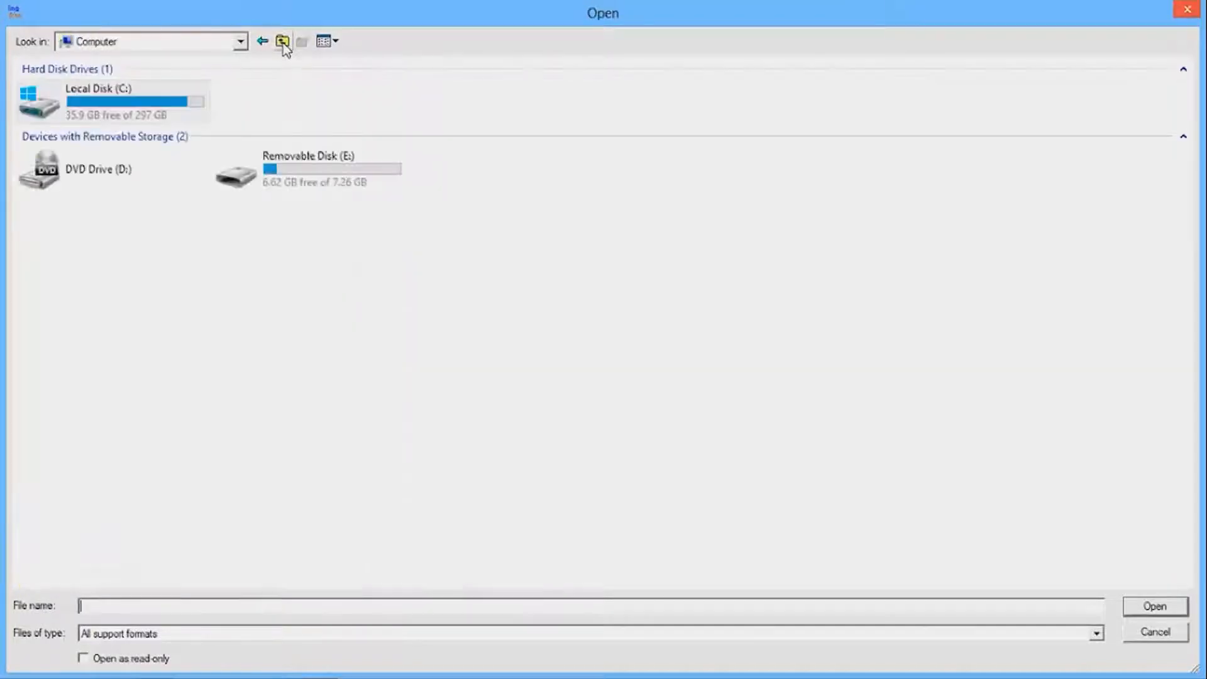
double_click(116, 101)
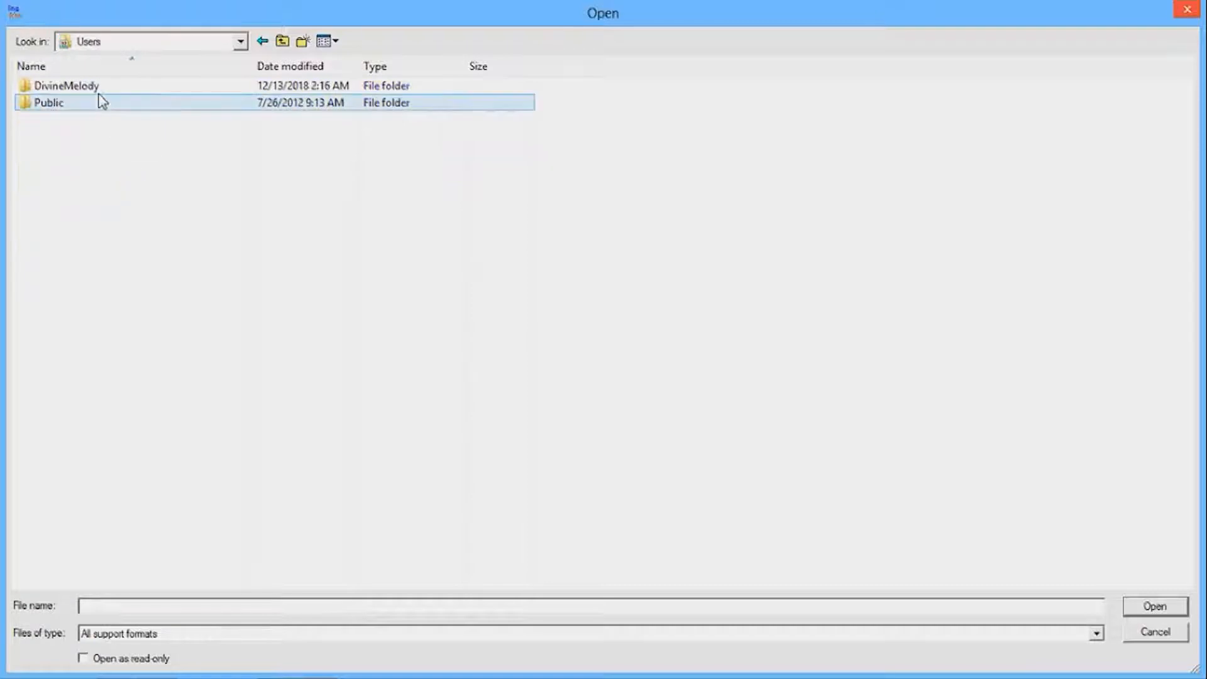
double_click(66, 86)
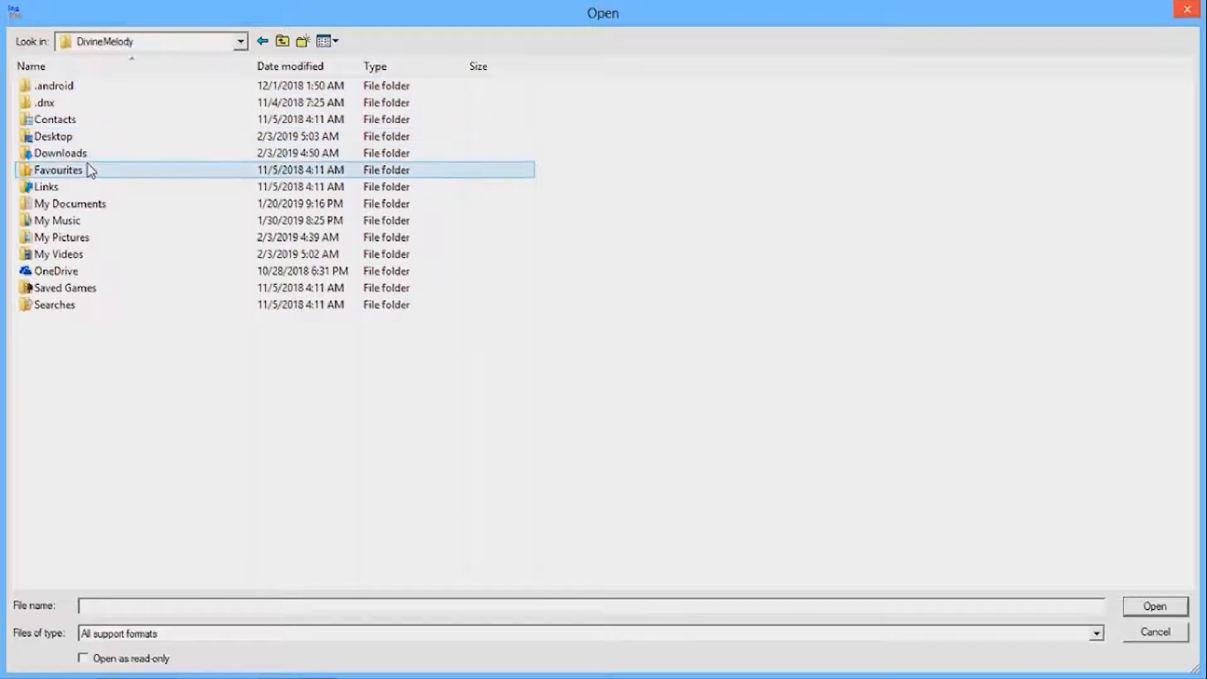
double_click(53, 136)
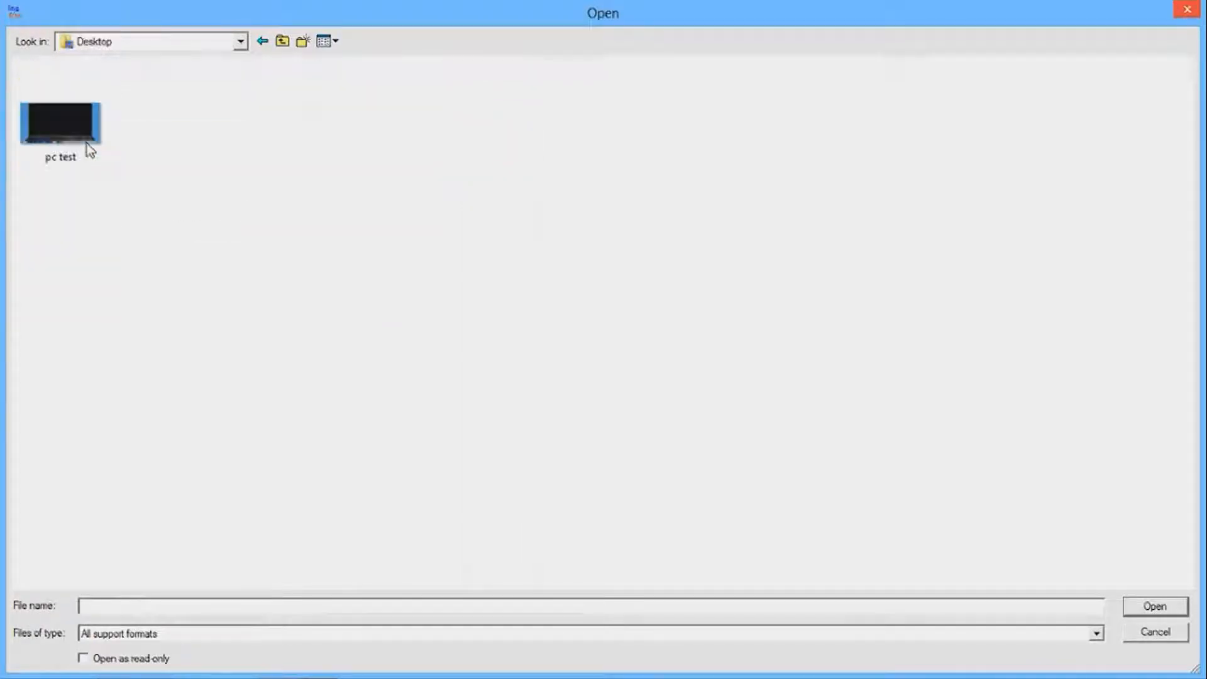
click(1154, 606)
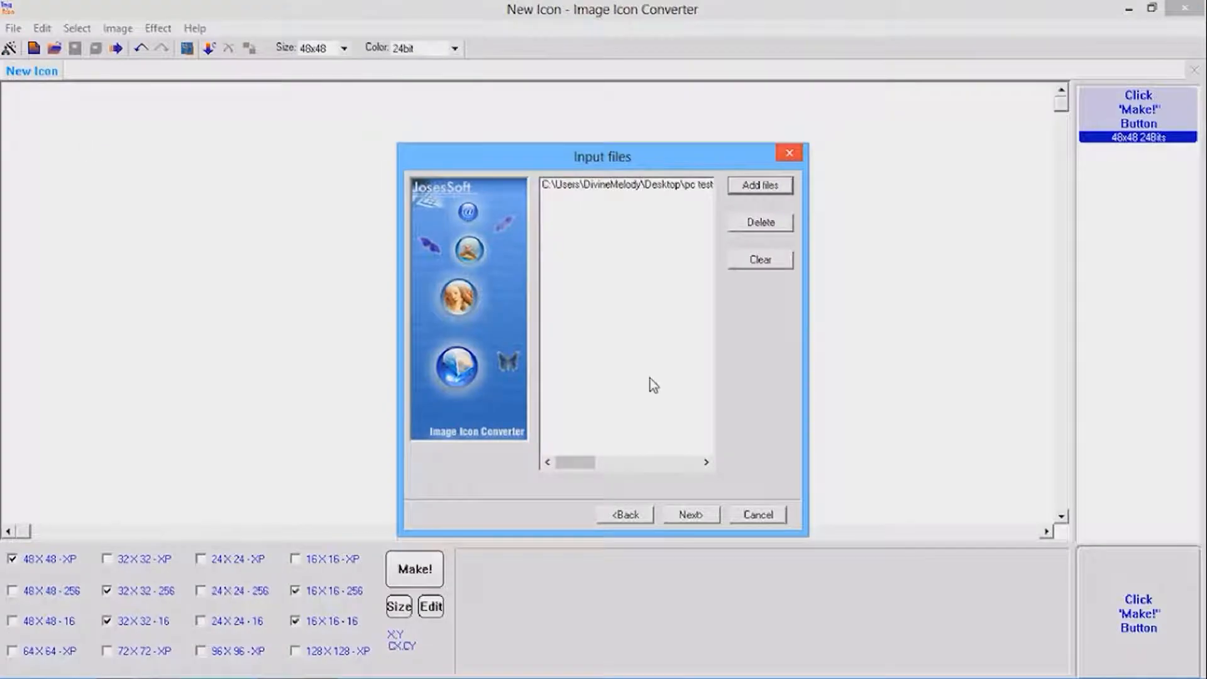
- Settle the destination colour depth on 32-bit with alpha channel after trying 256-colour and monochrome
click(690, 514)
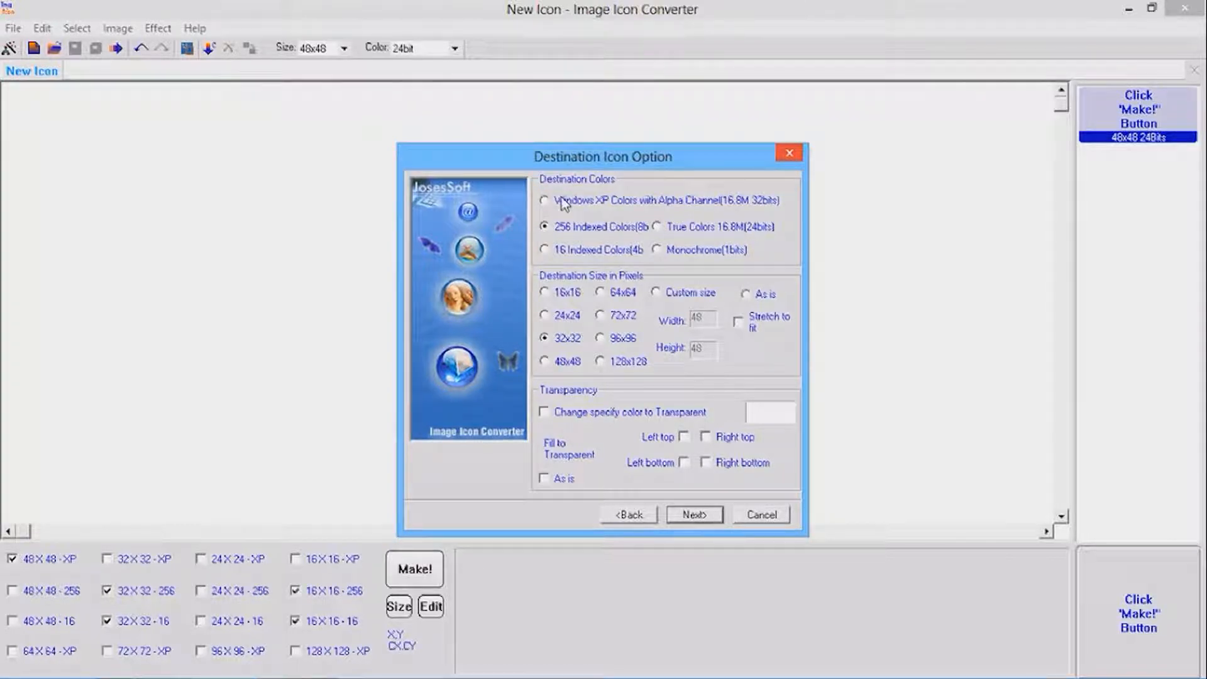
click(545, 200)
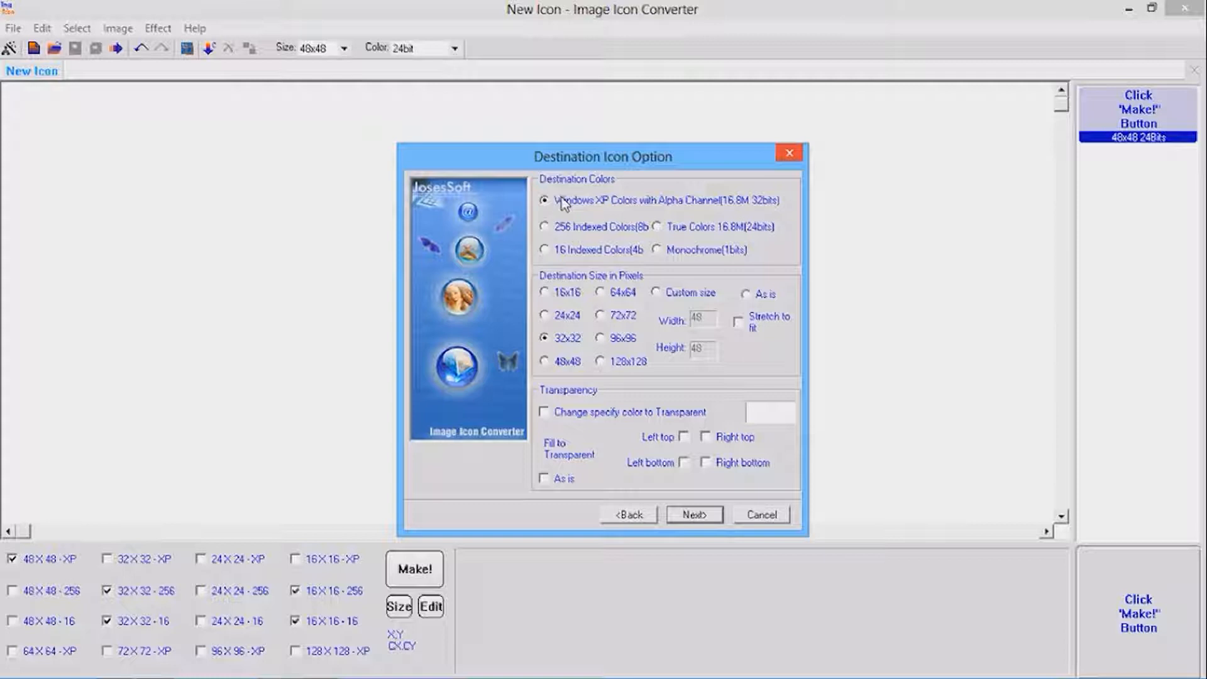
click(546, 227)
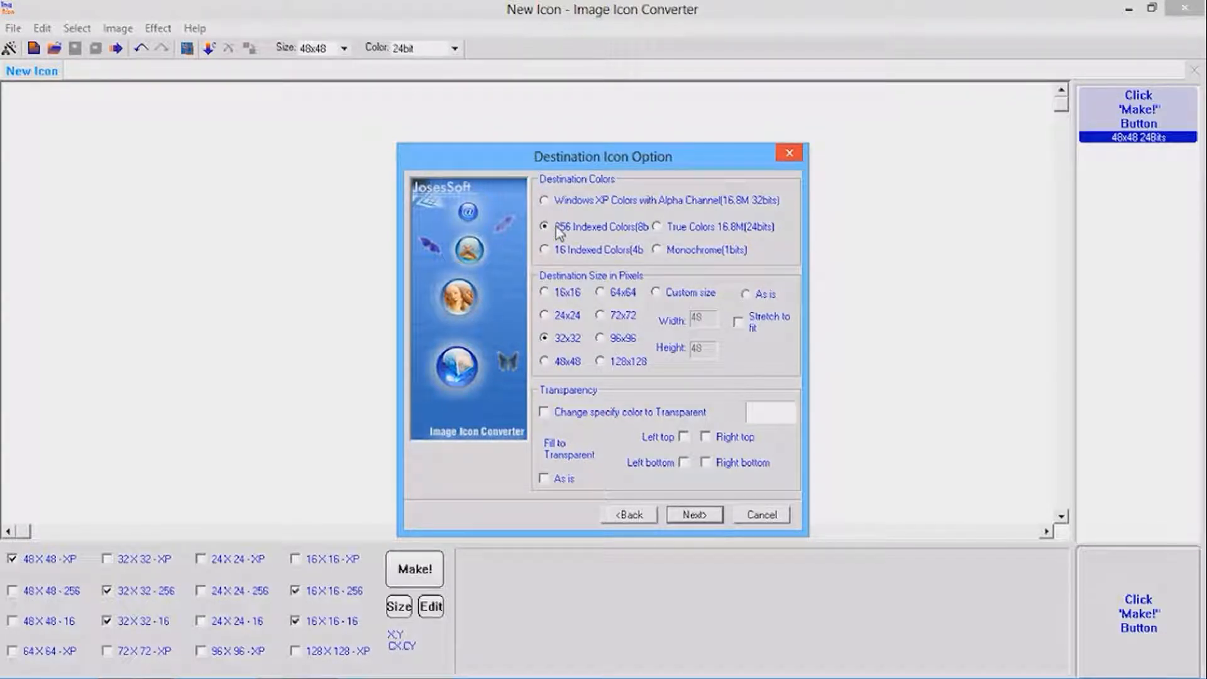
click(546, 200)
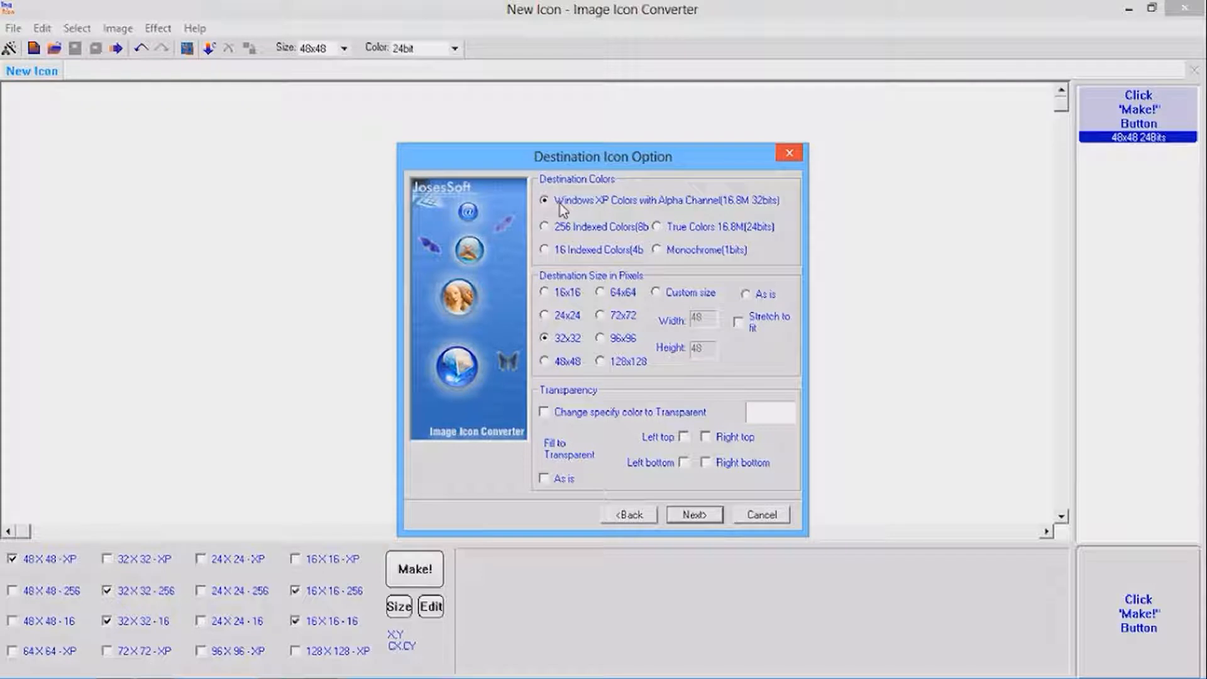
click(545, 226)
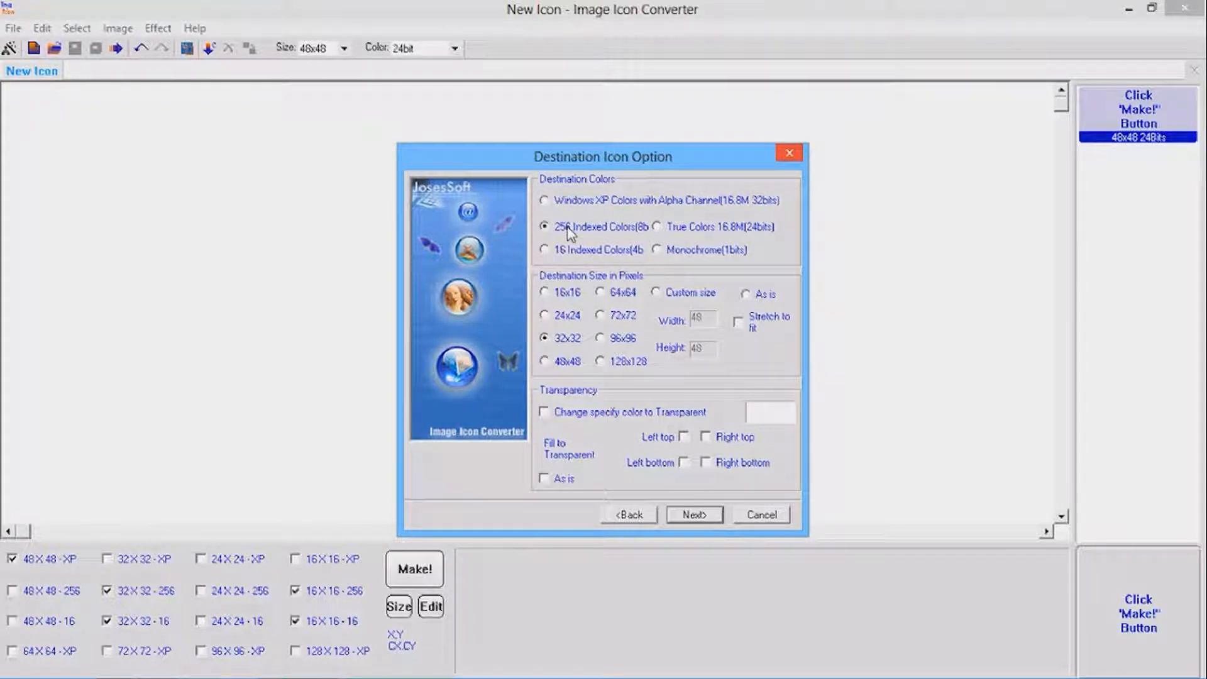
mouse_move(575, 207)
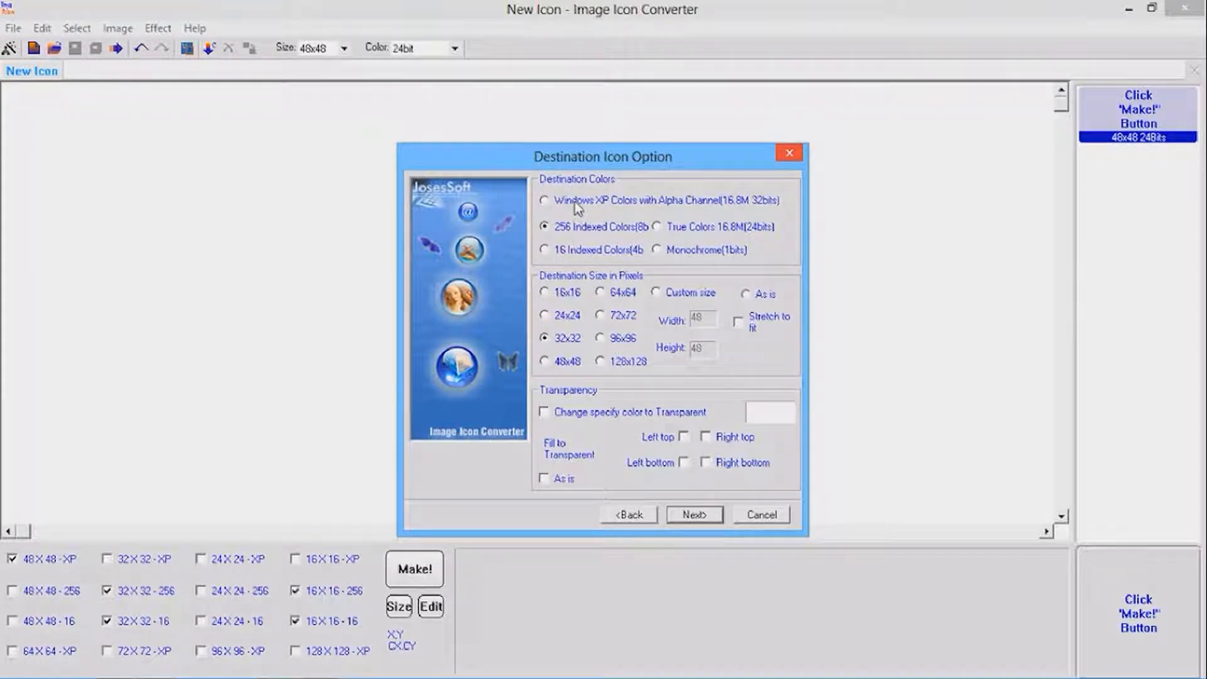
click(544, 200)
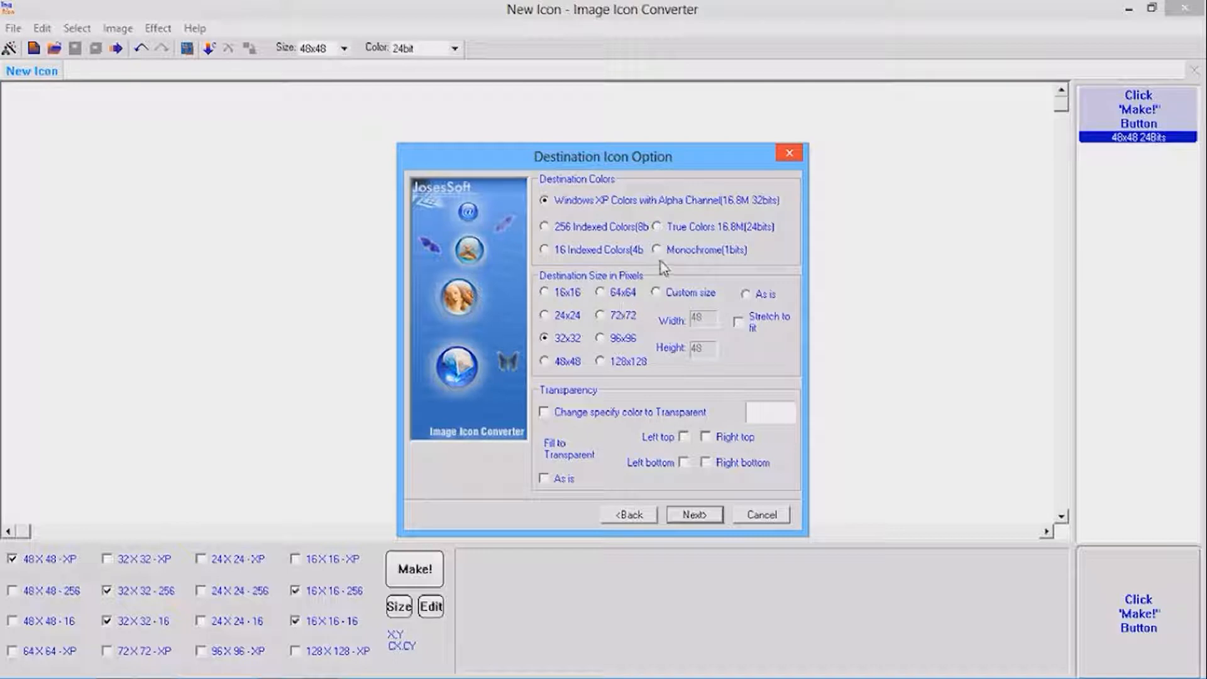
click(658, 249)
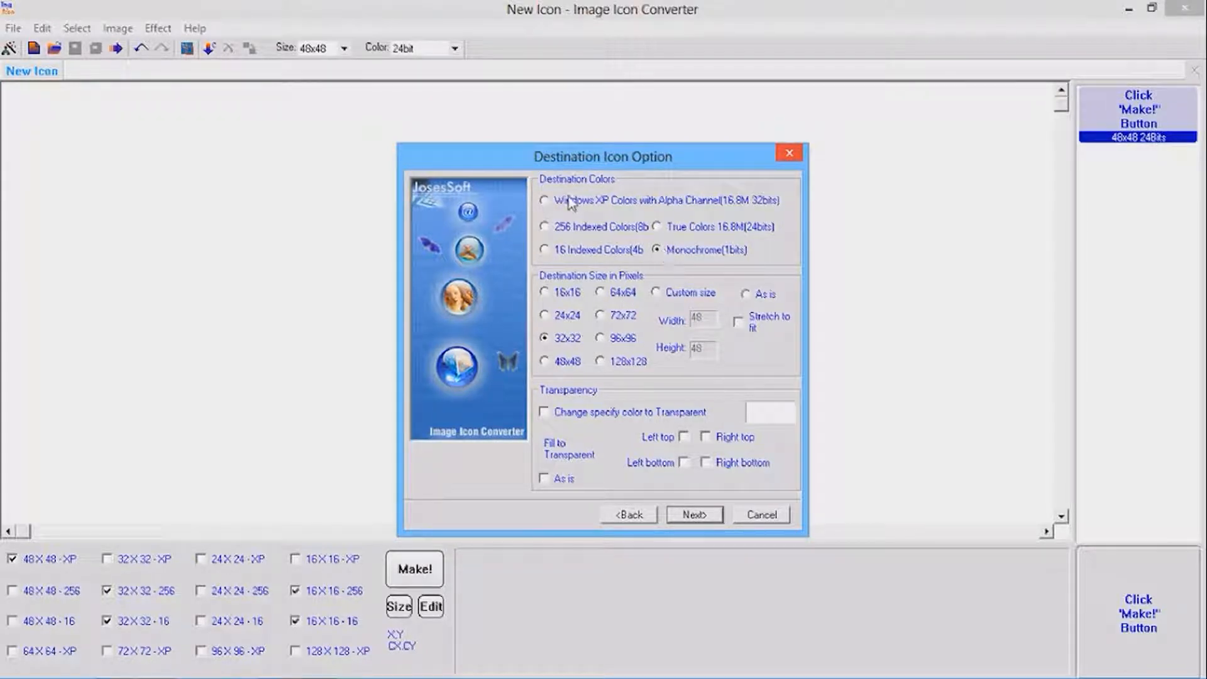
click(544, 200)
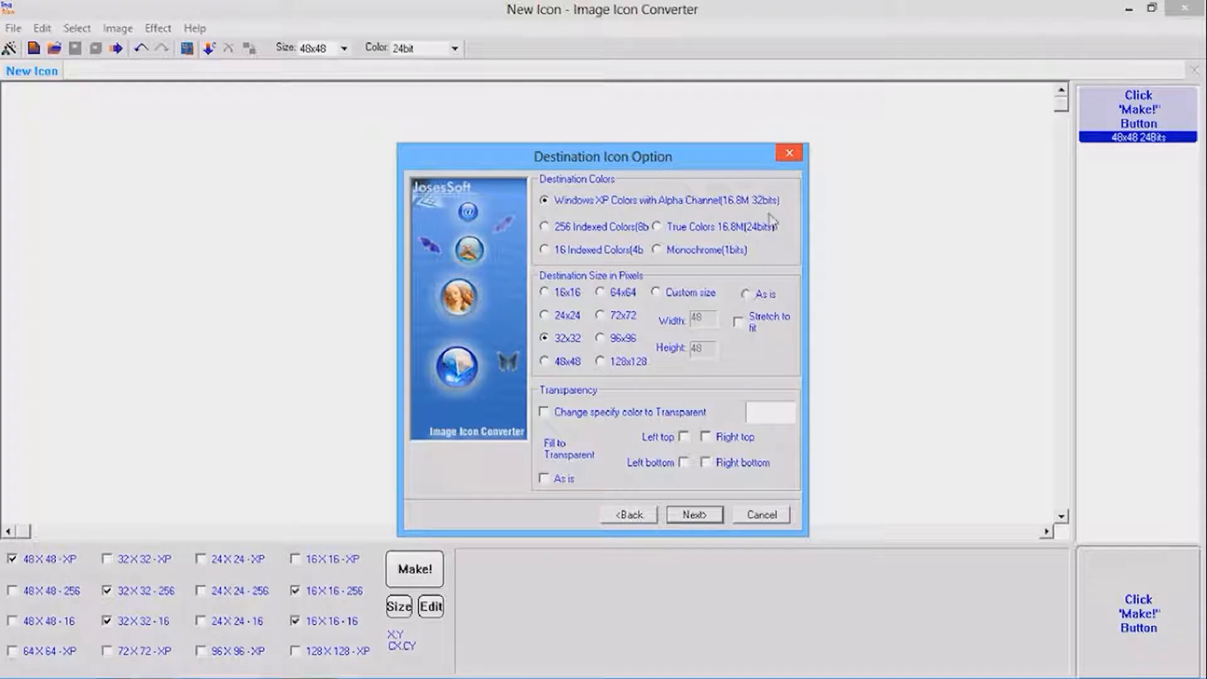
- Set destination size to 'As is' and tick 'Change specify color to Transparent'
click(746, 294)
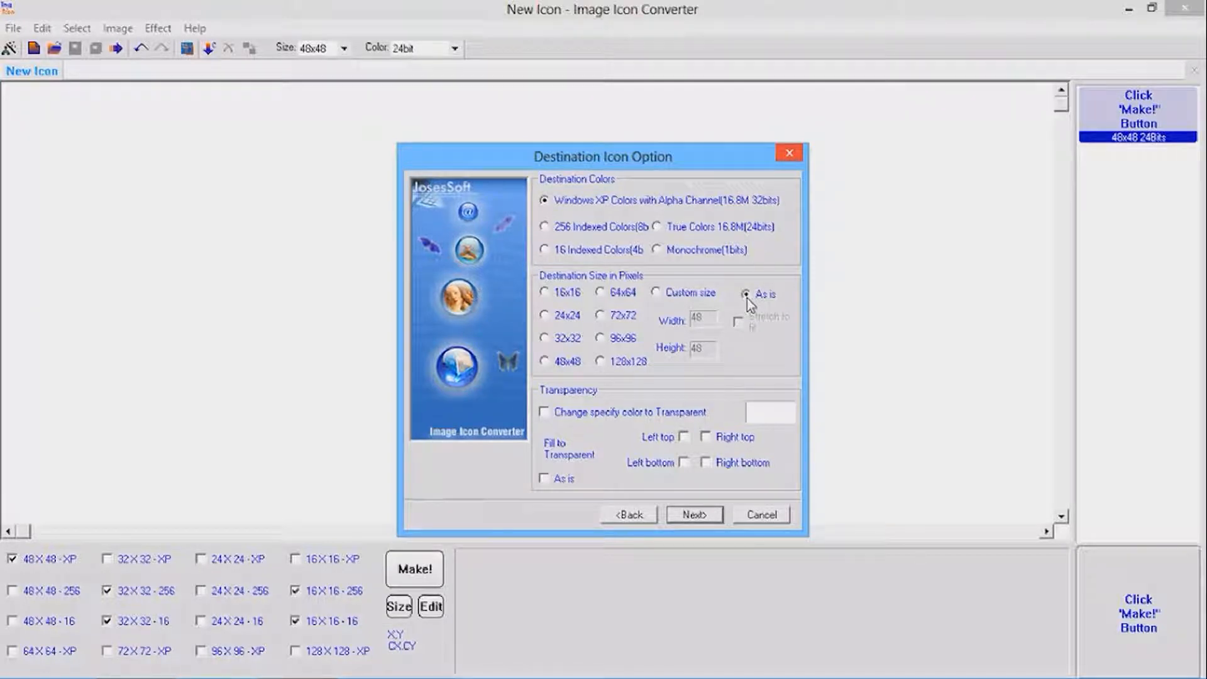
mouse_move(598, 345)
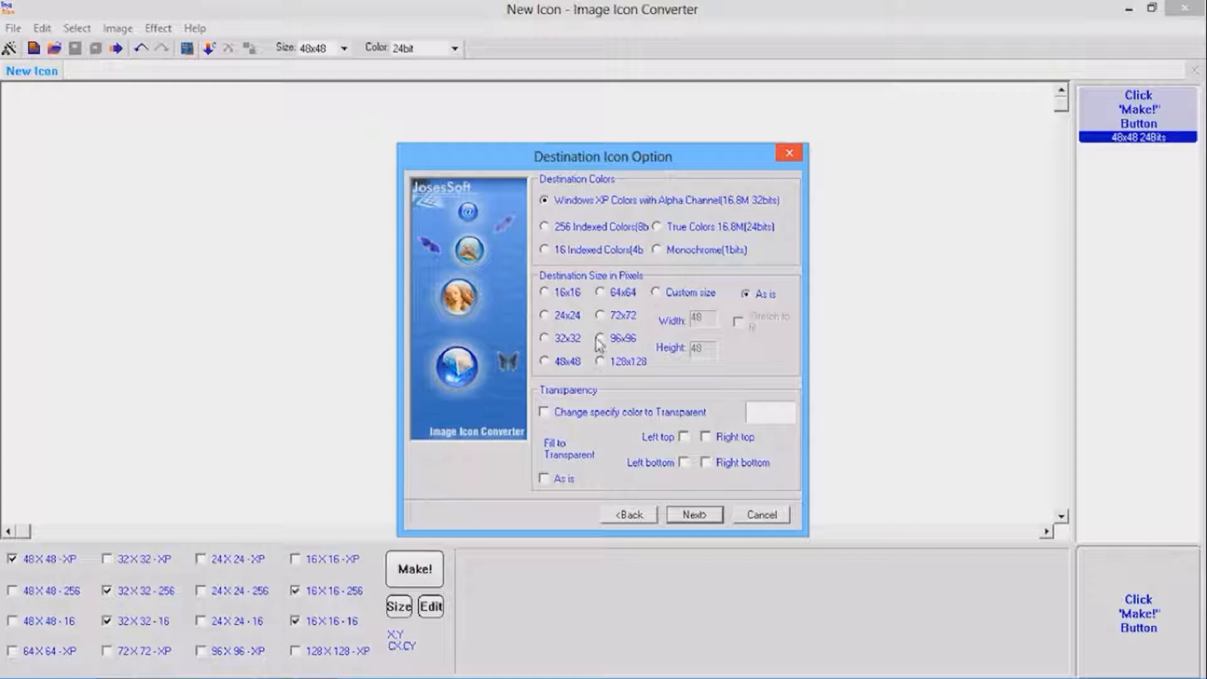
click(544, 412)
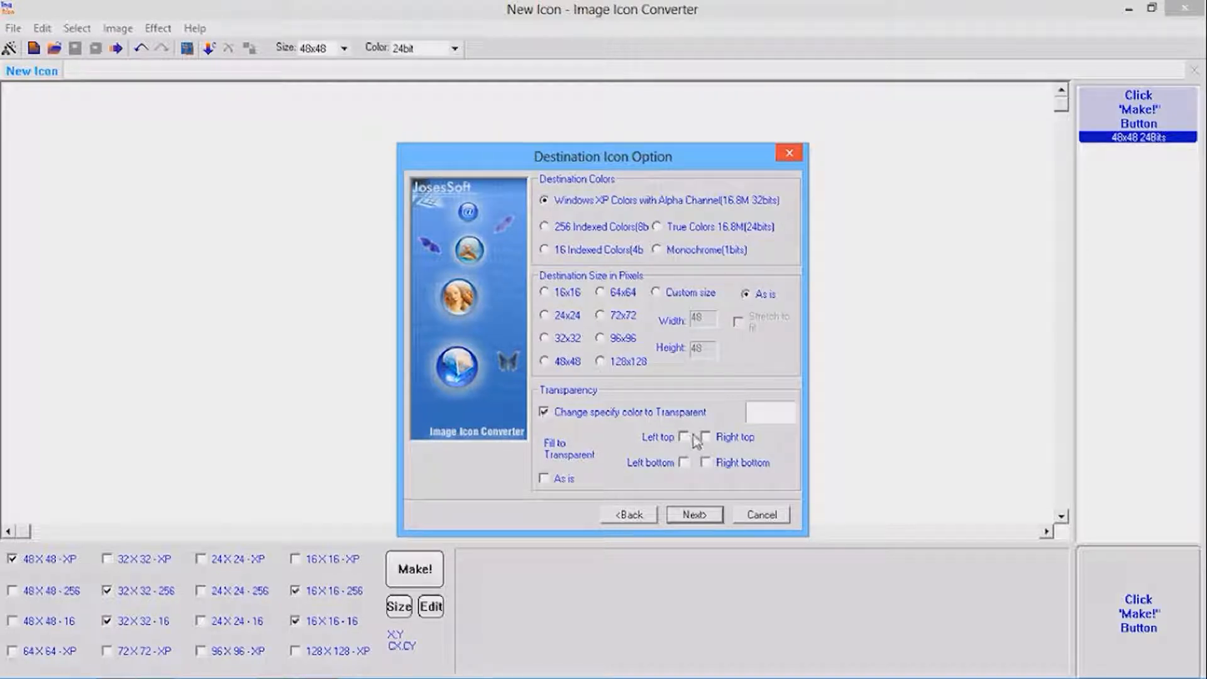
- Define the custom transparent colour as Red 91, Green 155, Blue 213 in the colour picker
click(770, 412)
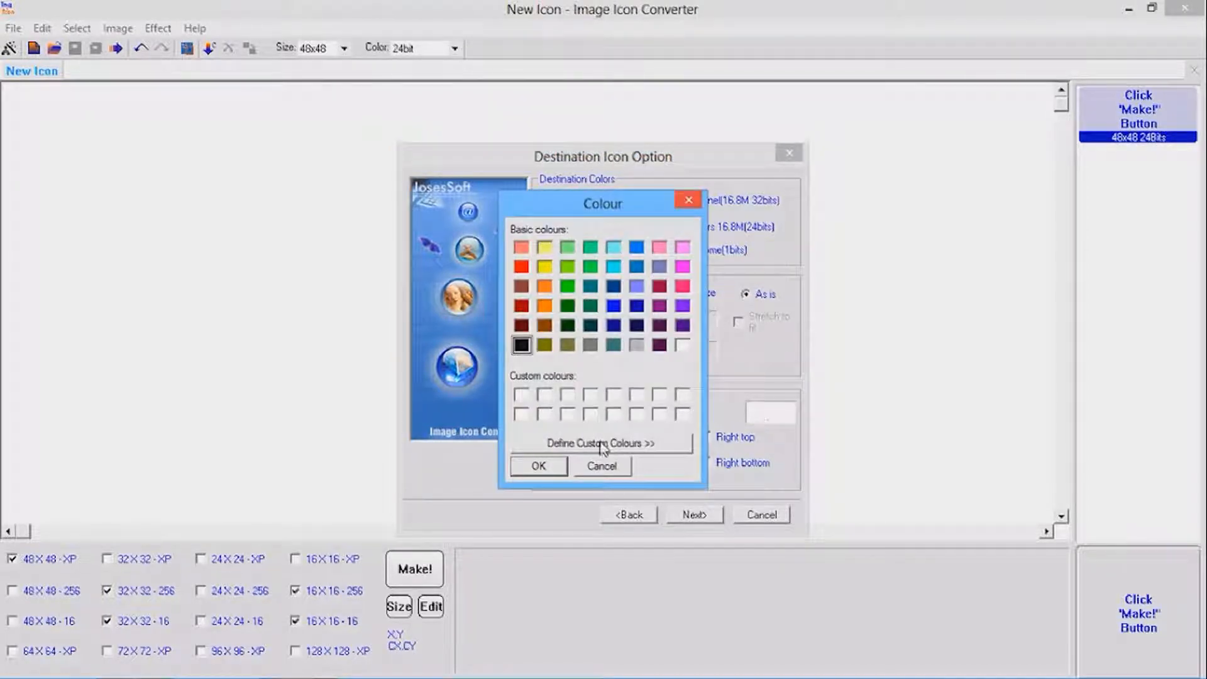
click(602, 442)
text(0)
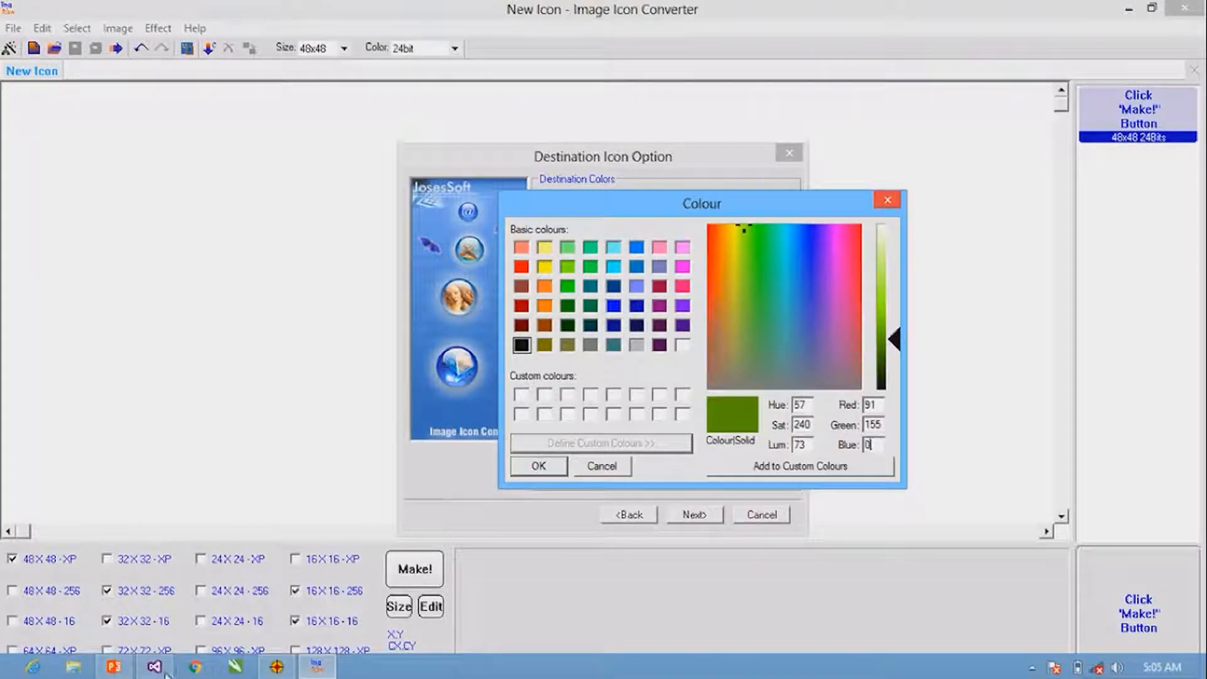
click(275, 667)
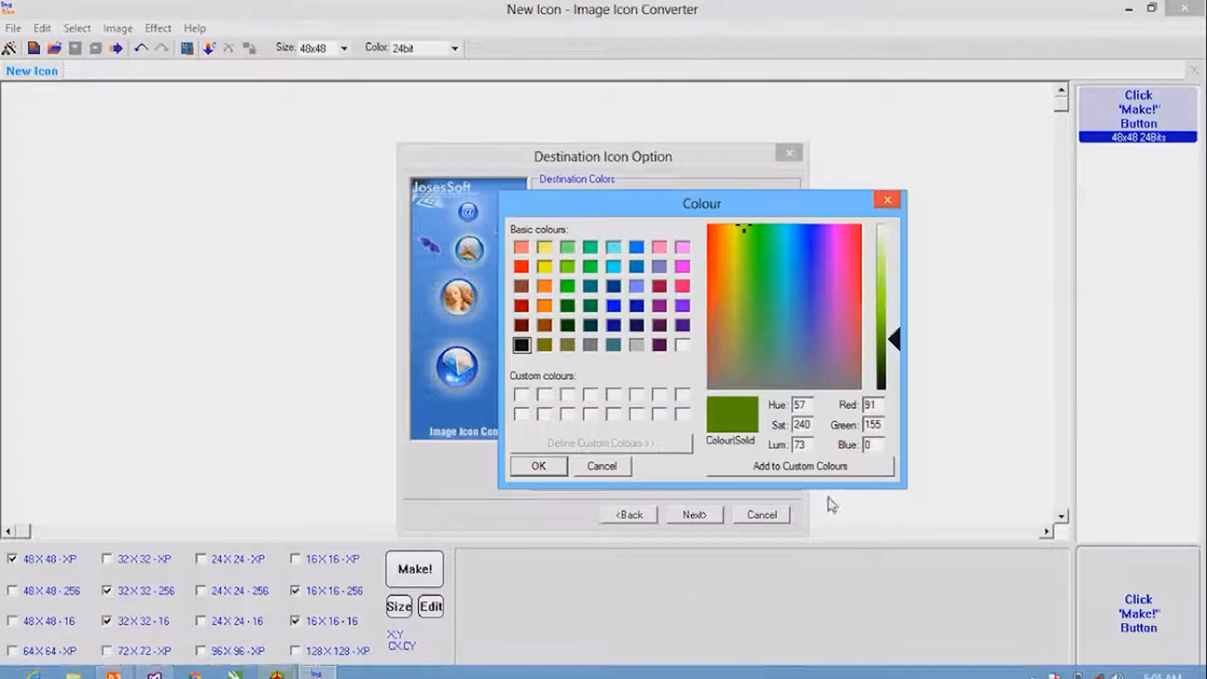
click(742, 264)
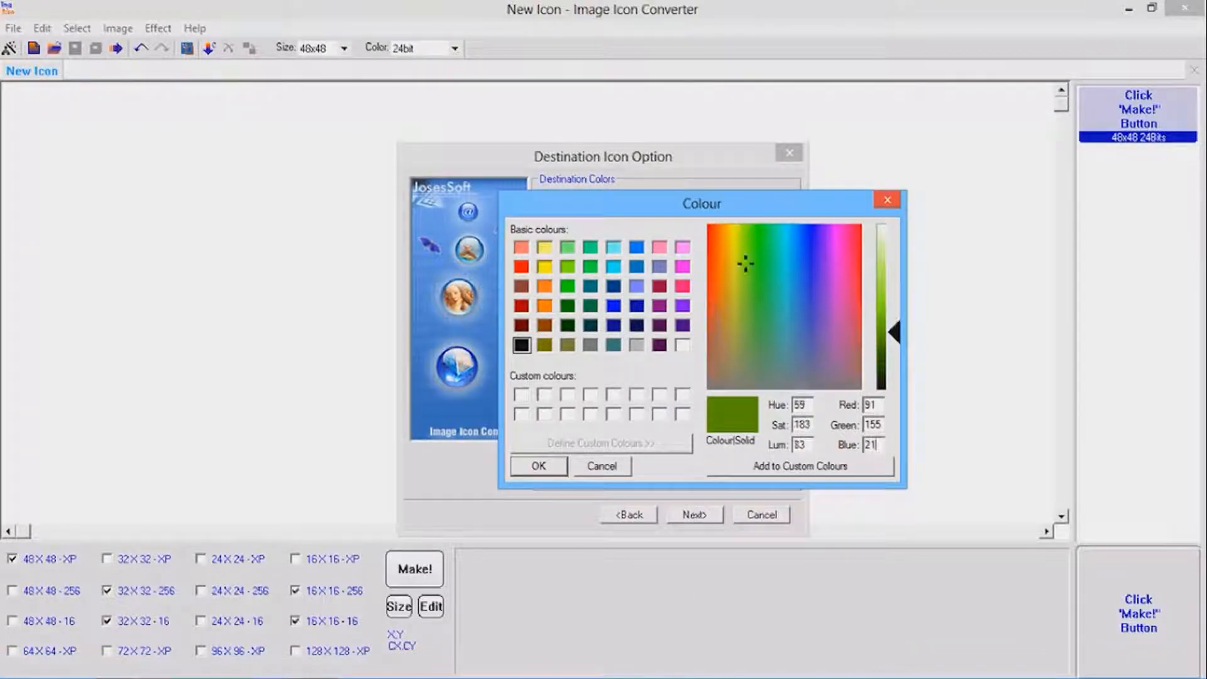
drag(890, 331, 881, 301)
text(3)
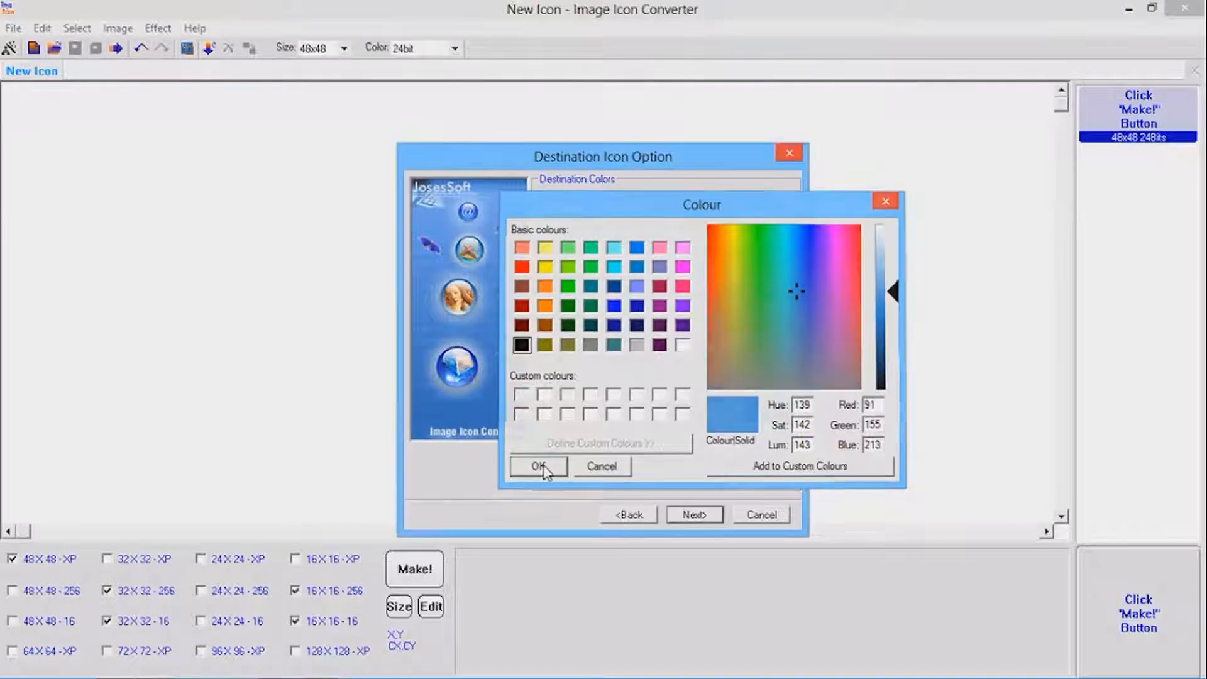
- Confirm light blue as transparent, fill Left bottom transparent with As is, and finish the conversion
click(536, 466)
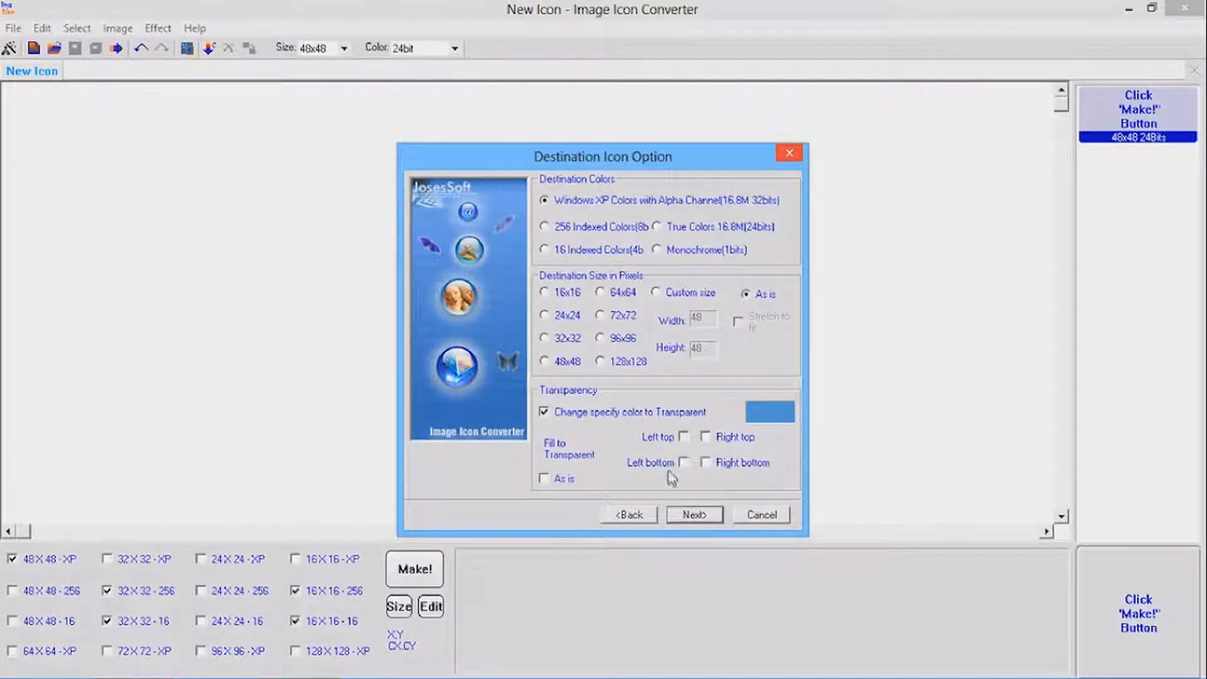
click(681, 461)
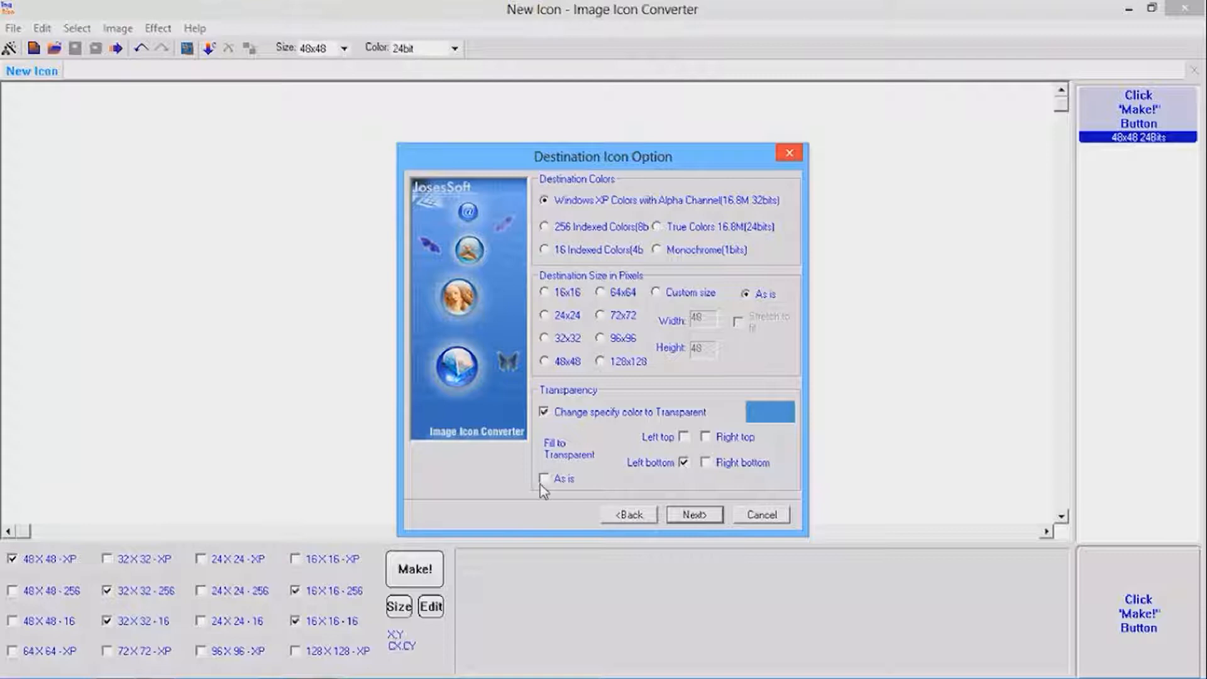
click(543, 478)
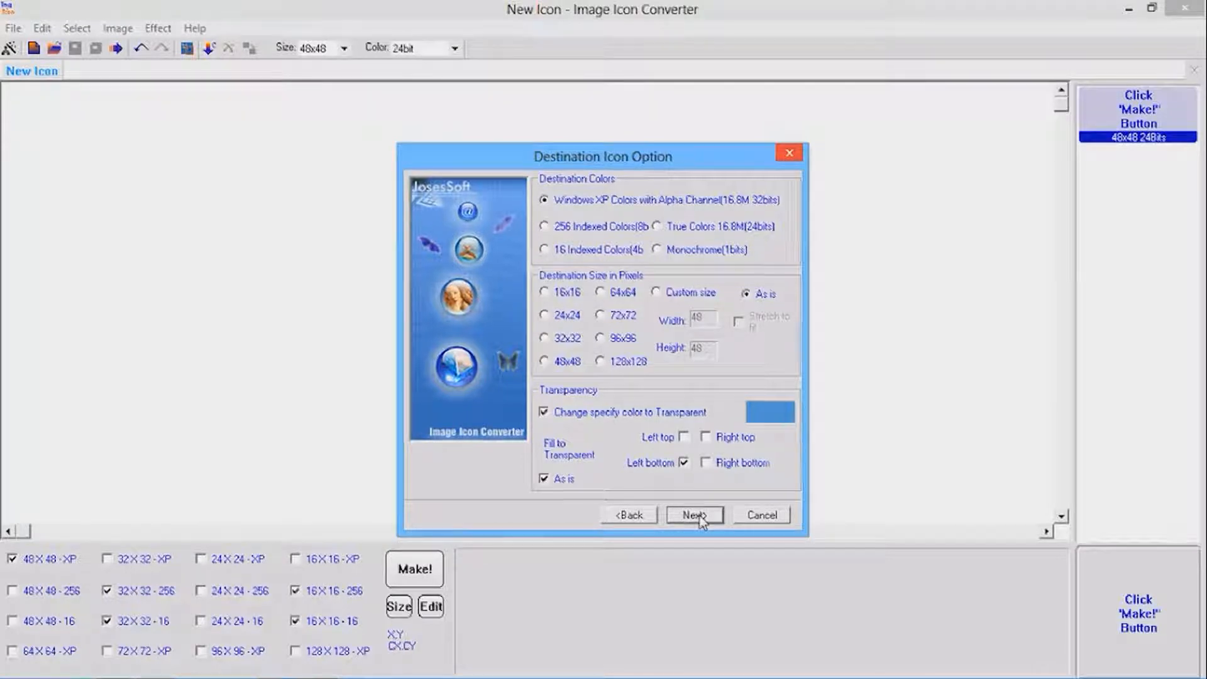
click(694, 514)
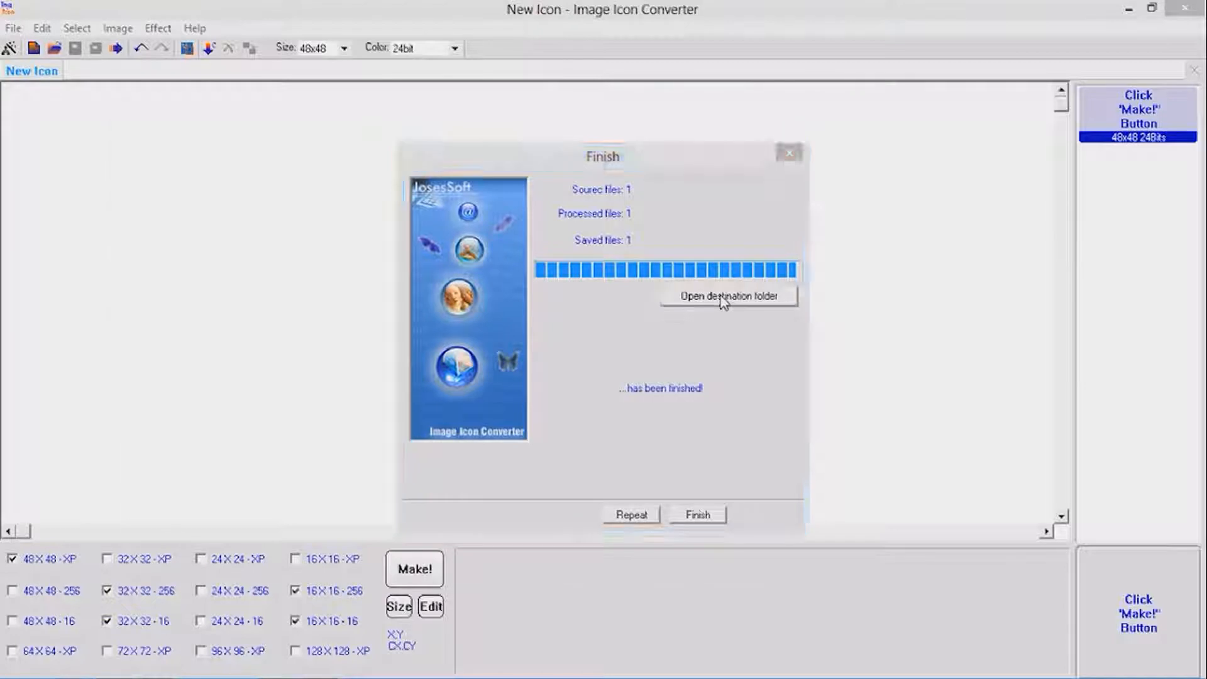
click(728, 295)
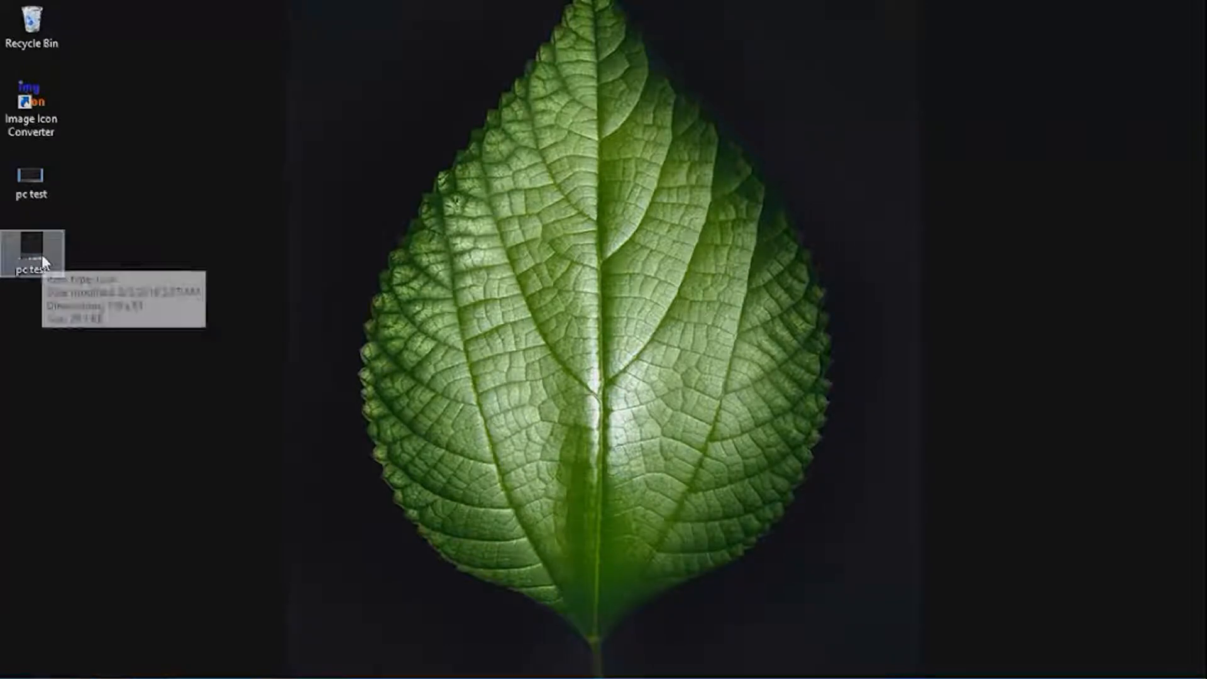
- Preview the pc test icon in Photo Viewer, close it, and return to Visual Studio
double_click(32, 246)
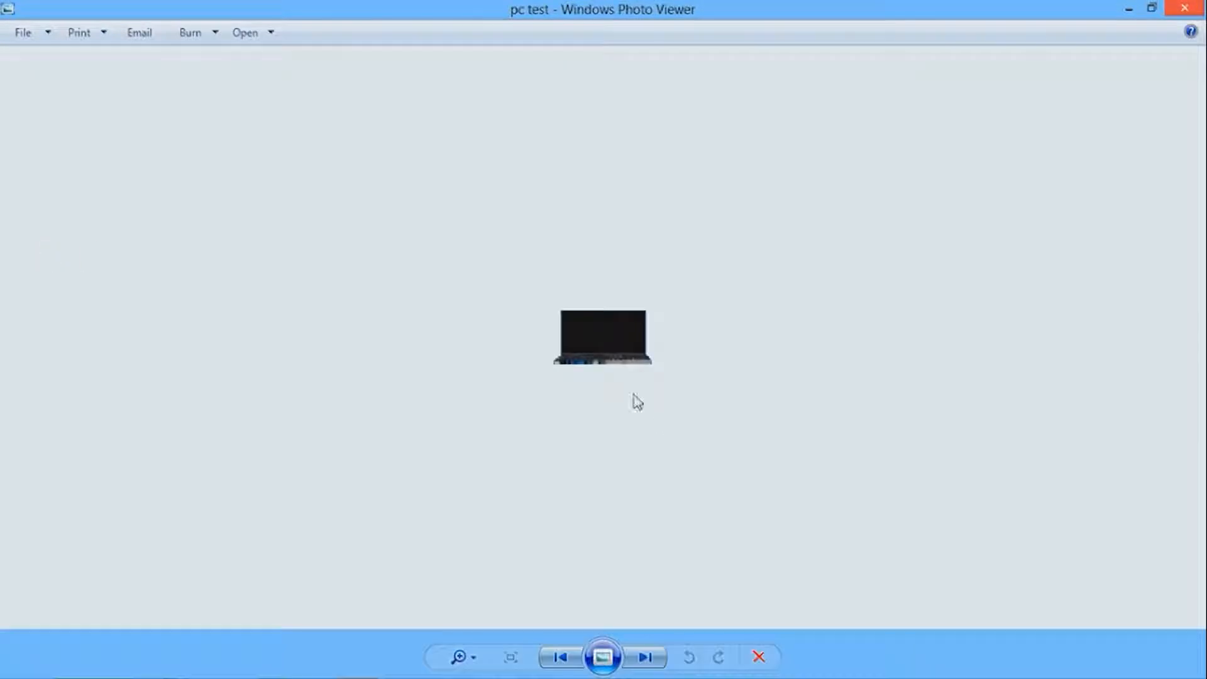
click(1184, 8)
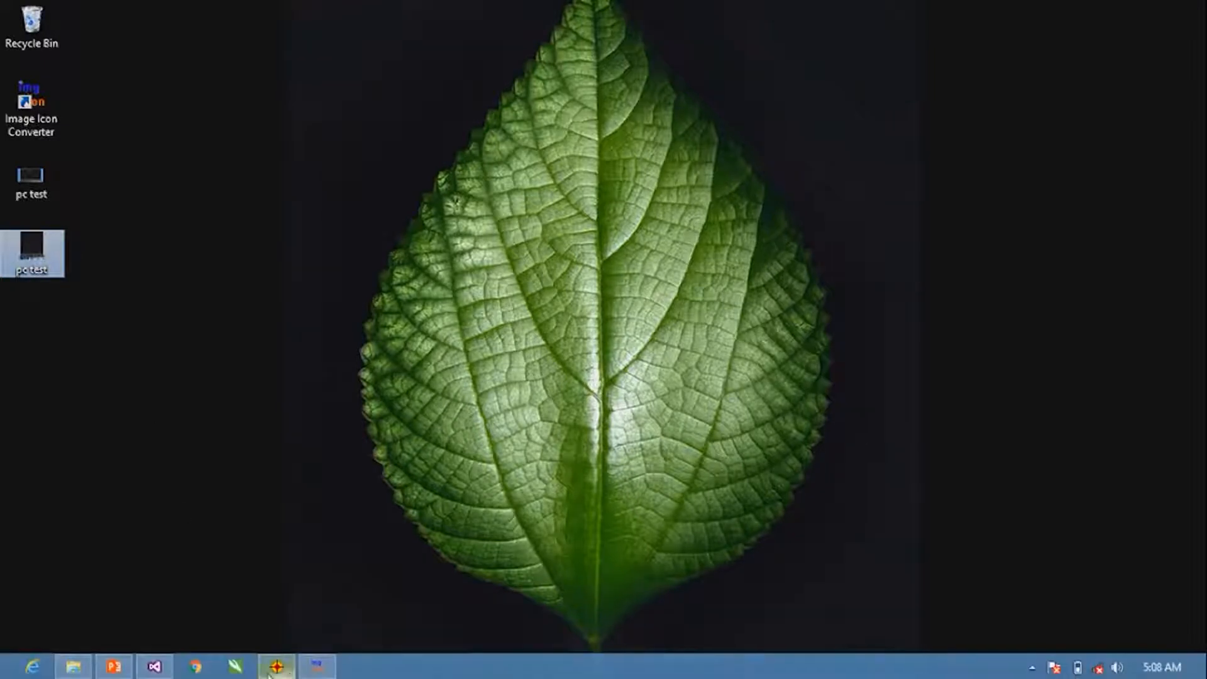
click(153, 666)
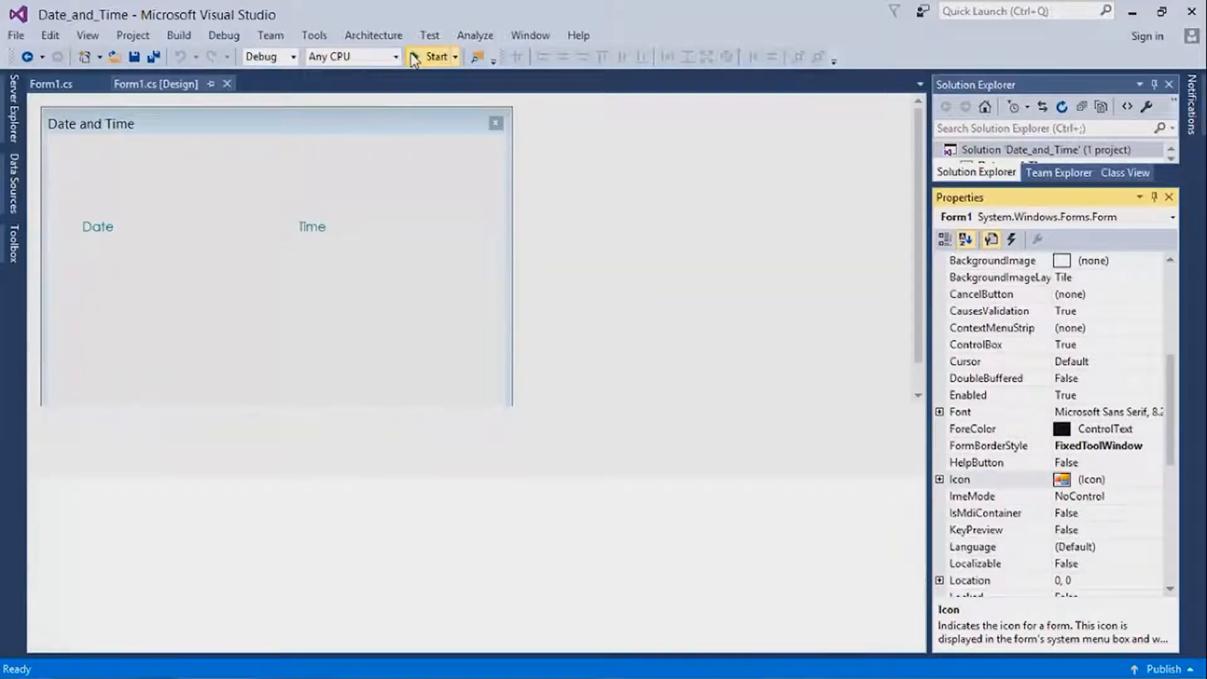
- Run the Date and Time app to check its window icon, then close it
click(433, 56)
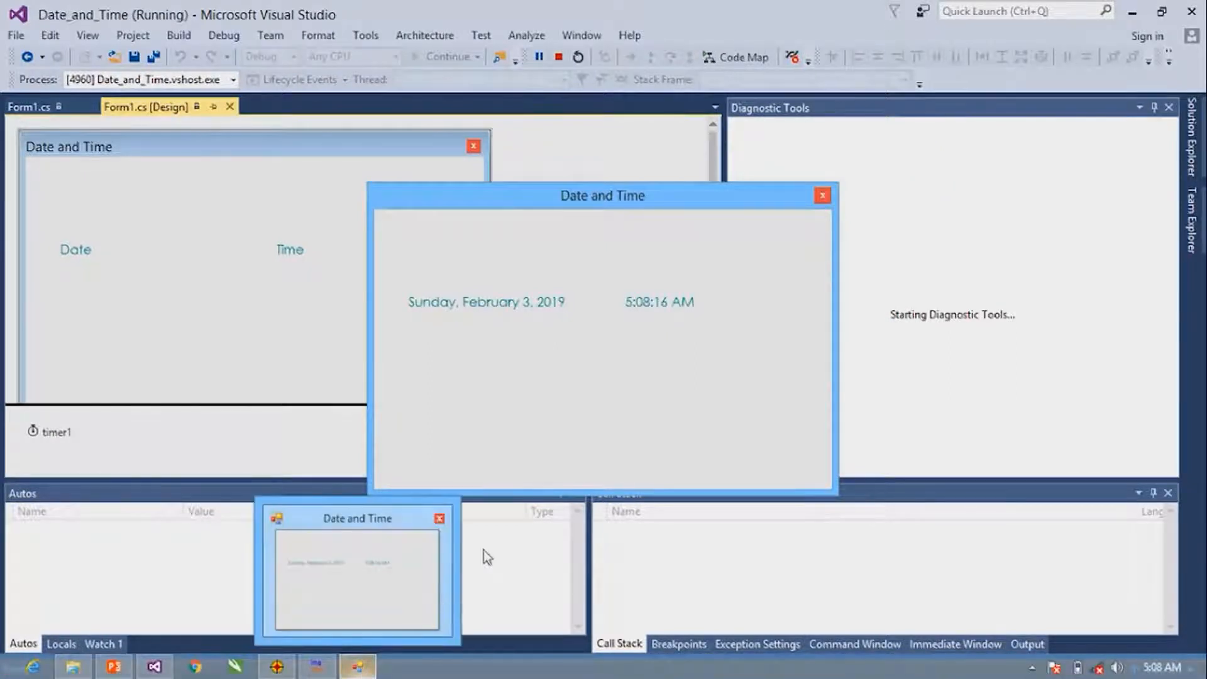
click(557, 56)
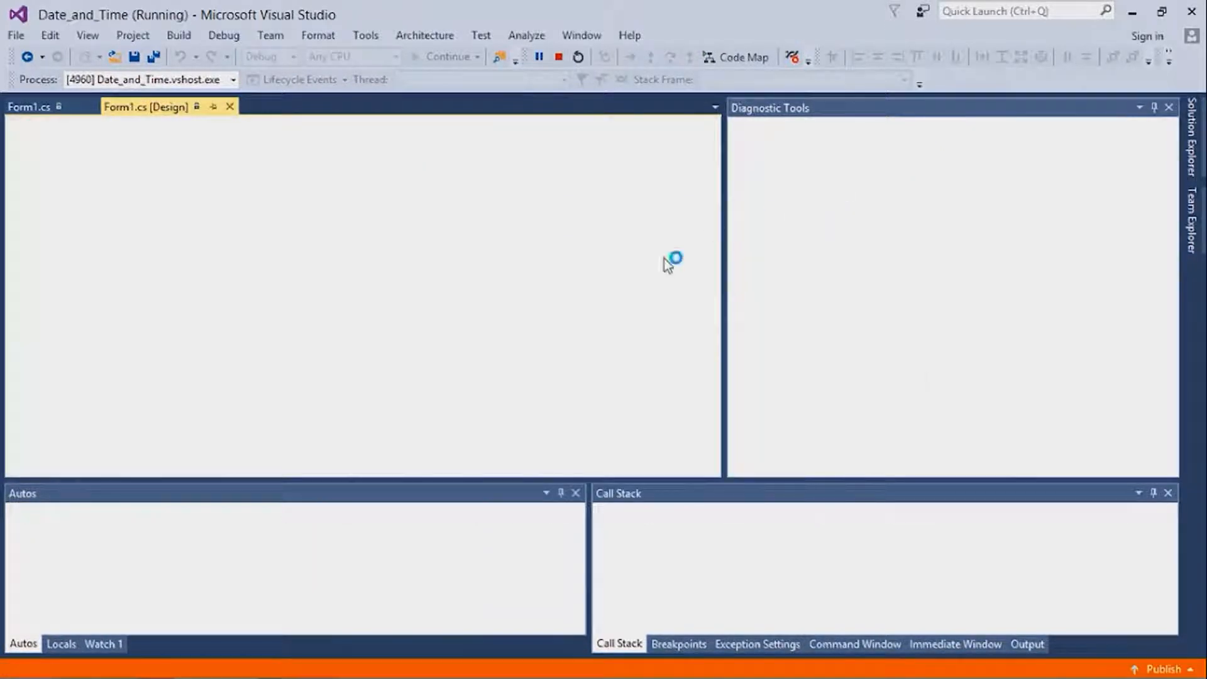
click(557, 57)
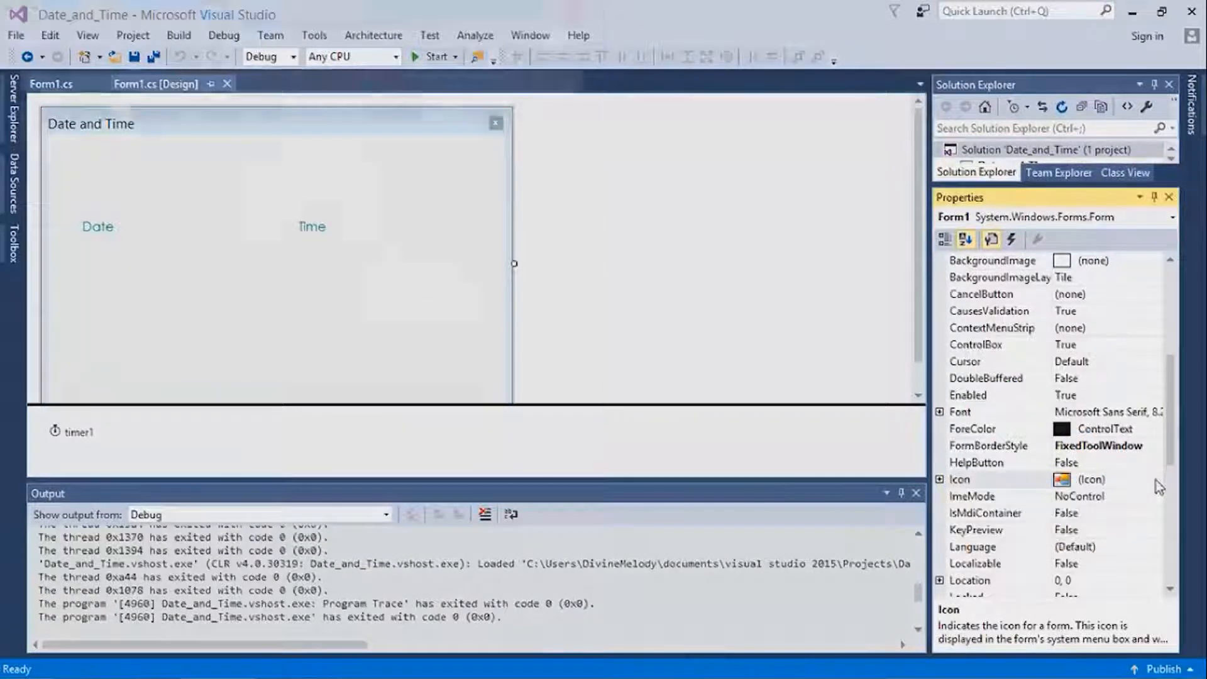
- Set the form's Icon property to the pc test icon from the Desktop
click(1120, 479)
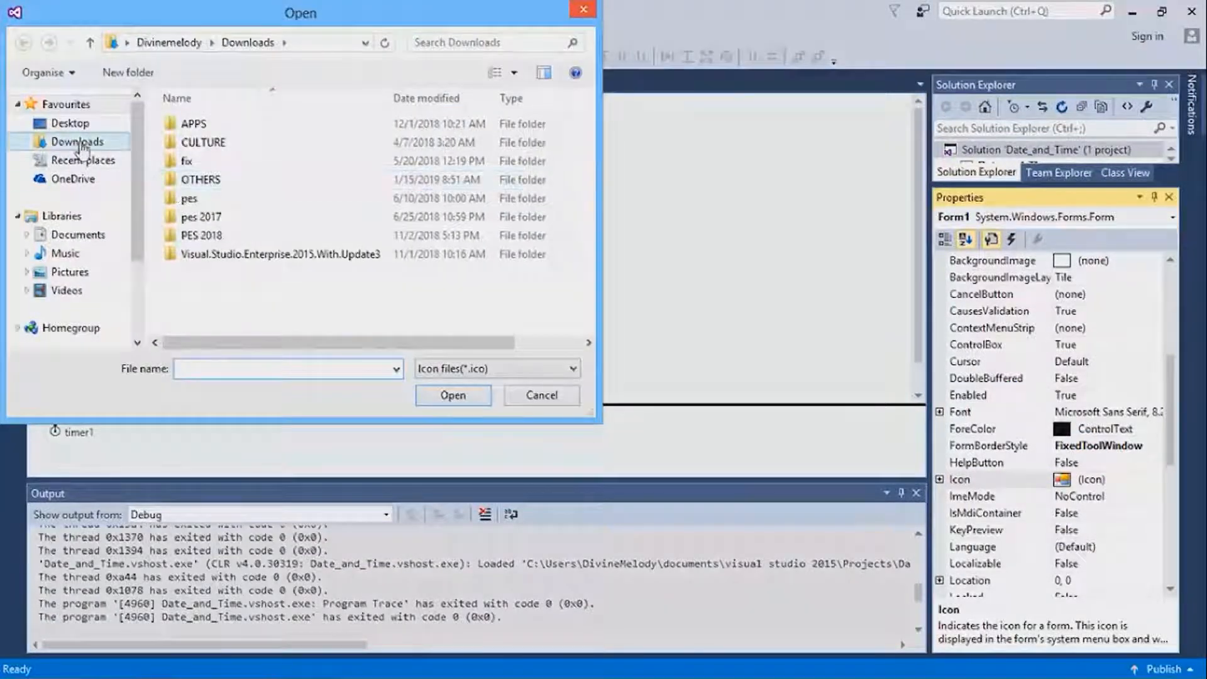
click(71, 123)
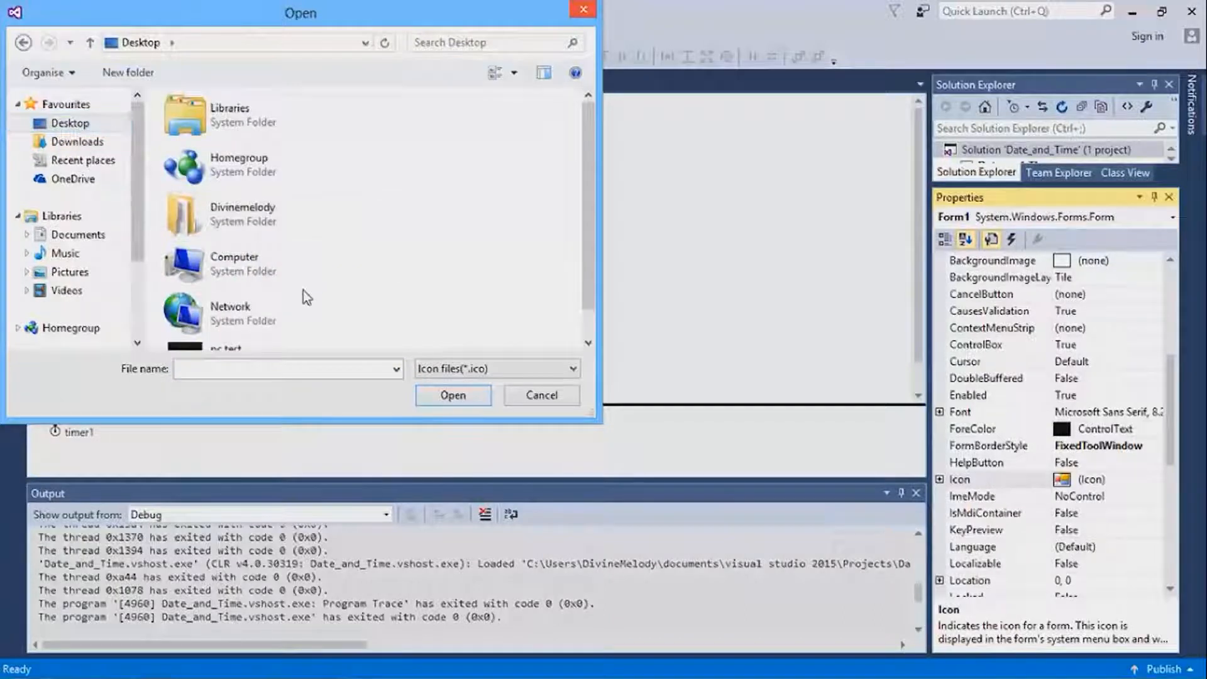
click(225, 327)
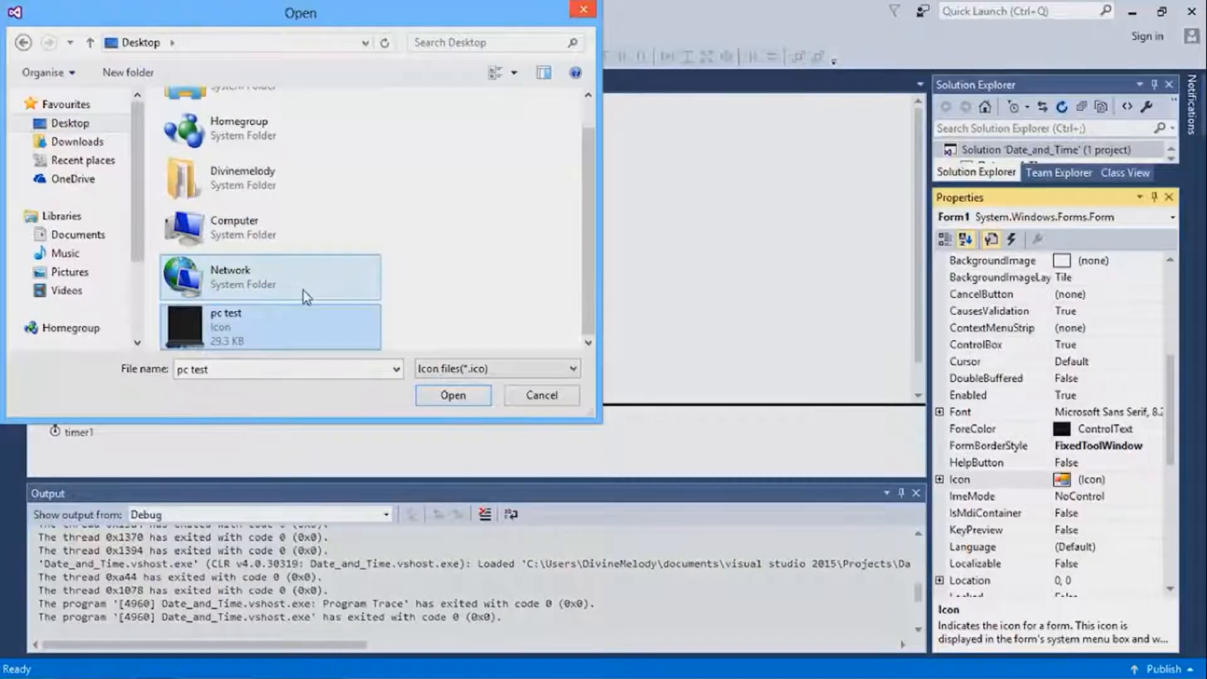
click(453, 395)
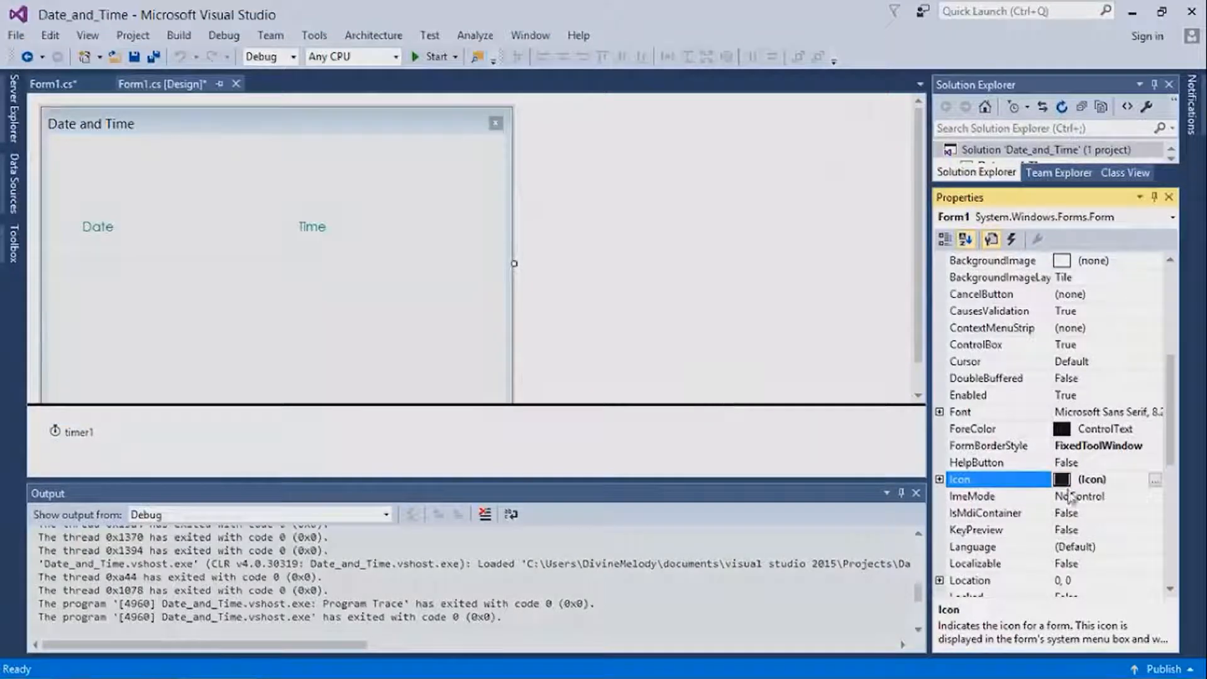
- Run the Date and Time app showing the new laptop icon
click(428, 56)
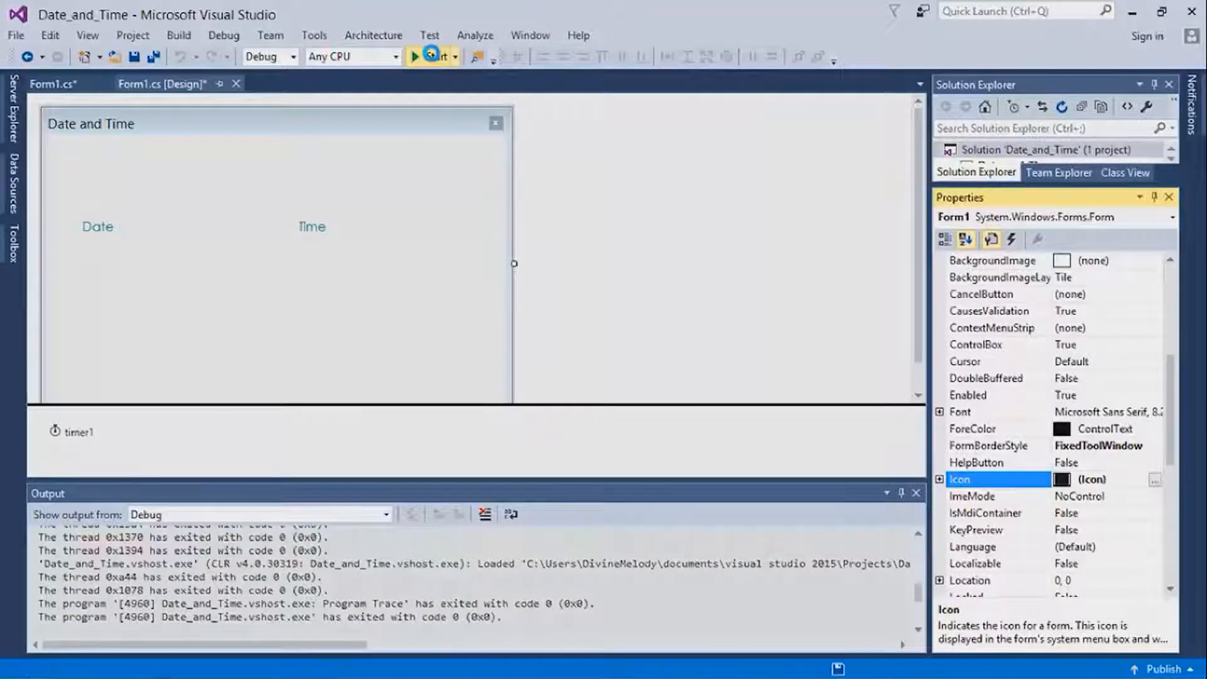
click(433, 57)
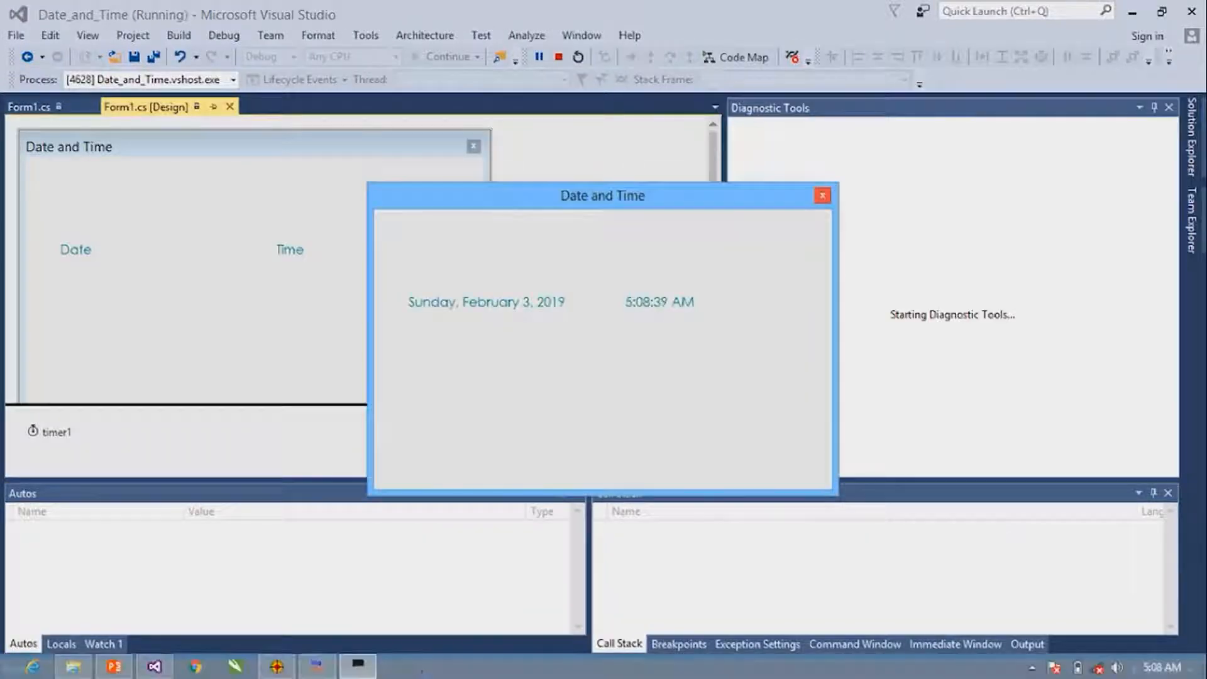
mouse_move(356, 665)
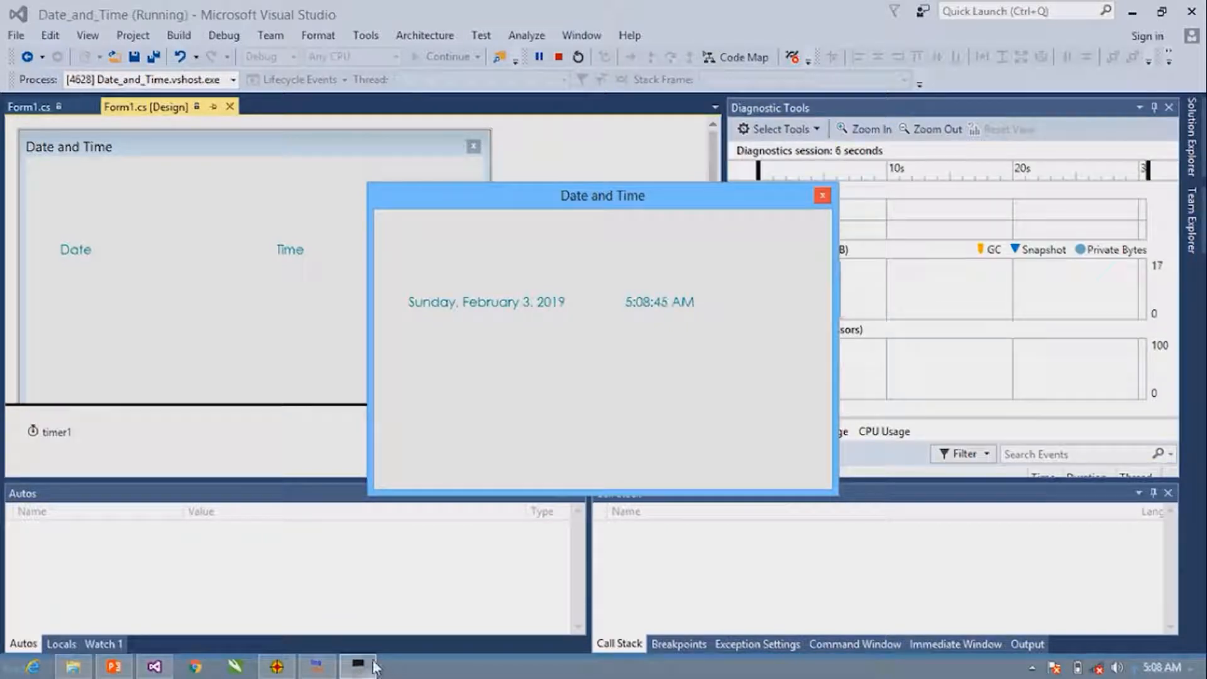
mouse_move(356, 665)
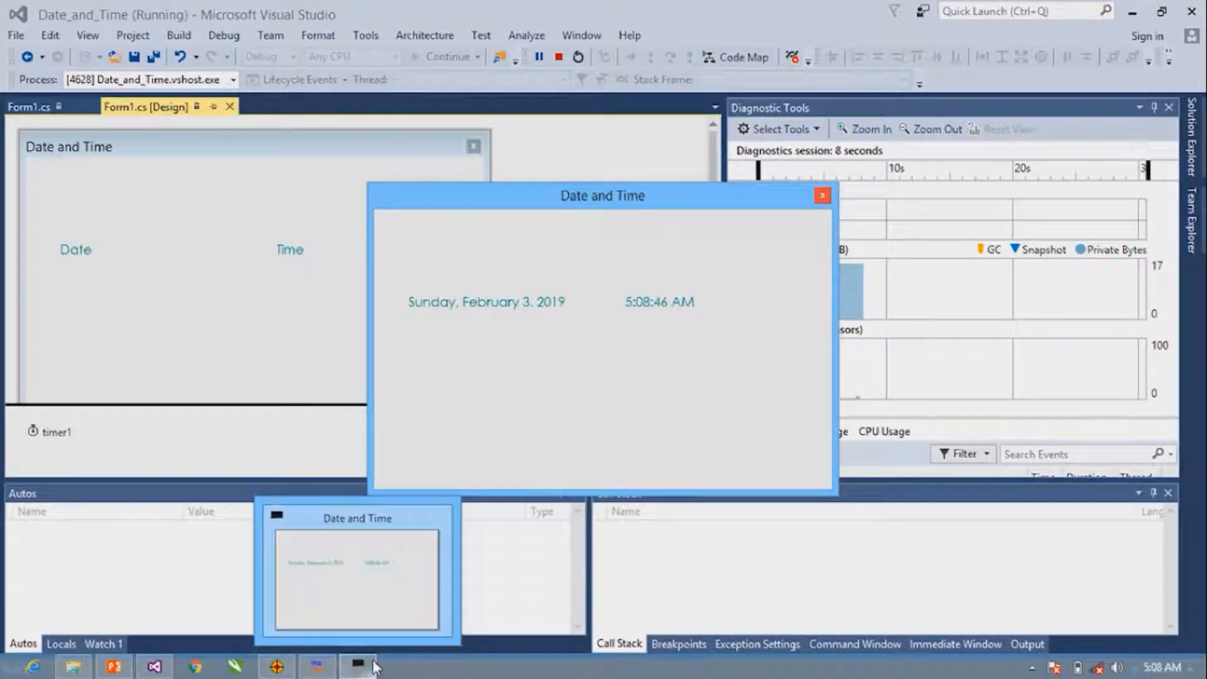